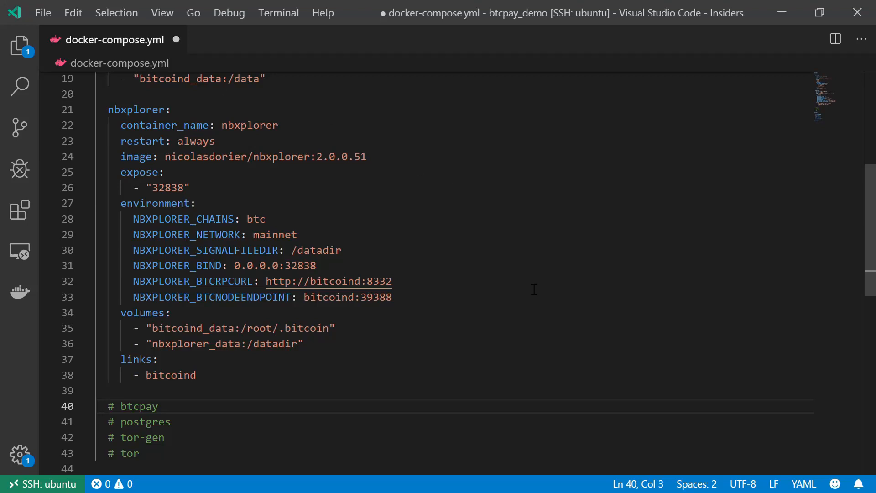
mouse_move(524, 275)
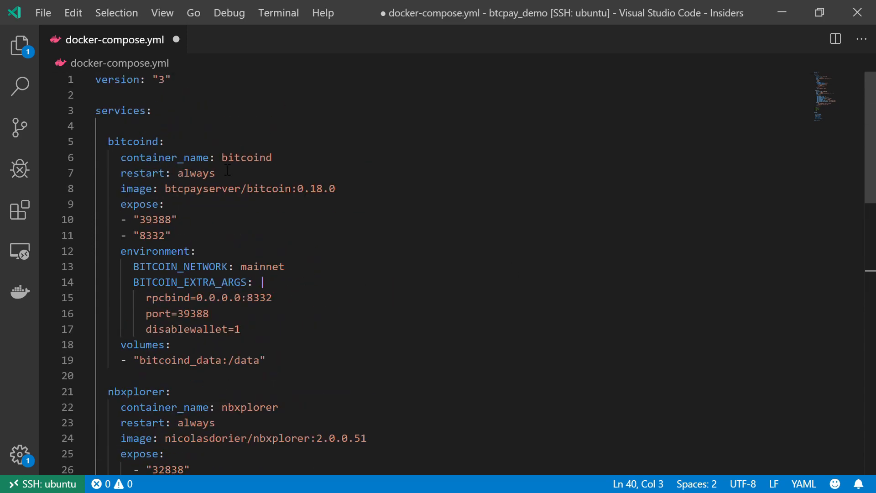
Step: Replace the '# btcpay' comment with 'btcpay:', container_name btcpay and restart always
double_click(132, 141)
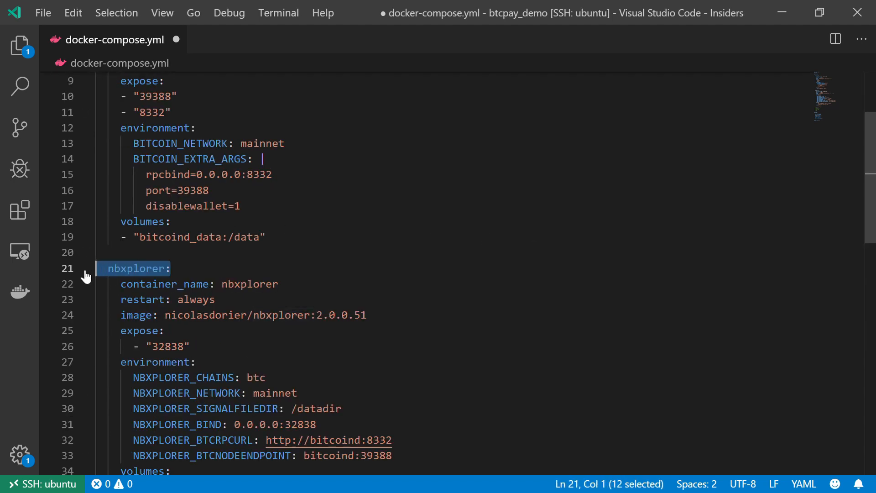
mouse_move(327, 234)
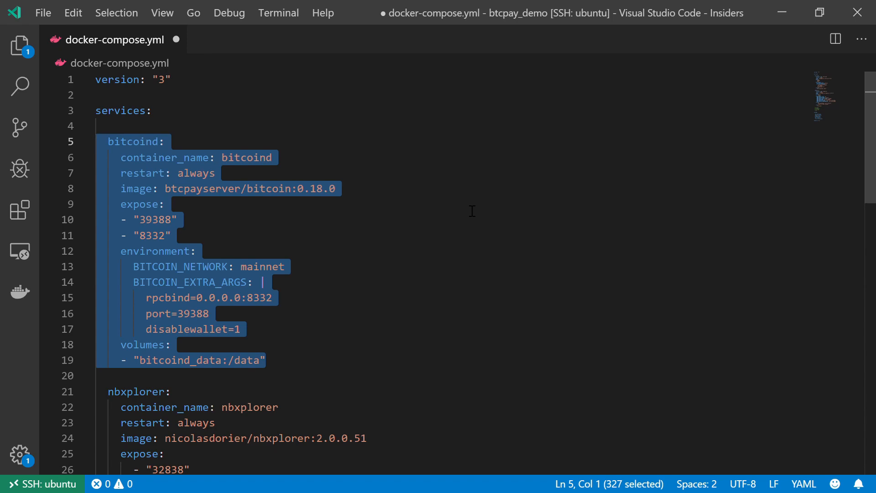
scroll(down, 3)
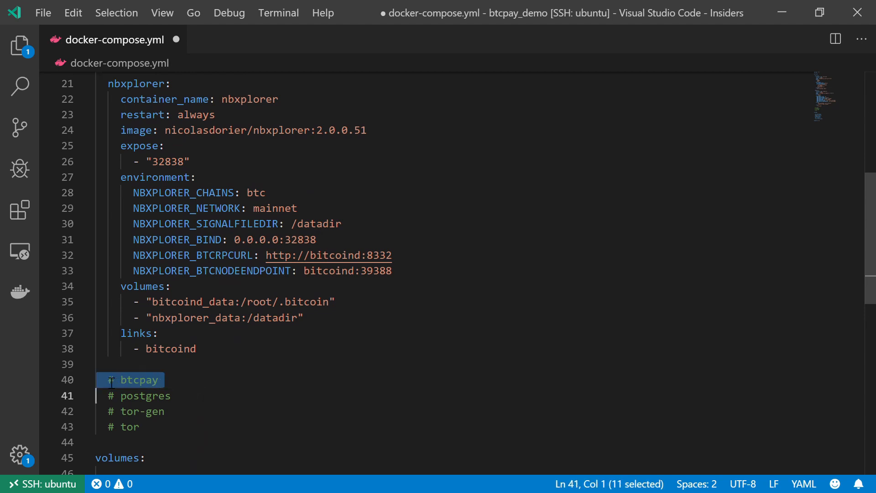
mouse_move(251, 383)
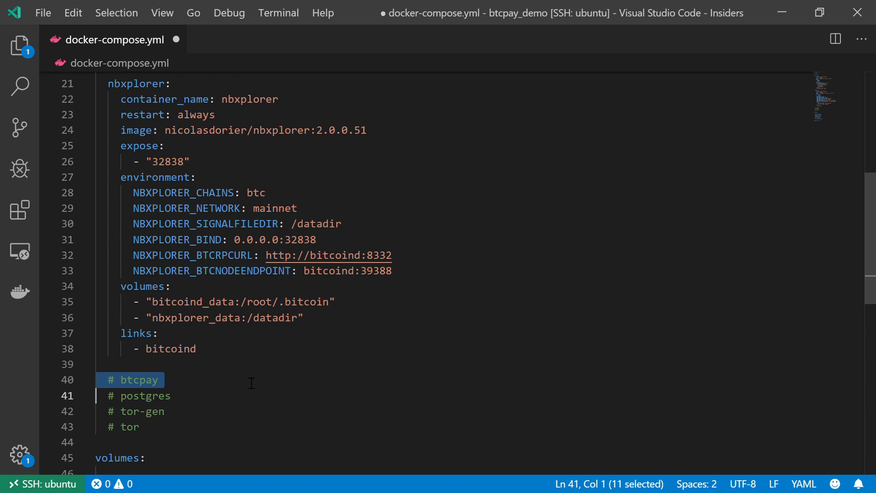
mouse_move(223, 382)
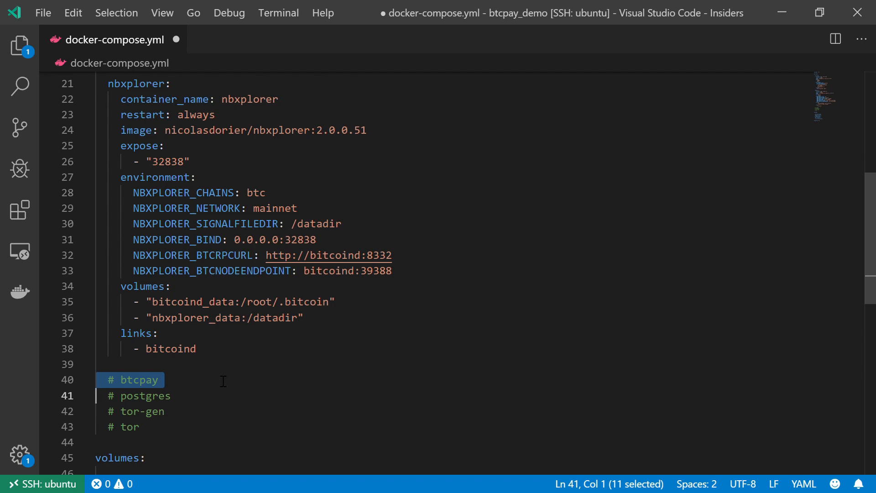
mouse_move(189, 386)
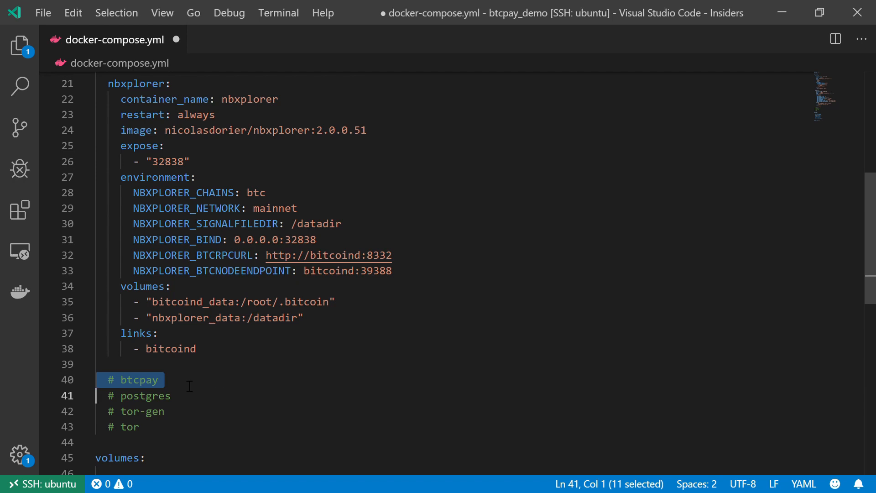
scroll(down, 3)
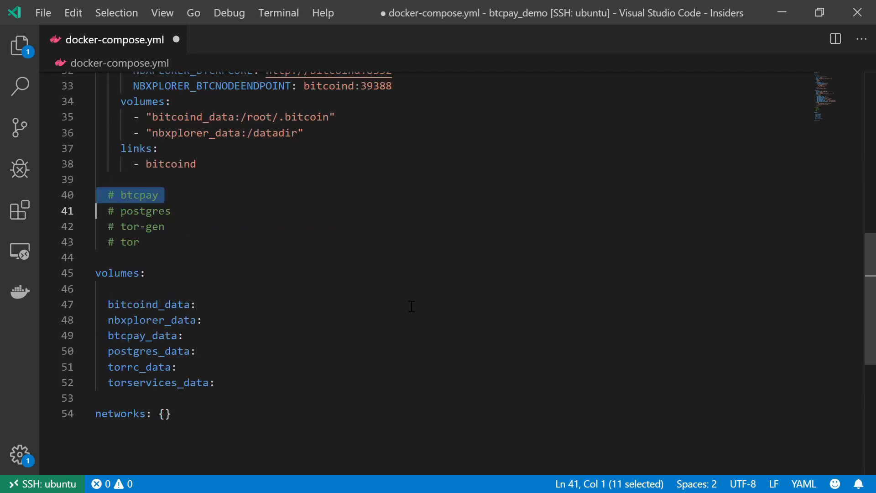
key(Delete)
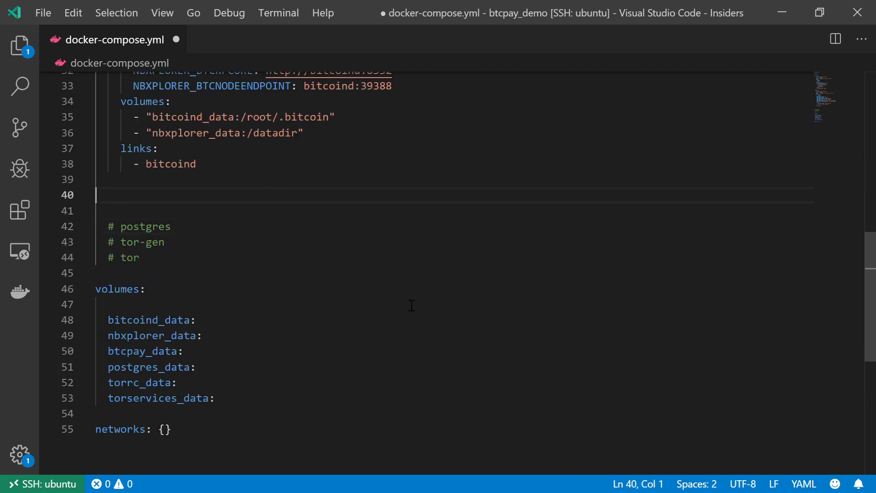
text(btcpay:)
text(con)
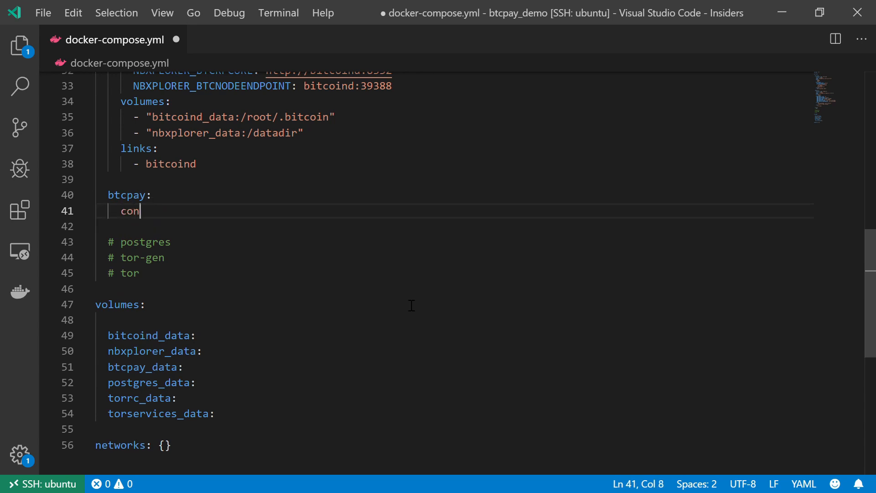
text(tainer_name)
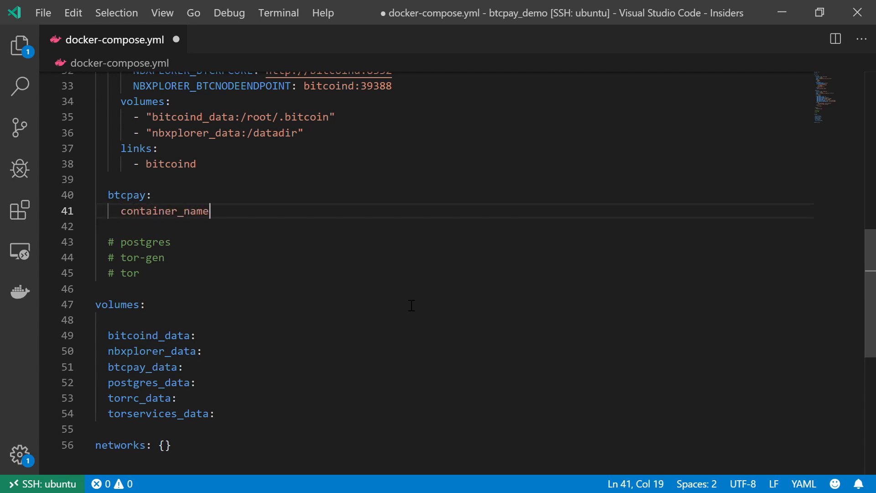
text(: b)
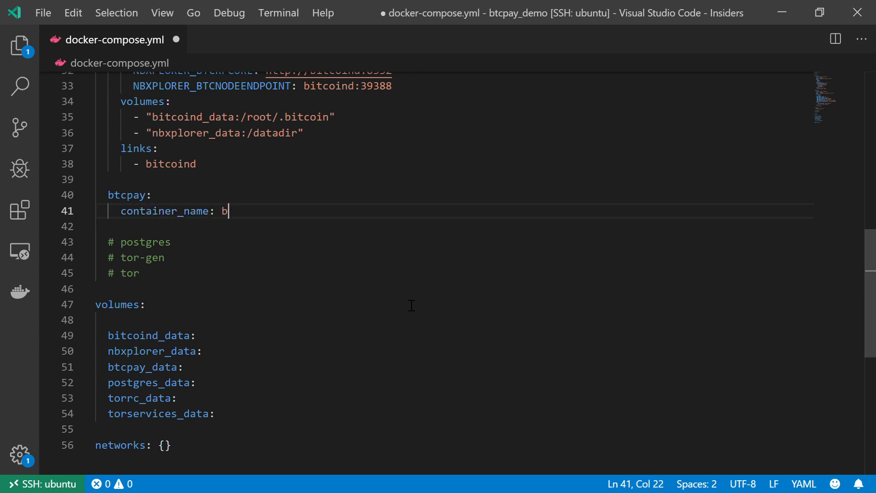
text(tcpay)
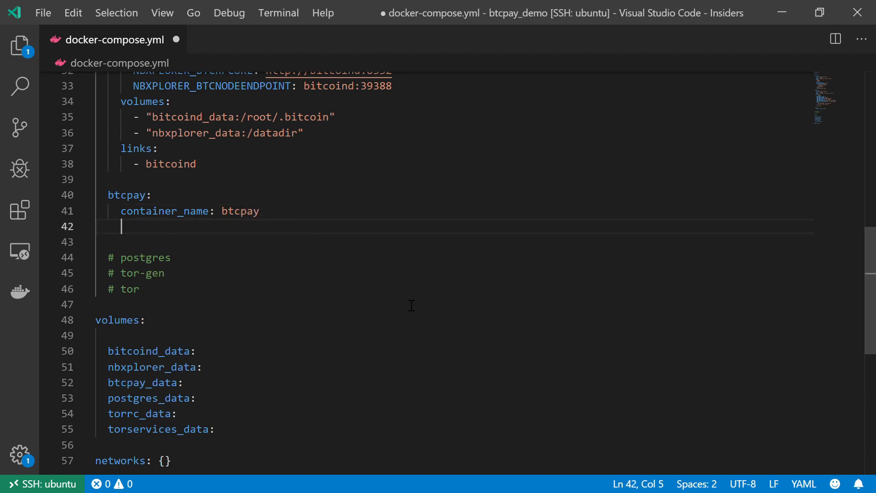
text(restart)
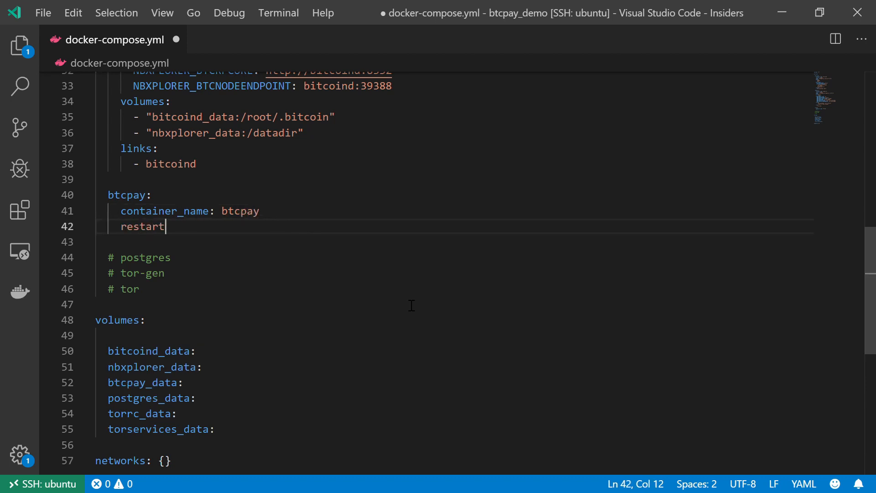
text(: always)
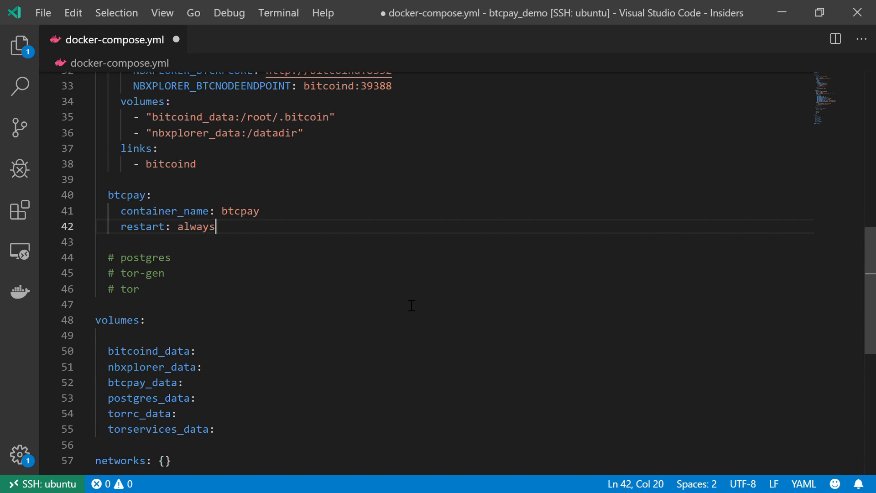
key(Enter)
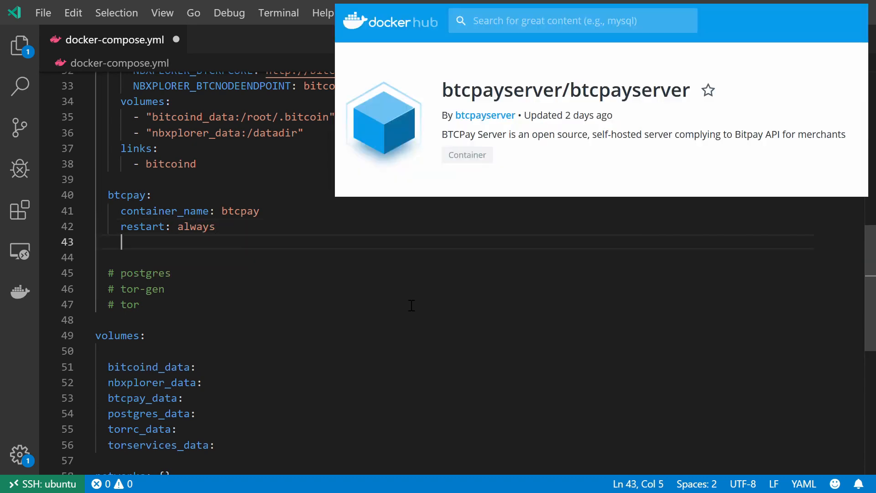
Step: Set the btcpay service image to btcpayserver/btcpayserver:1.0.3.118
text(image:)
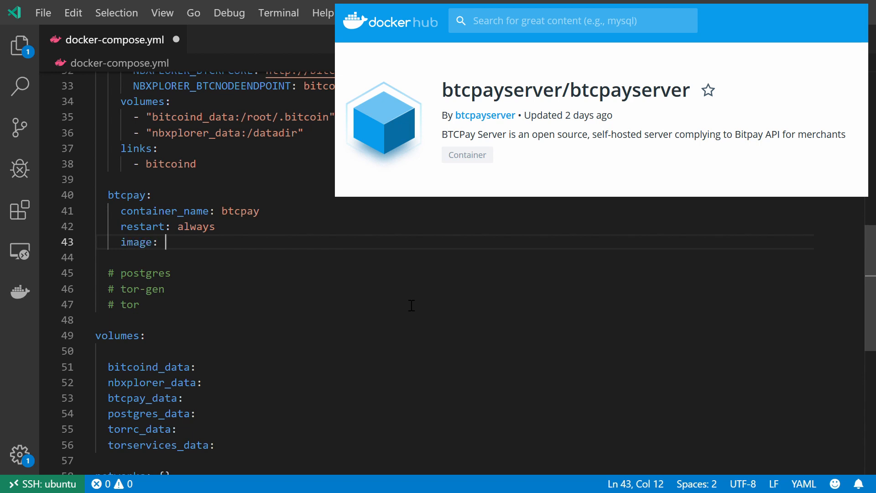
text(btc)
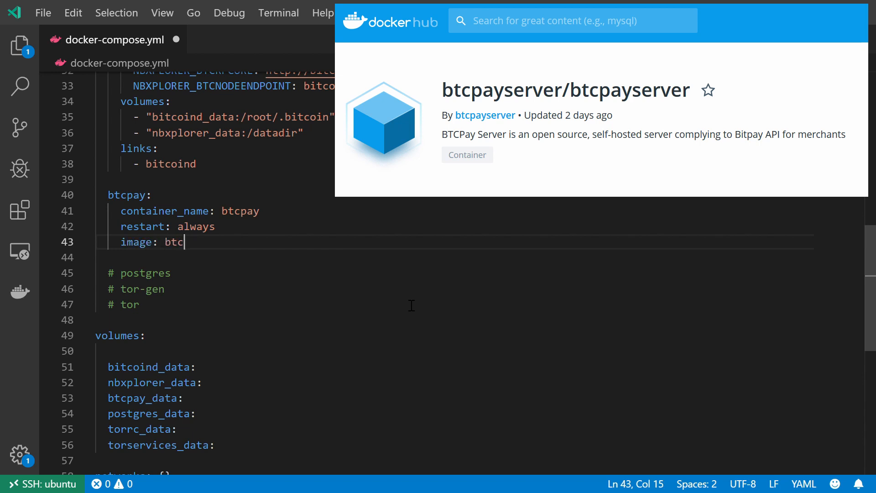
text(payserv)
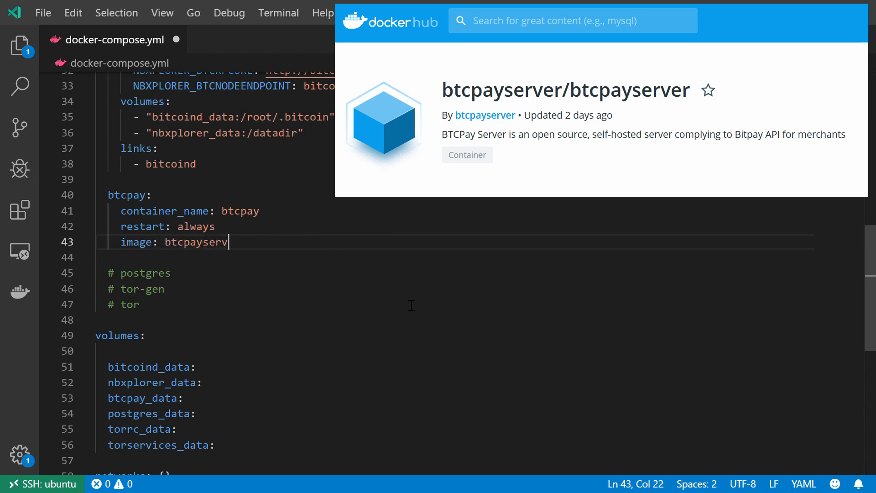
text(er/btcpa)
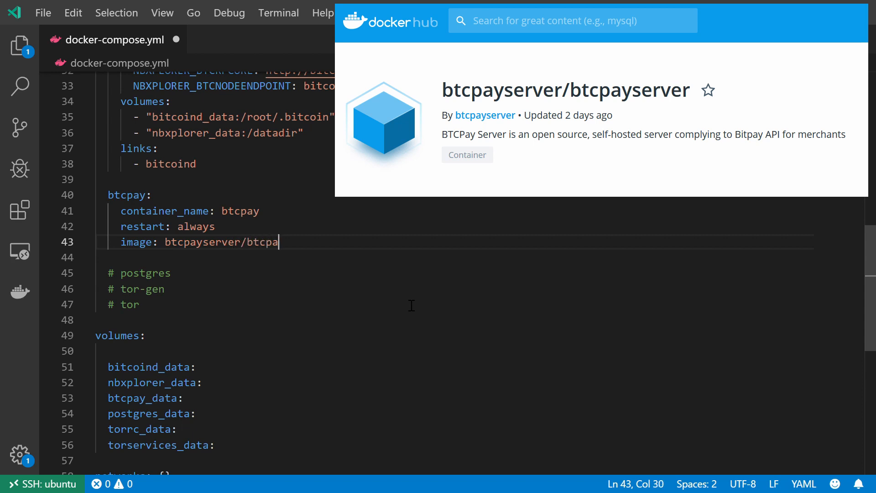
text(yse)
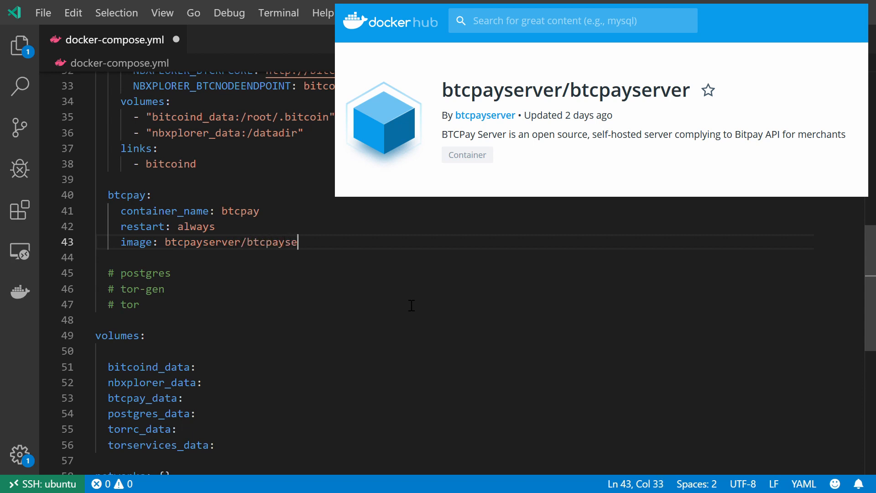
text(rver:)
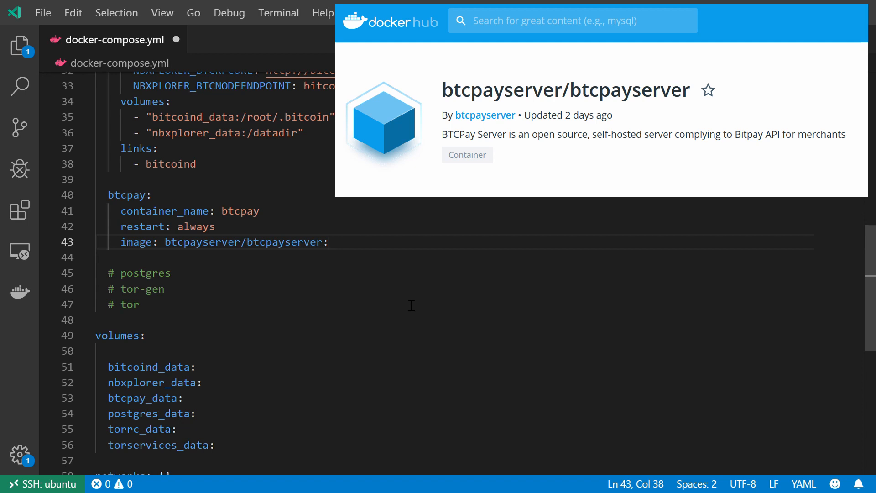
text(1)
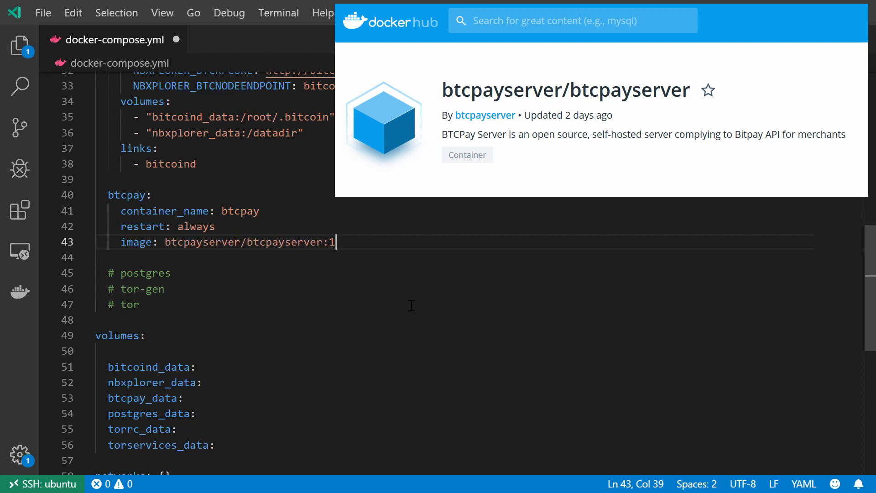
text(.0.)
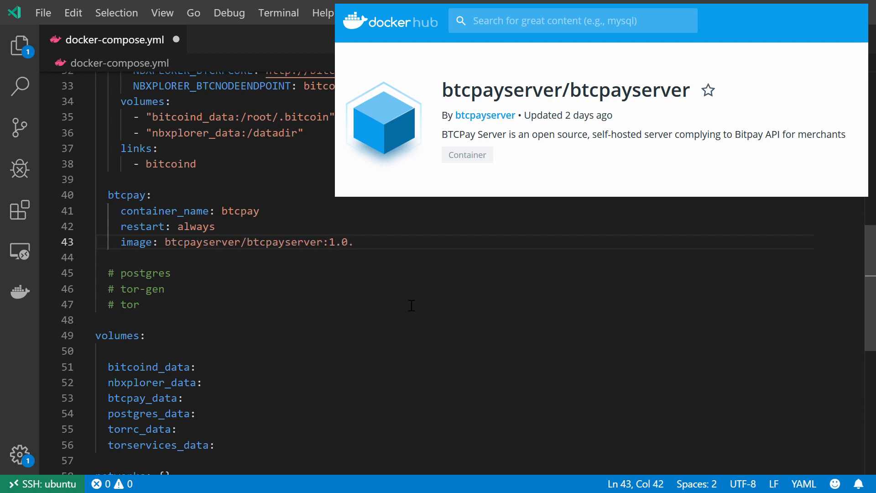
text(3.118)
text(environ)
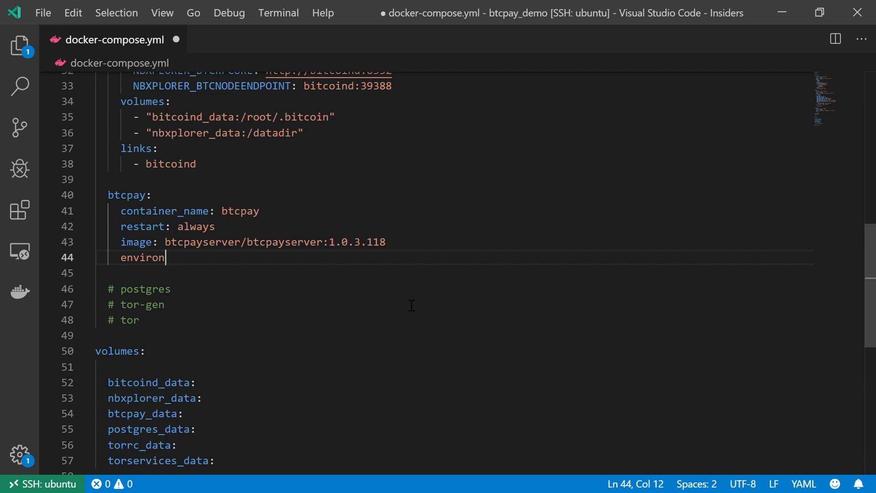
Step: Add an environment section with a BTCPAY_POSTGRES key to the btcpay service
text(ment:)
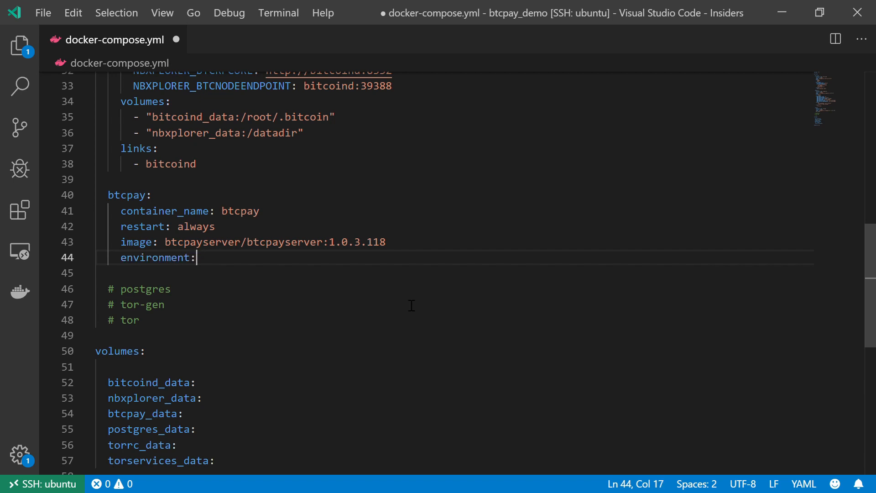
key(Enter)
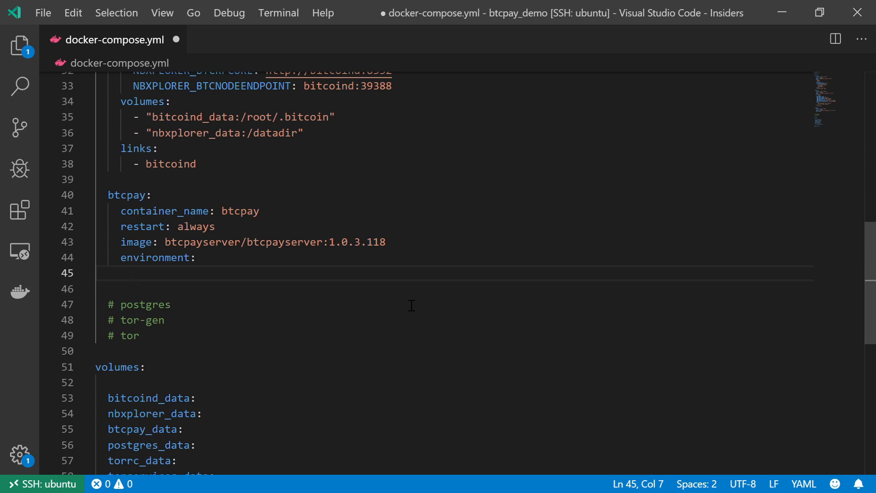
text(BTCPAY_)
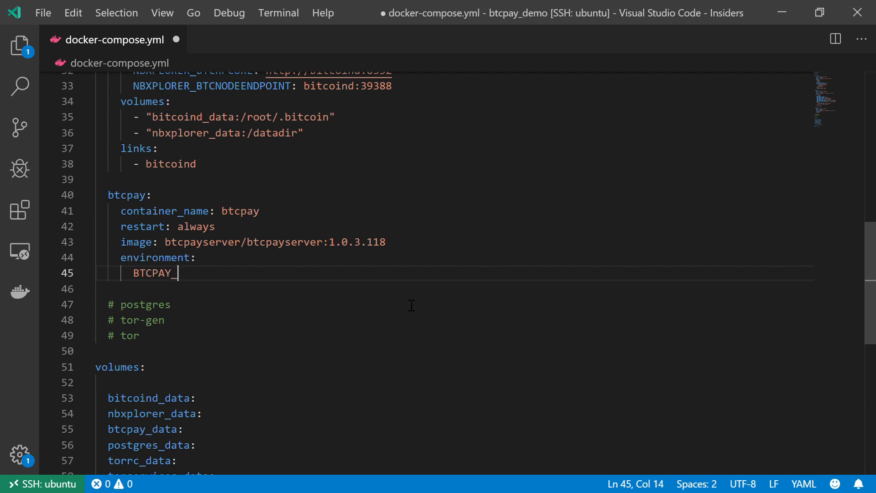
double_click(153, 273)
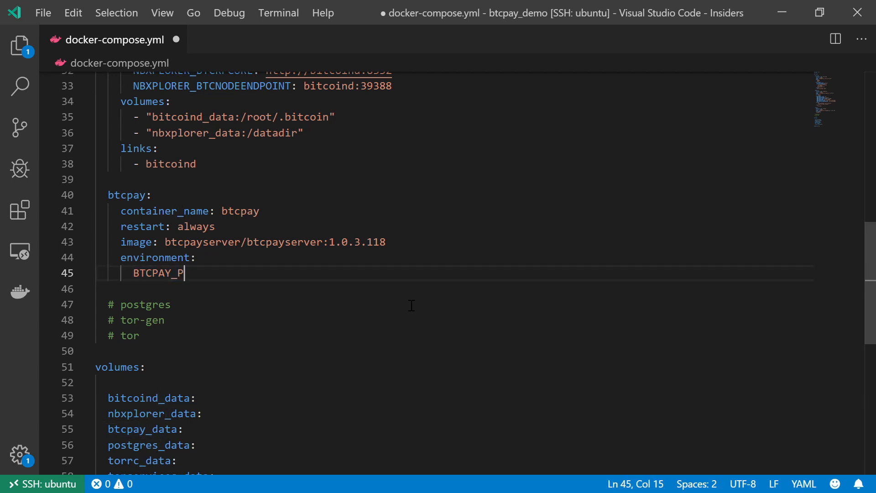
text(STGERS)
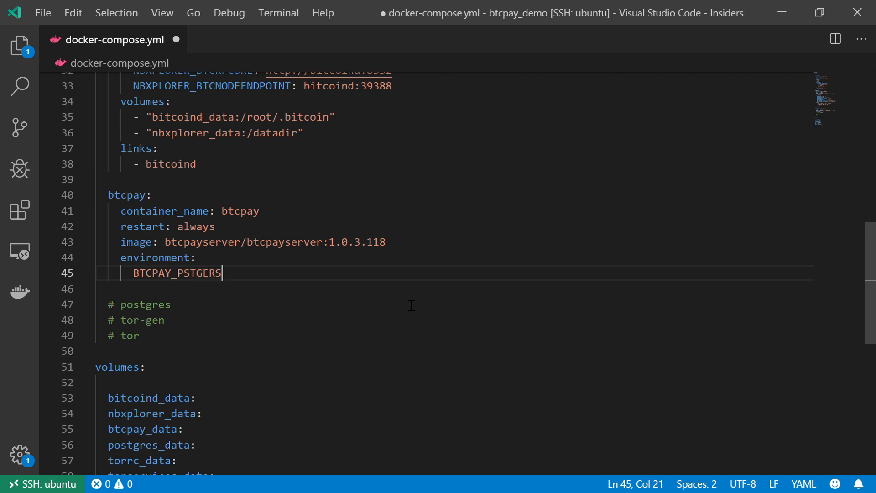
text(:)
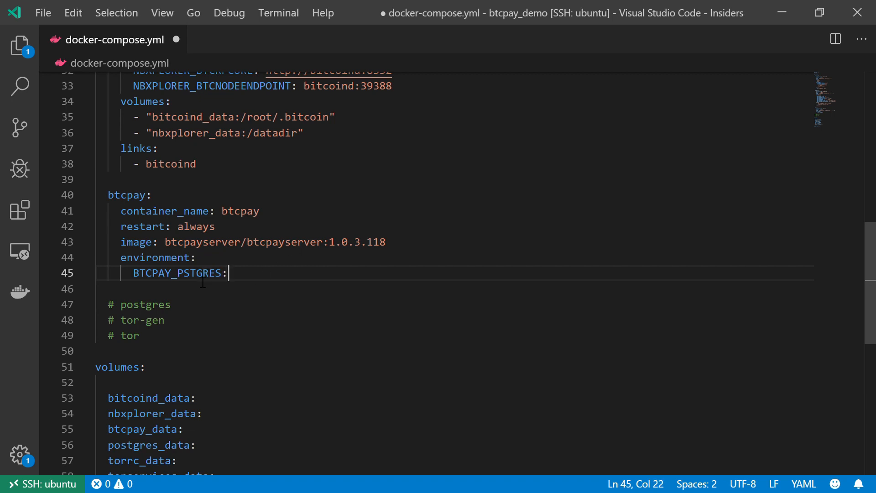
double_click(177, 273)
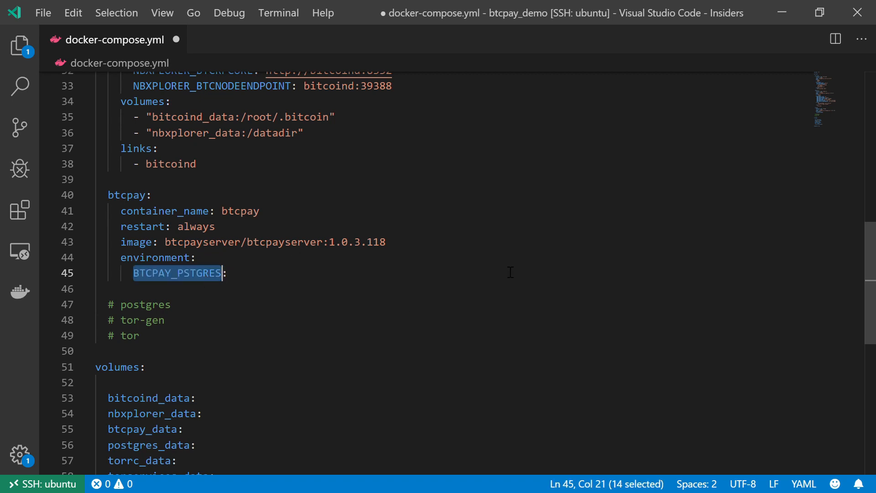
double_click(145, 304)
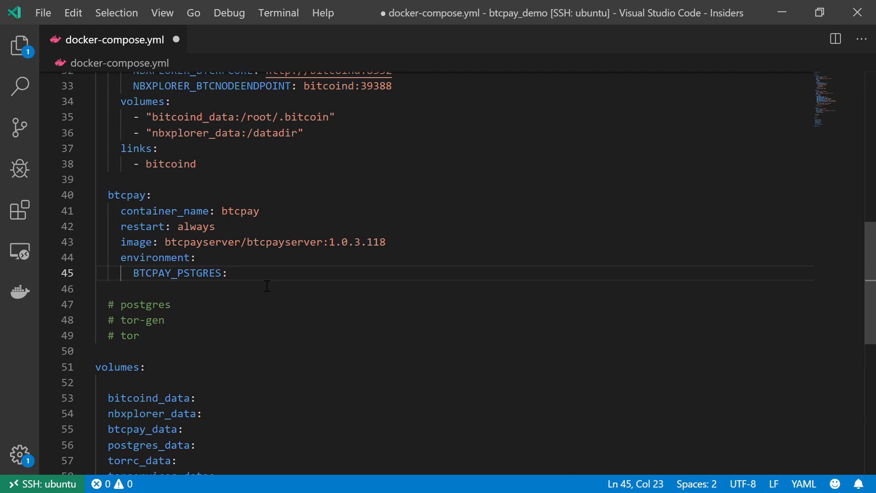
Step: Begin the BTCPAY_POSTGRES value with User ID=postgres;Host=postgres
text(U)
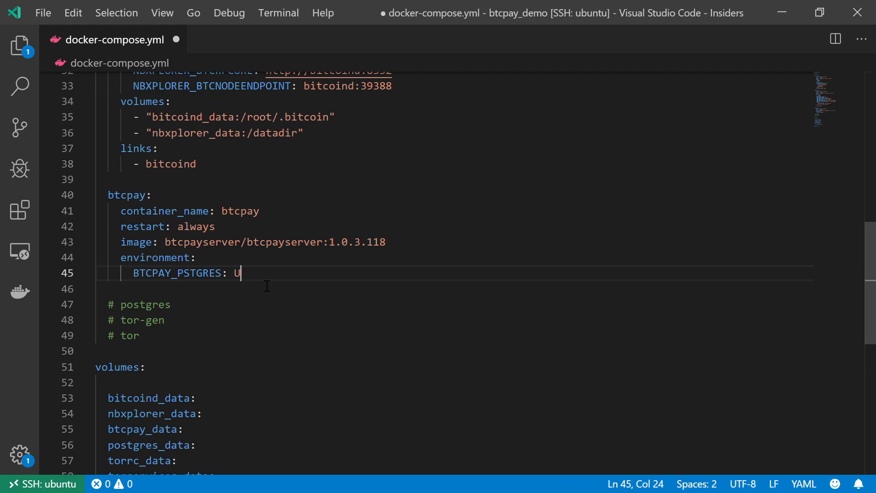
text(ser)
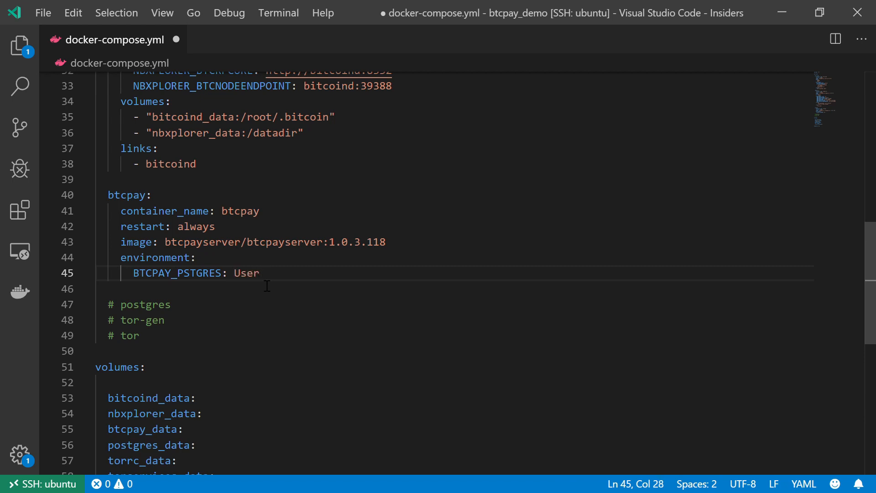
text(ID)
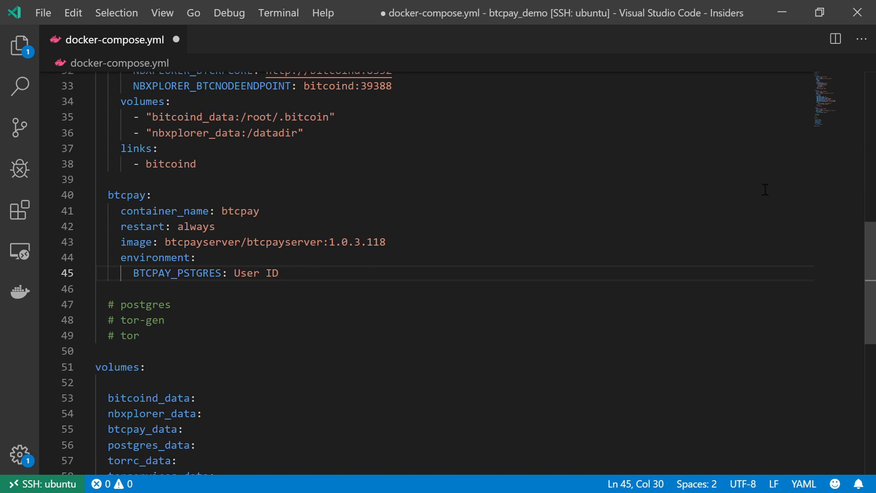
text(=po)
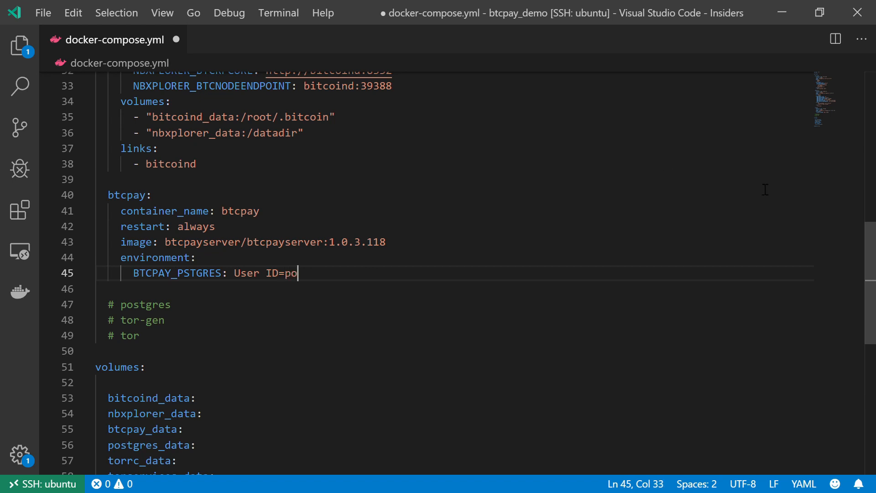
text(stgres)
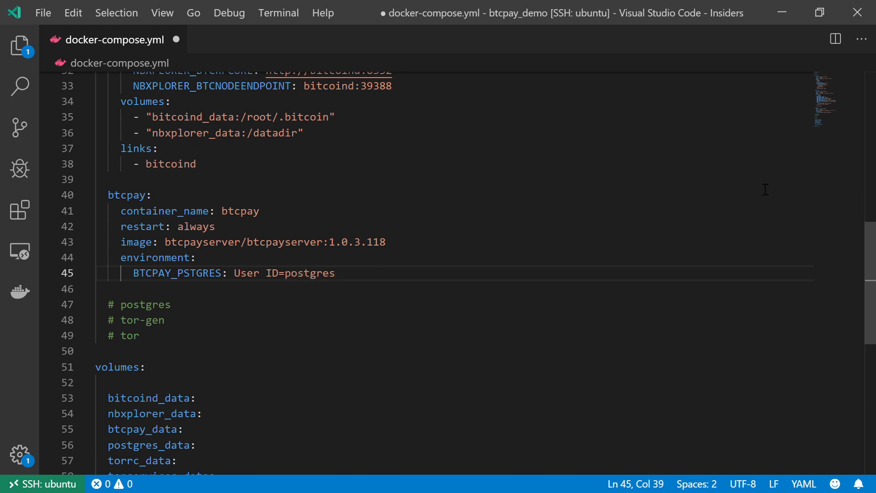
text(;)
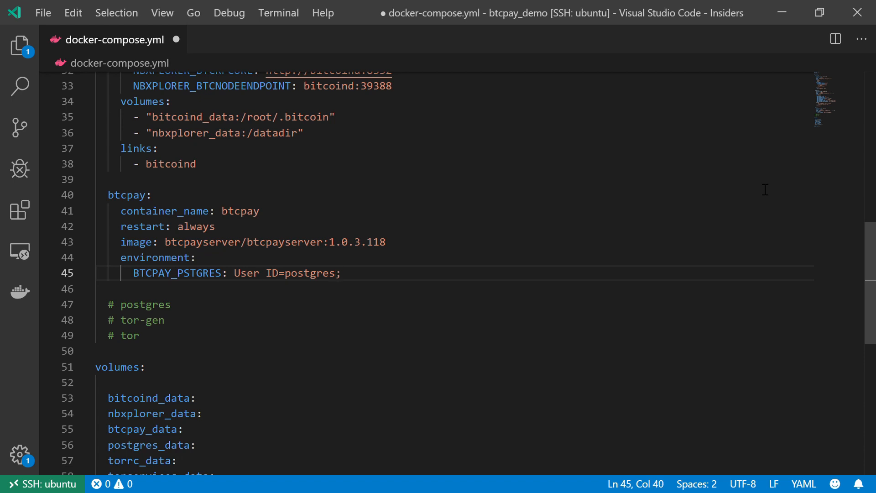
text(Host)
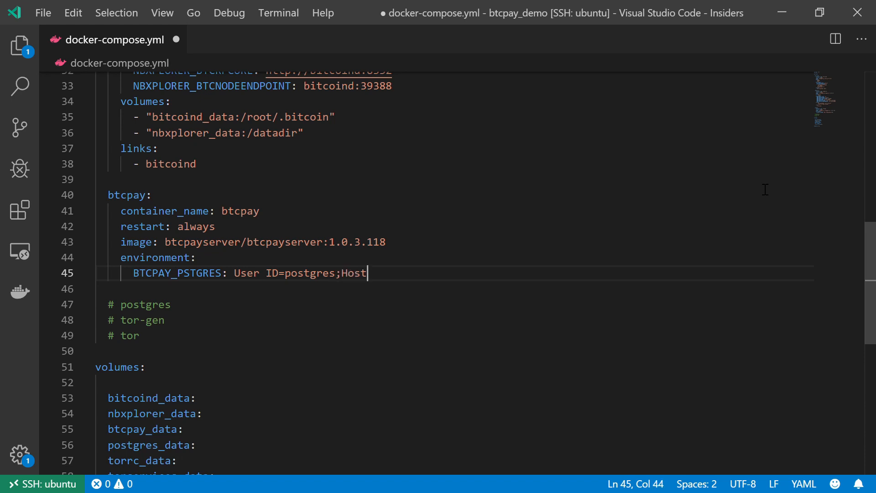
text(=p)
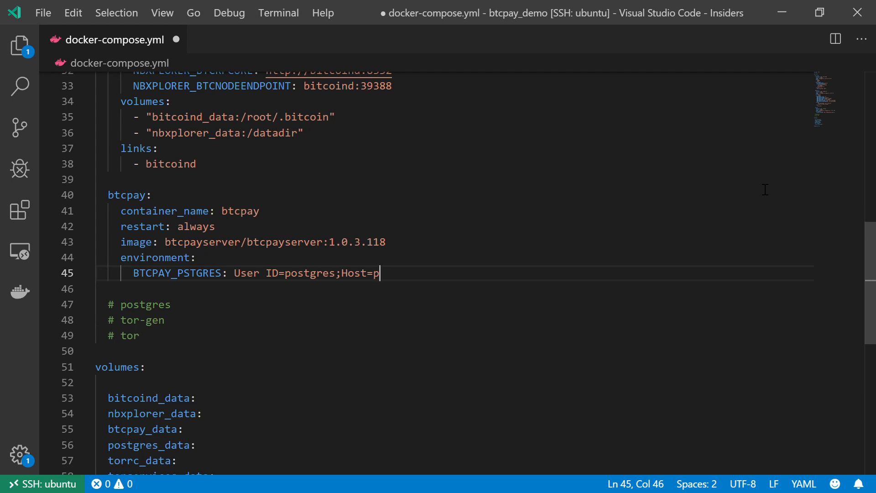
text(ostgres;)
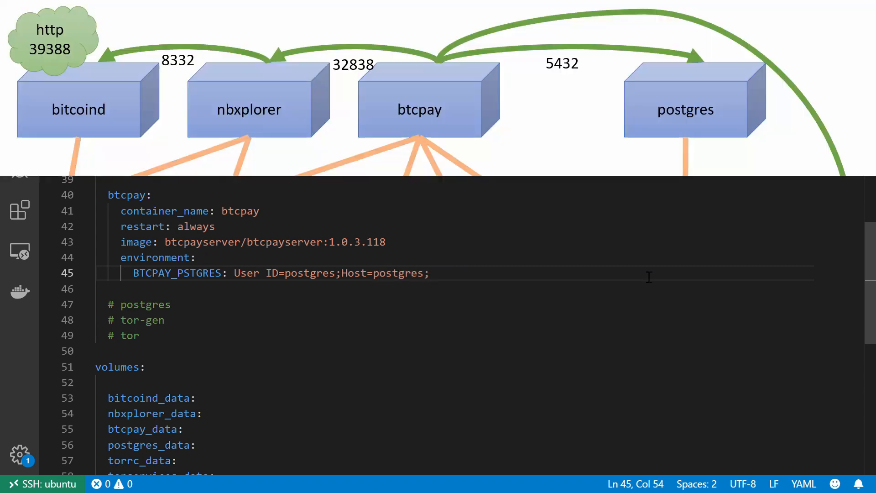
Step: Finish the connection string with Port=5432;Database=btcpayservermainnet
text(Port)
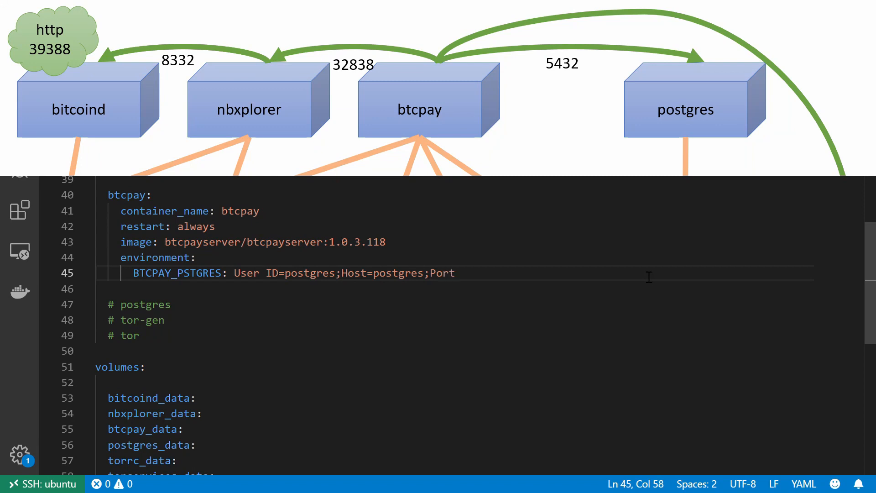
text(=54)
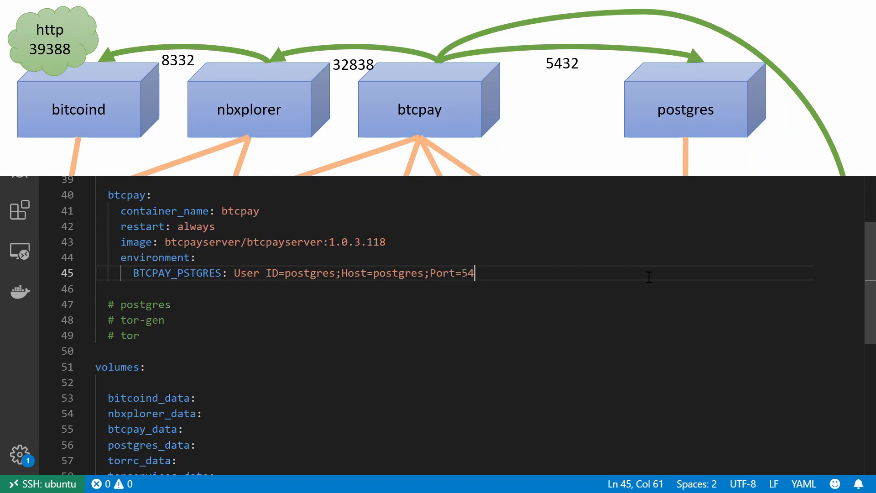
text(32)
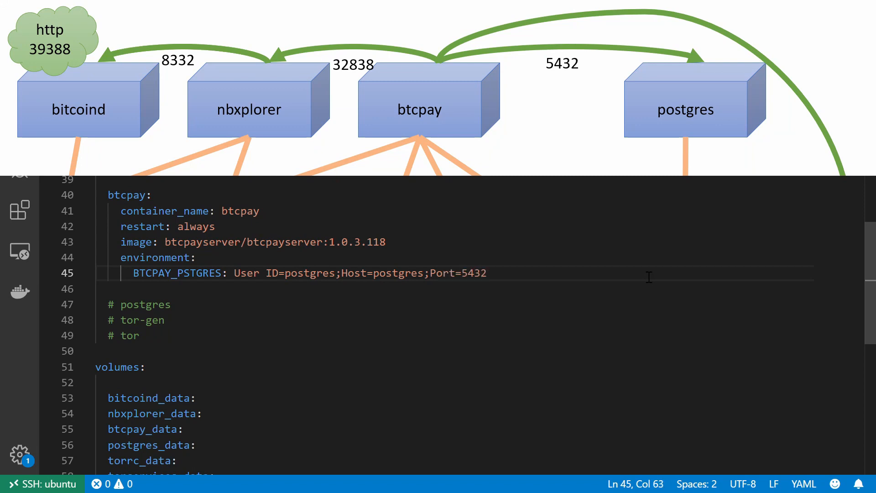
text(;)
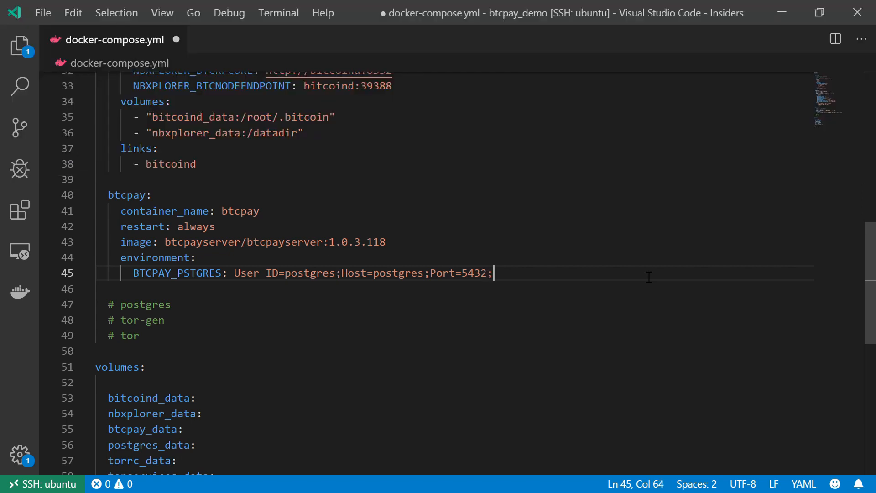
text(Data)
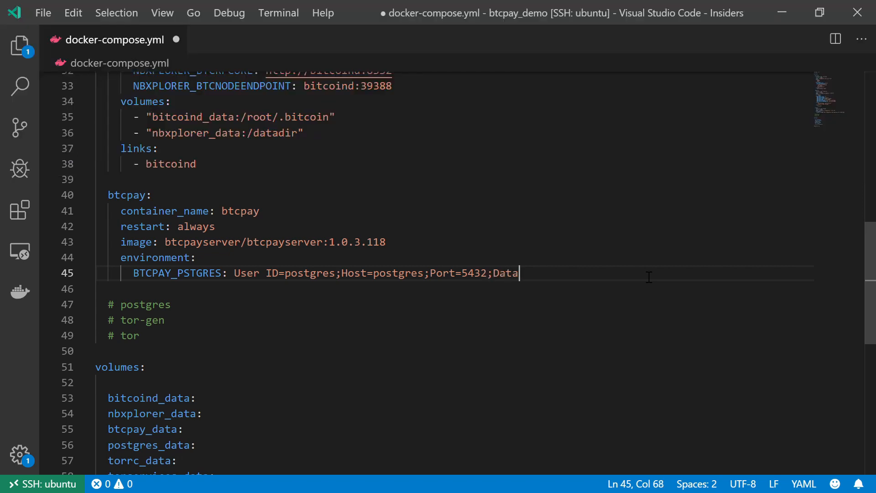
text(base=)
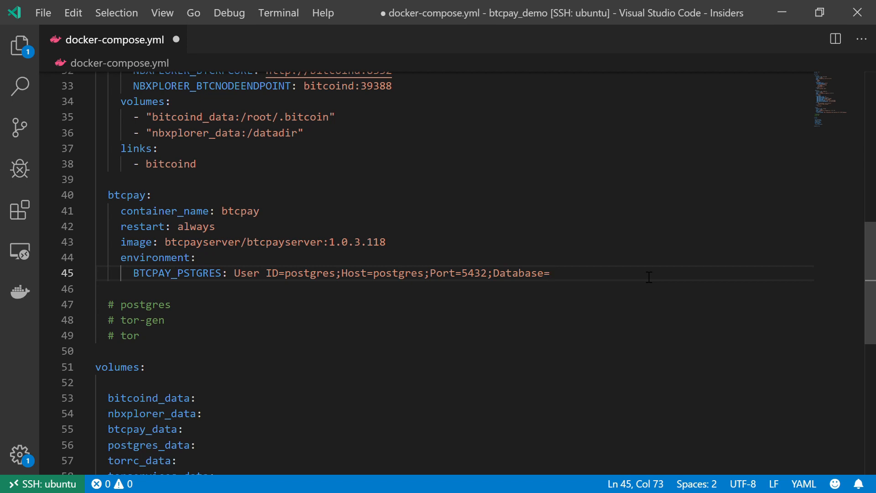
text(btcpa)
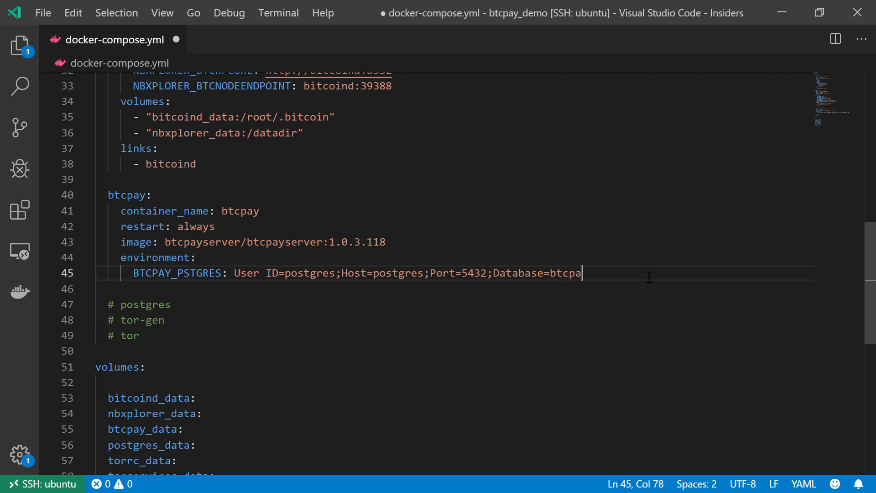
text(yservermainnet)
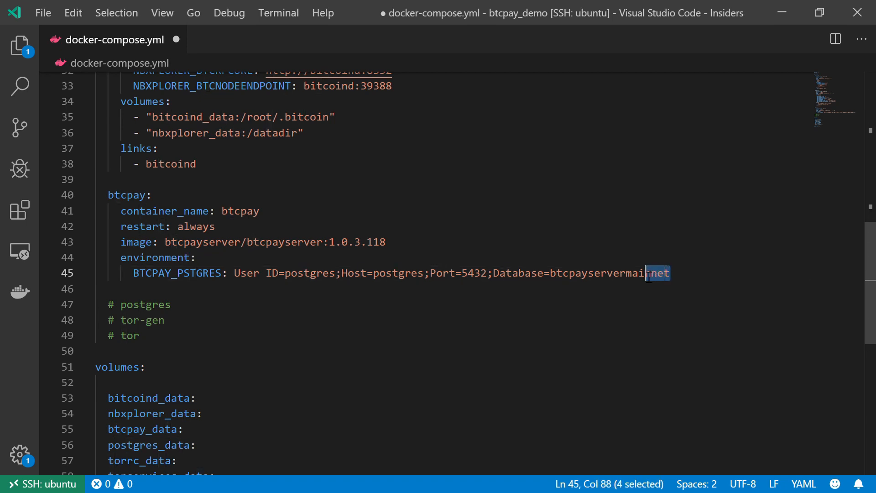
double_click(646, 273)
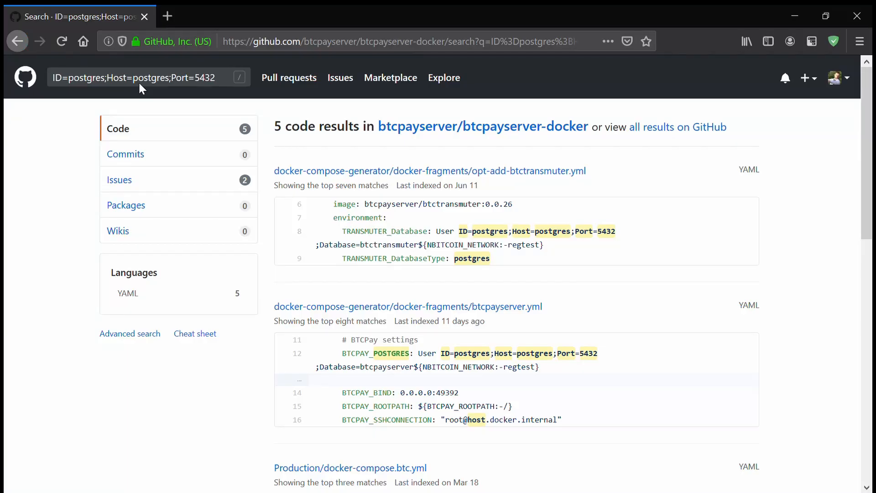
mouse_move(564, 241)
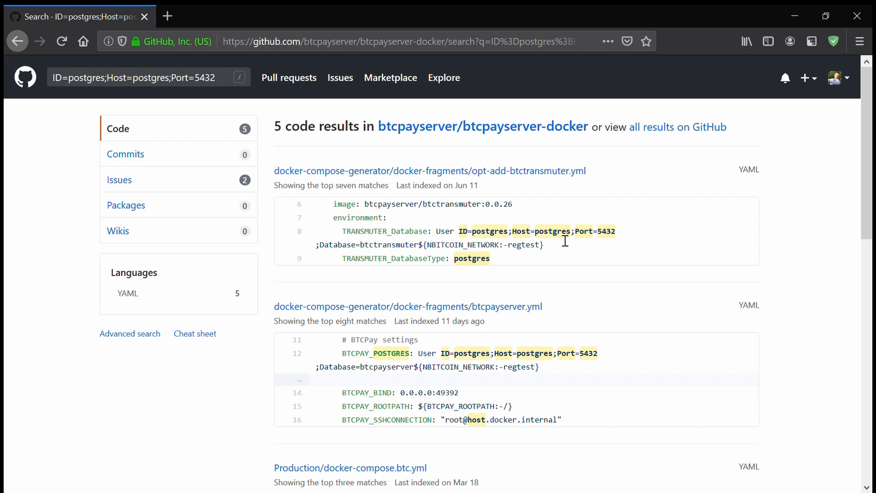
mouse_move(568, 244)
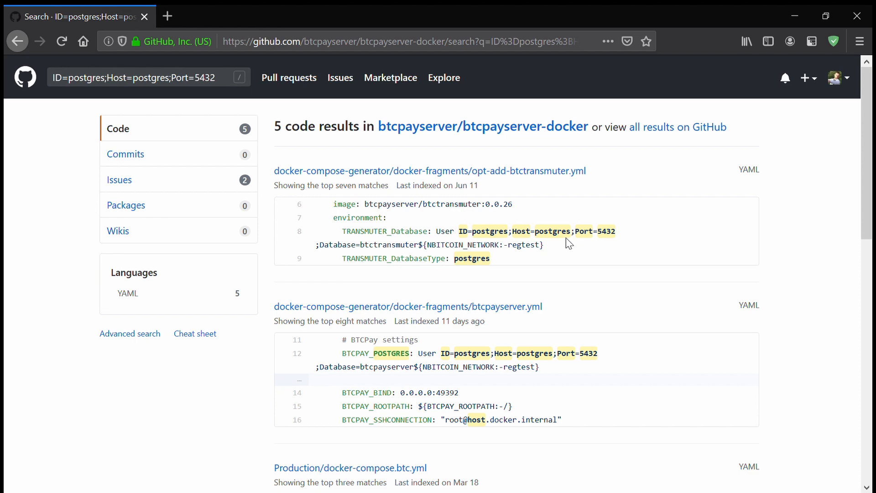
Step: Review GitHub btcpayserver-docker YAML matches for 'ID=postgres;Host=postgres;Port=5432'
double_click(397, 127)
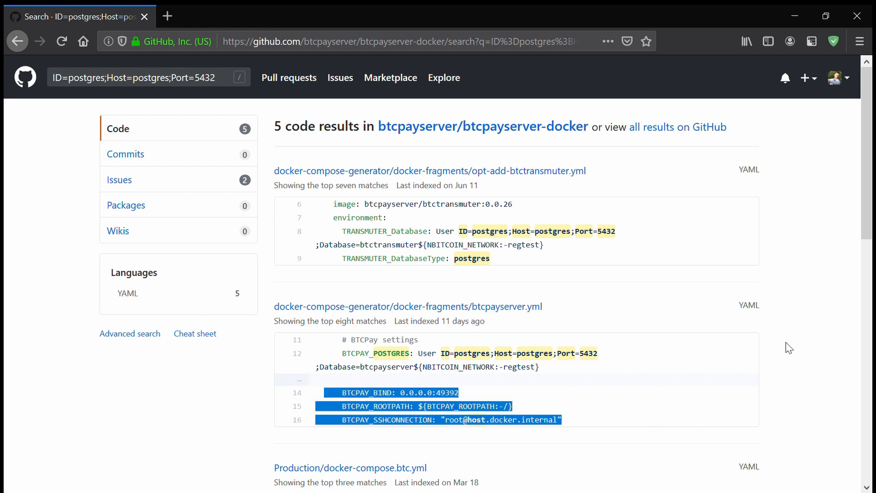
scroll(down, 3)
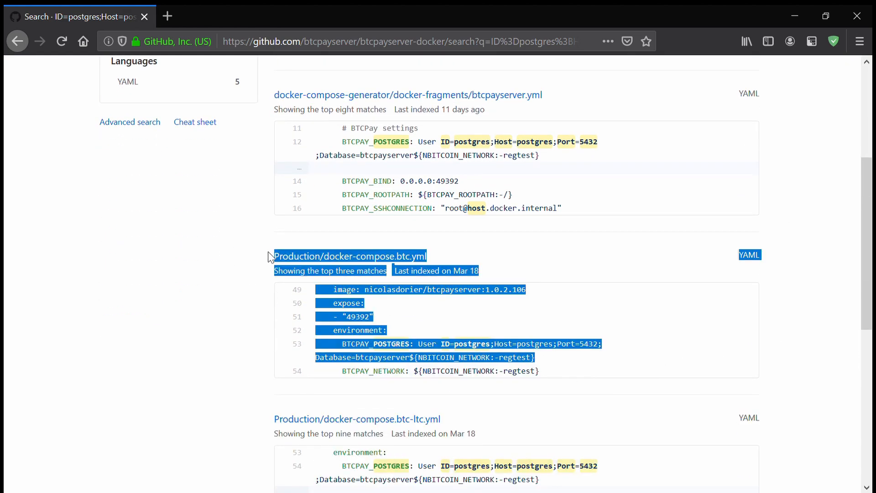
click(238, 312)
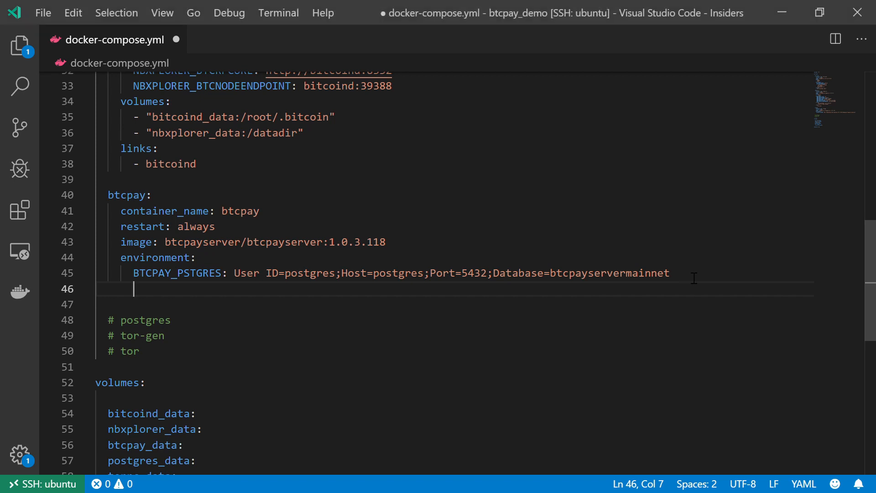
Step: Add BTCPAY_NETWORK: mainnet to the environment, correcting the NETOWK typo
text(BTCPAY_)
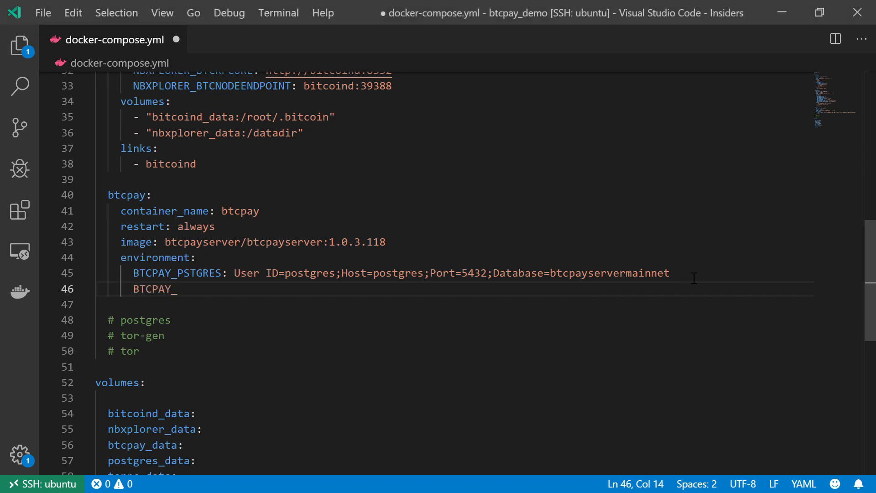
text(NE)
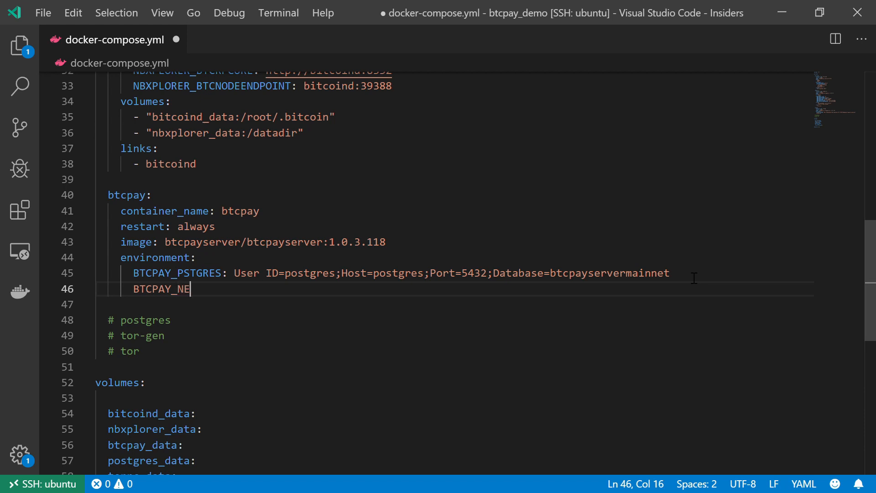
text(TOWK:)
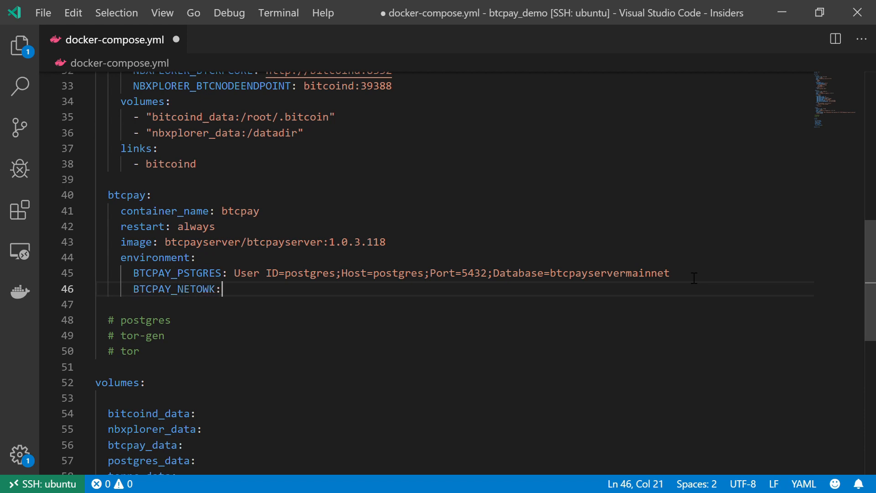
text(ma)
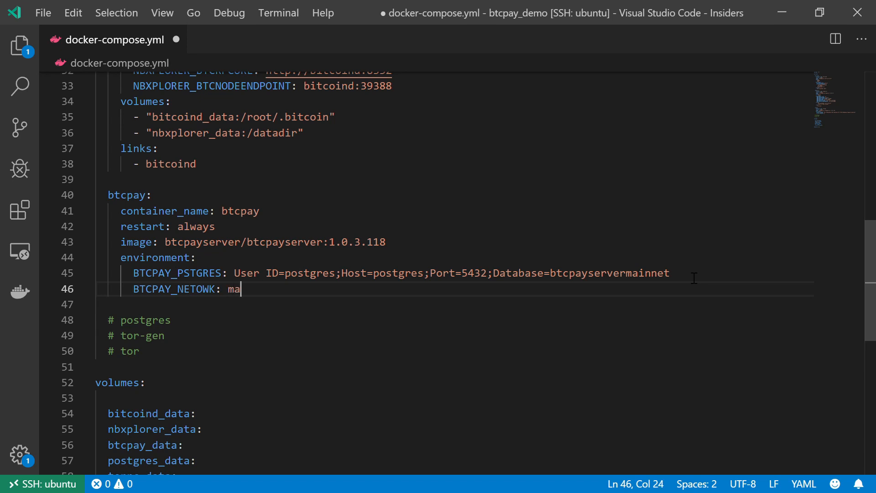
text(innet)
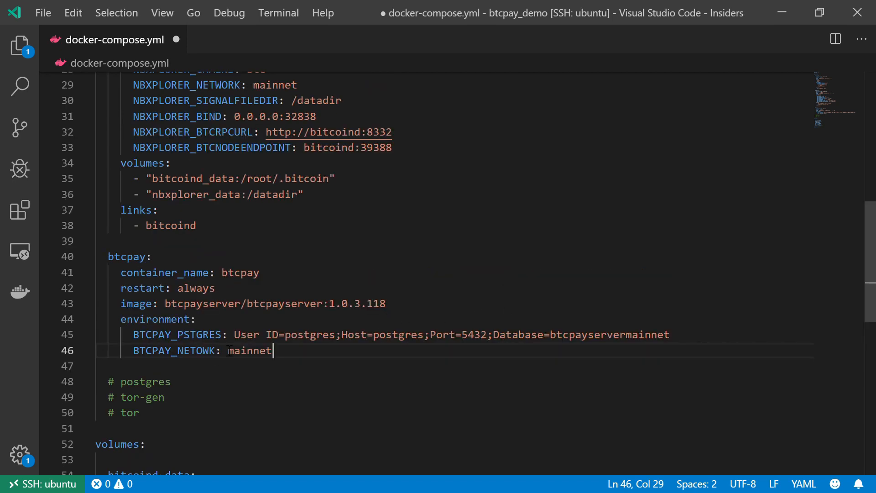
click(209, 350)
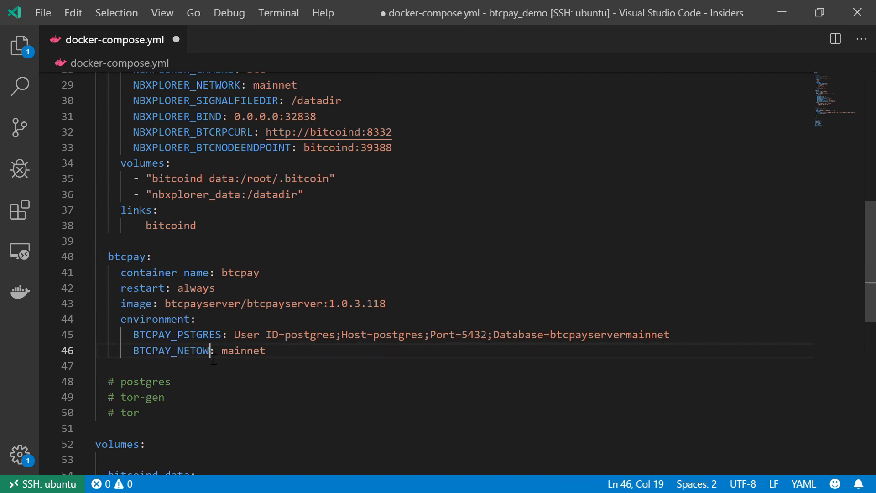
text(RK)
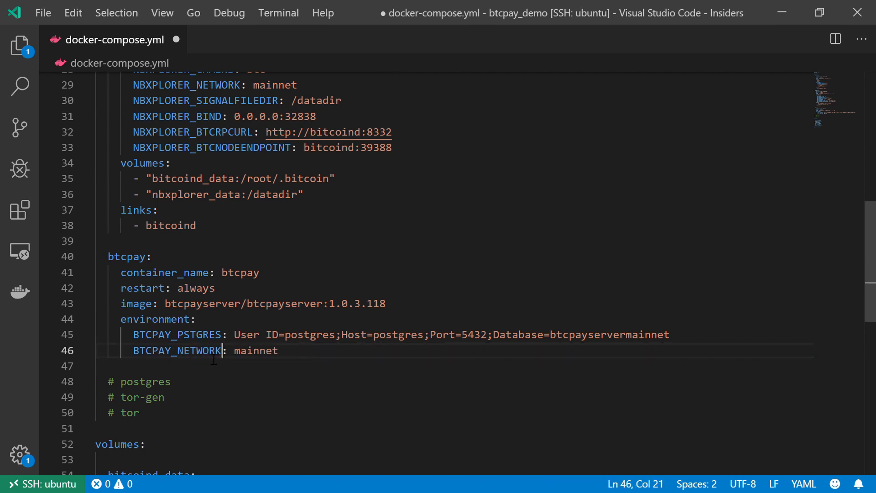
mouse_move(233, 68)
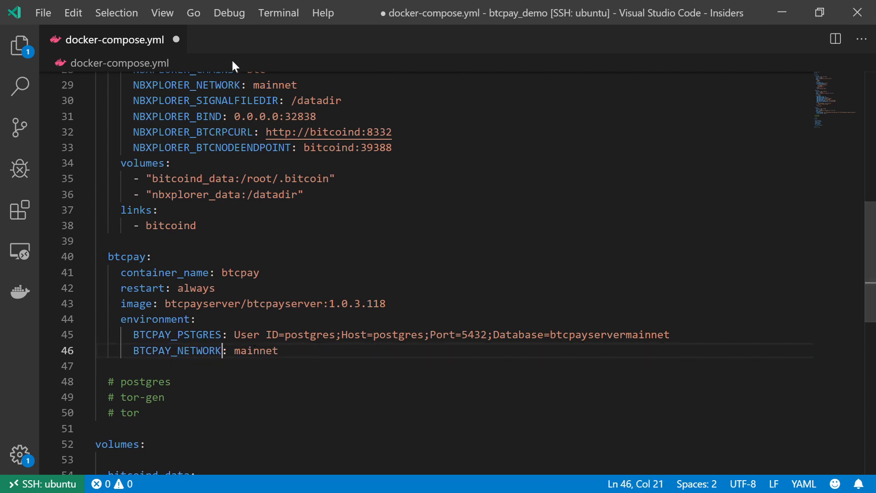
double_click(217, 85)
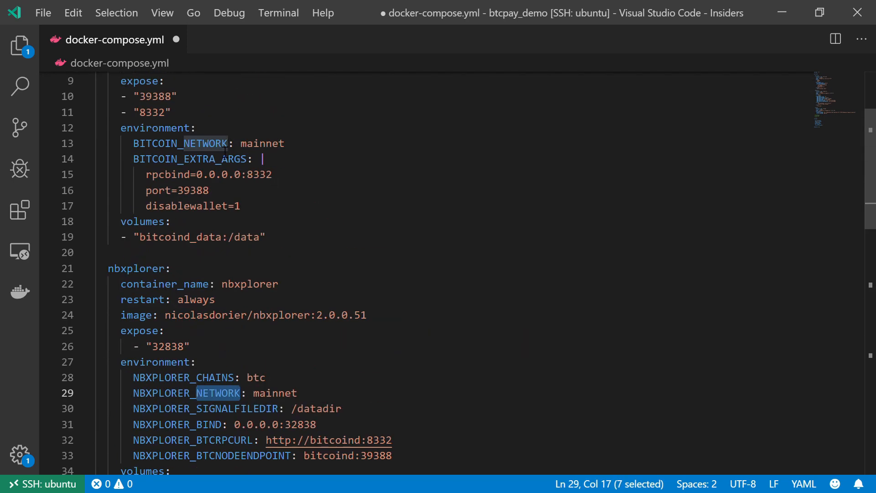
scroll(down, 3)
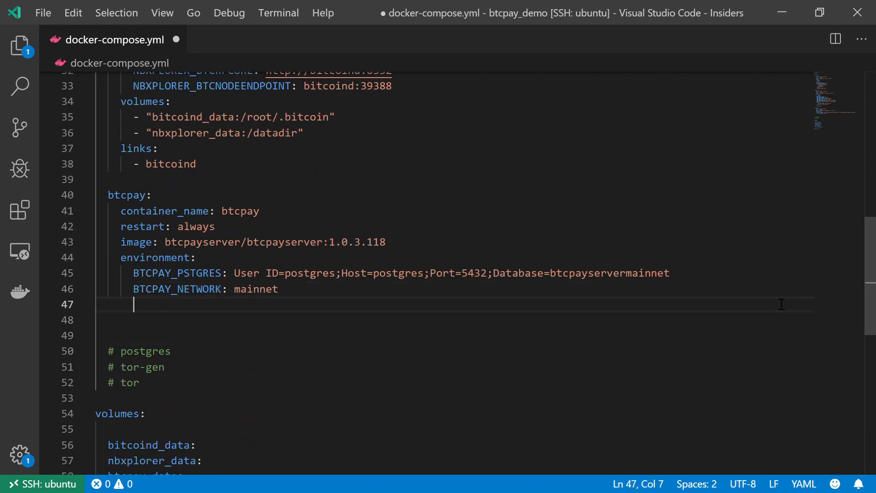
Step: Add BTCPAY_CHAINS: btc under BTCPAY_NETWORK, comparing with NBXPLORER_CHAINS
text(BTCPAY_)
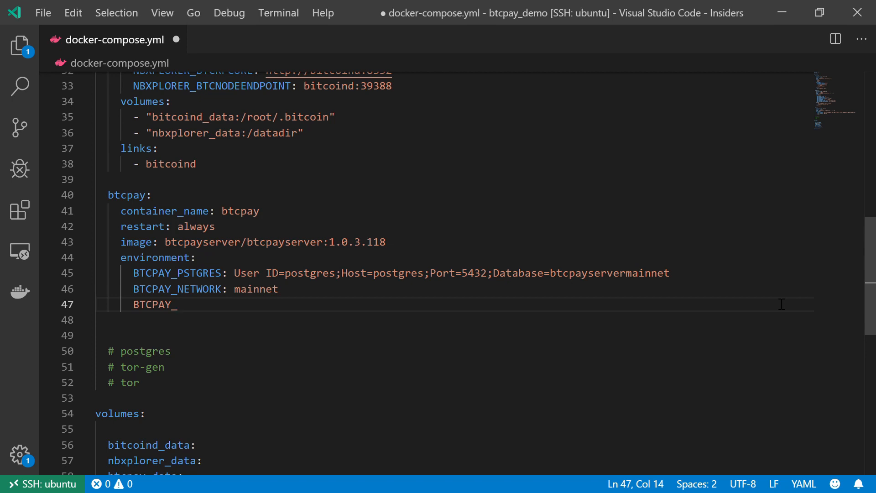
text(CHAINS)
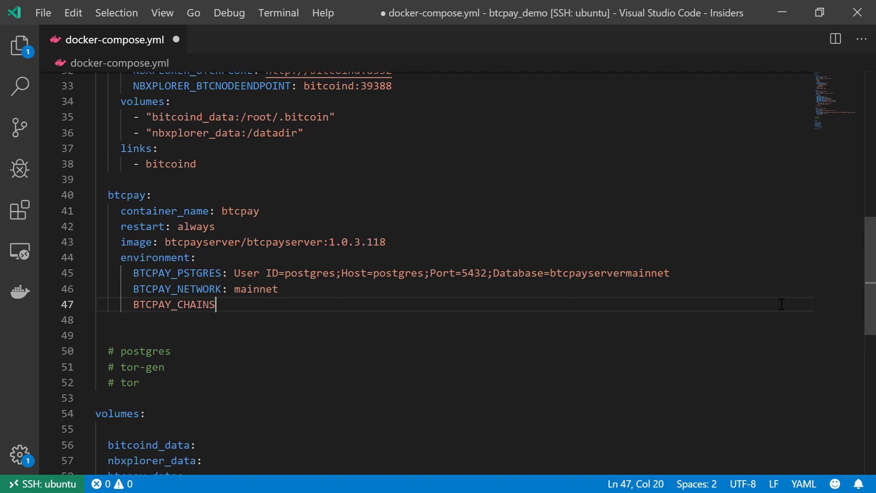
text(: btc)
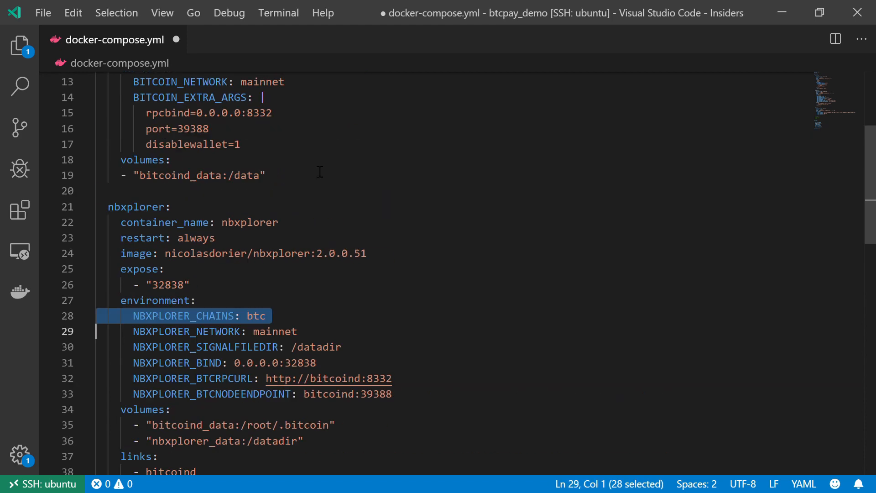
scroll(down, 3)
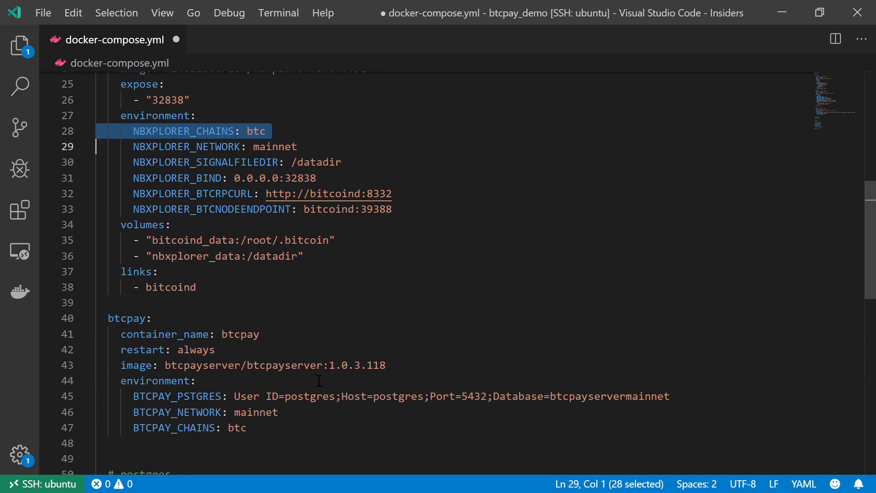
scroll(down, 3)
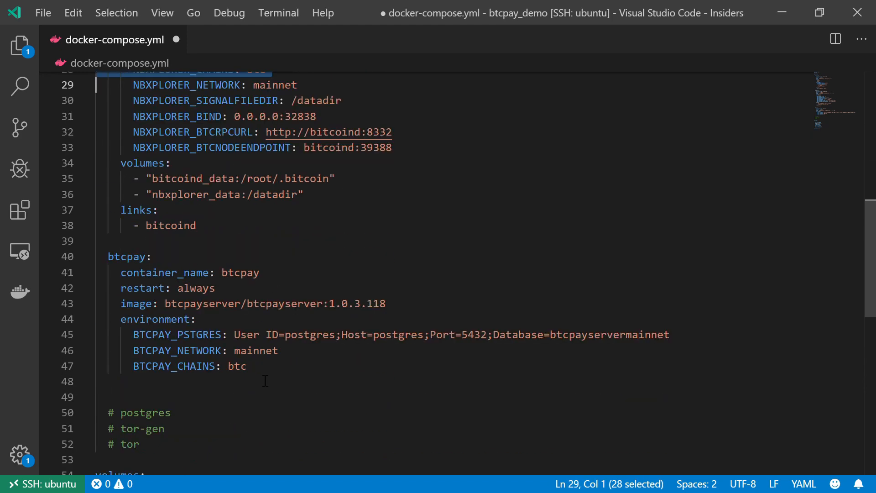
double_click(236, 366)
text(BTCPAY_)
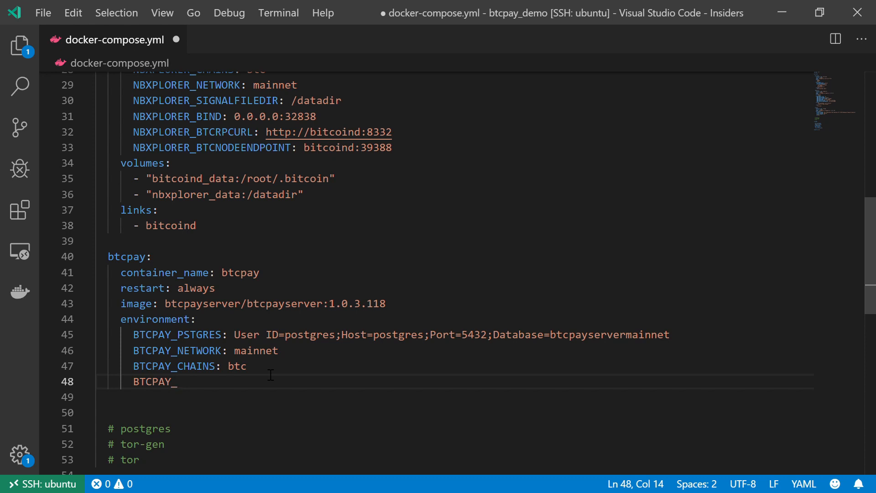
Step: Add BTCPAY_ROOTPATH: / after BTCPAY_CHAINS in the btcpay environment
text(ROOTP)
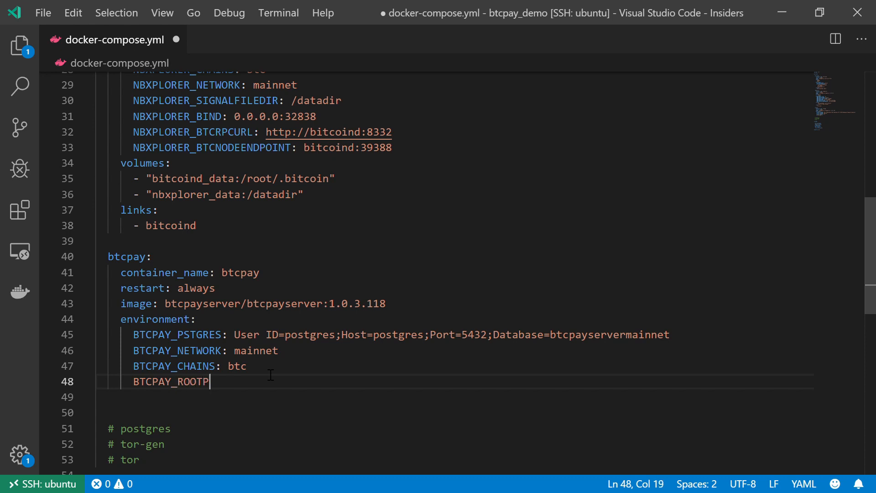
text(ATH:)
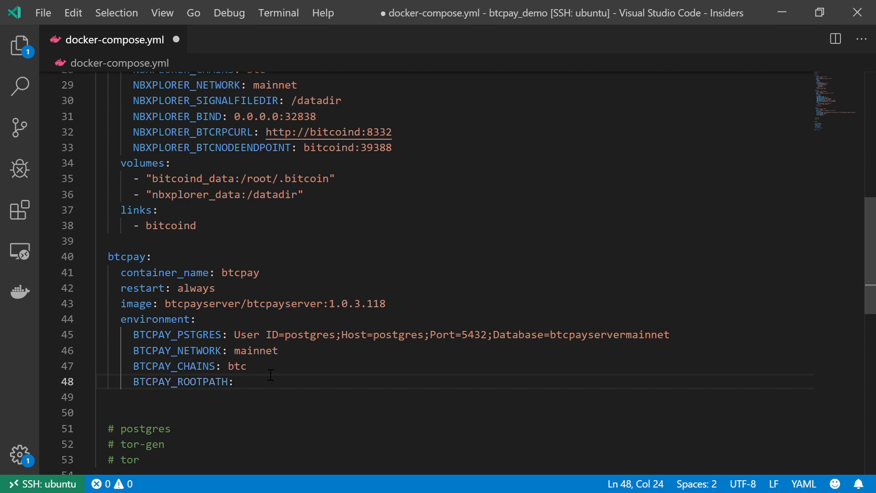
text(/)
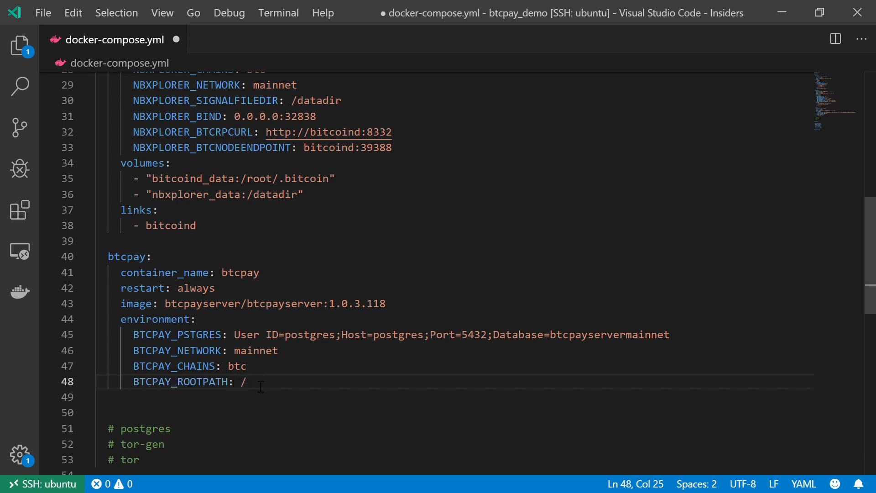
mouse_move(771, 376)
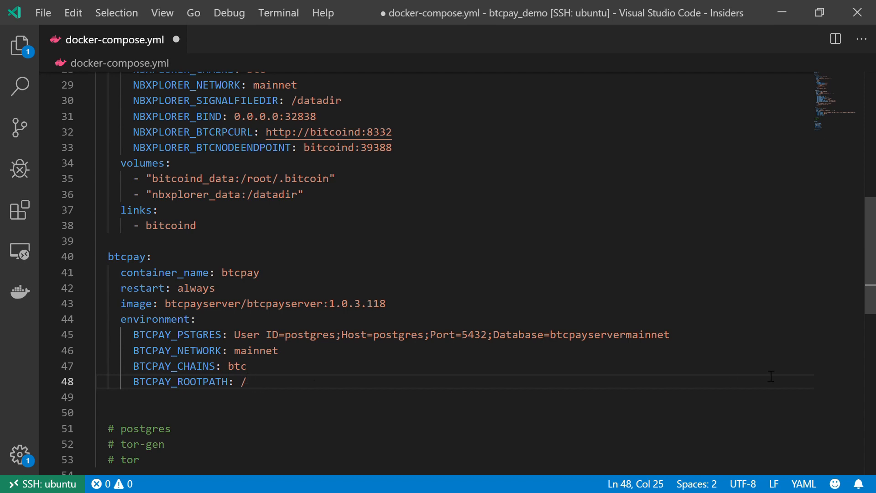
mouse_move(803, 391)
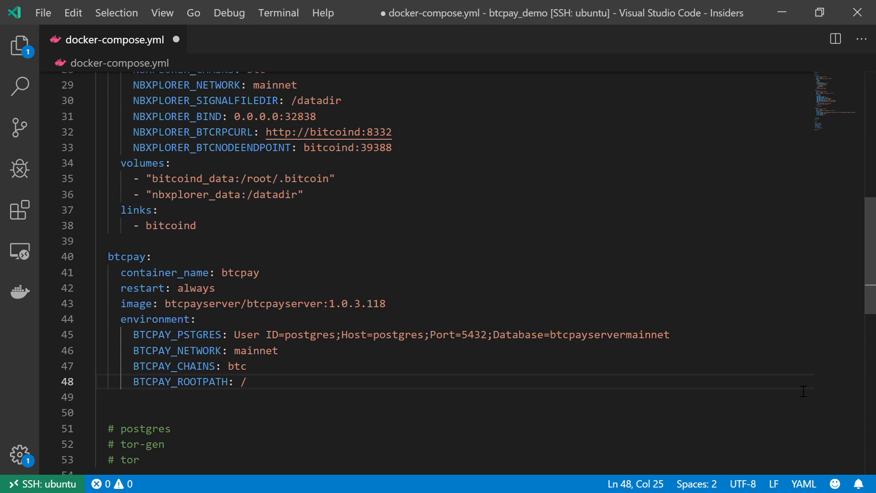
text(BTCPAY_)
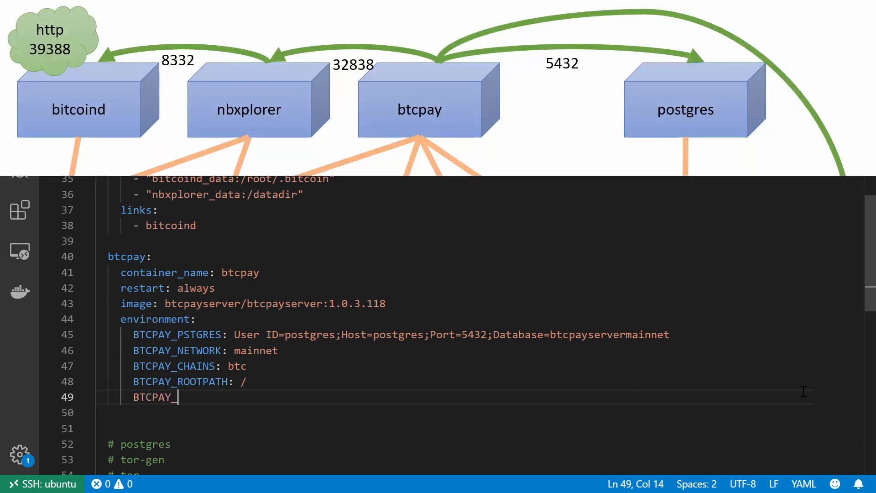
text(BTC)
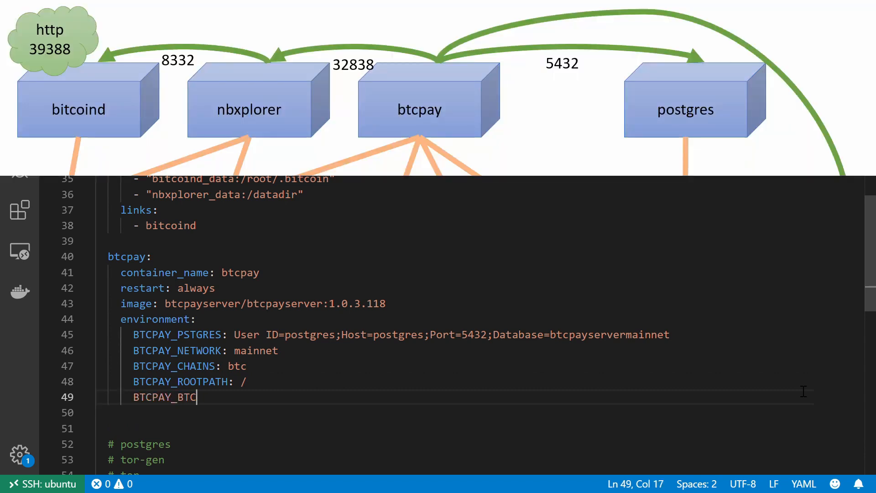
text(EXPLOR)
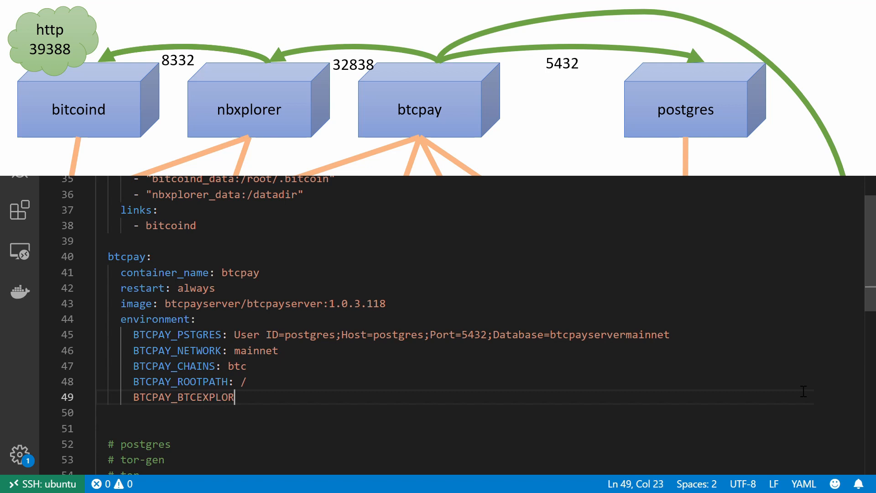
text(ERURL)
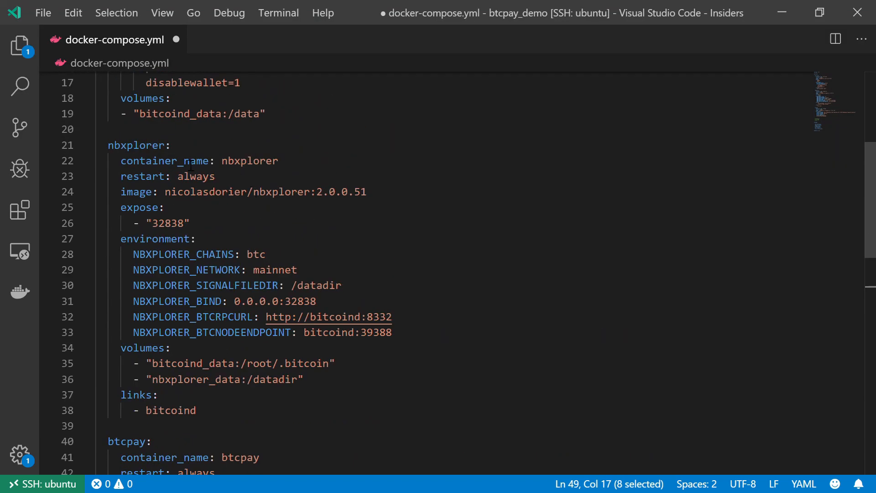
double_click(136, 145)
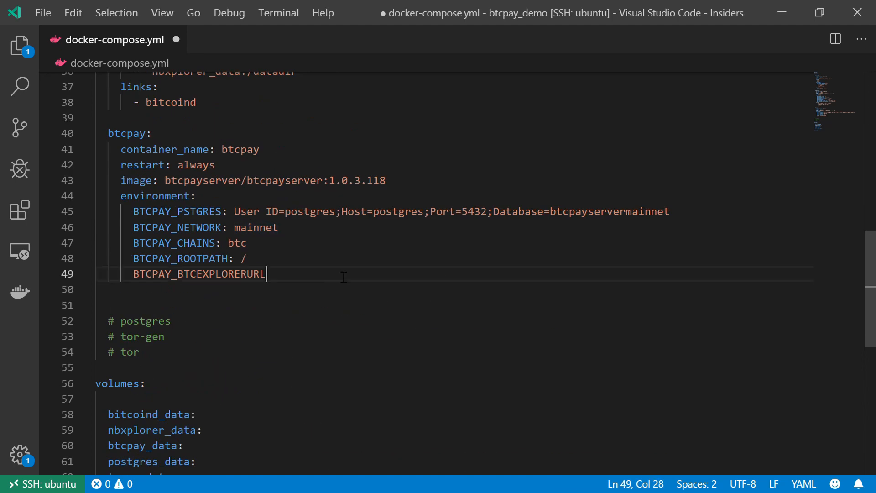
text(: http)
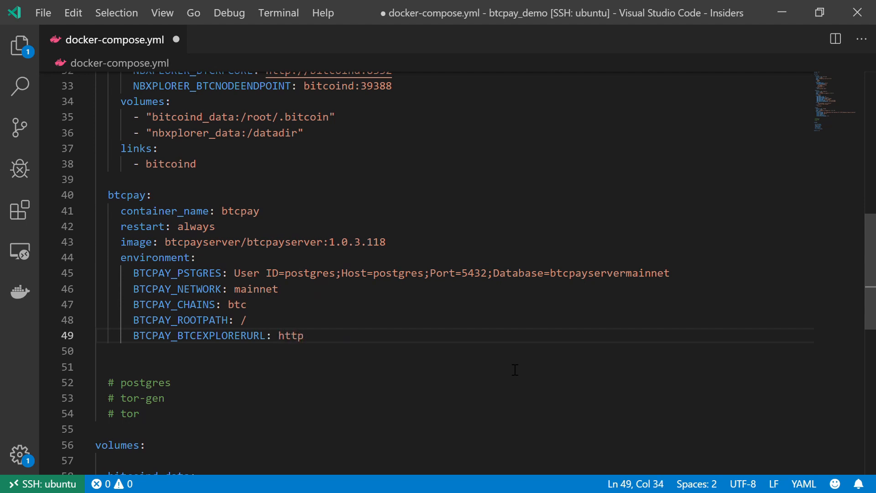
text(://)
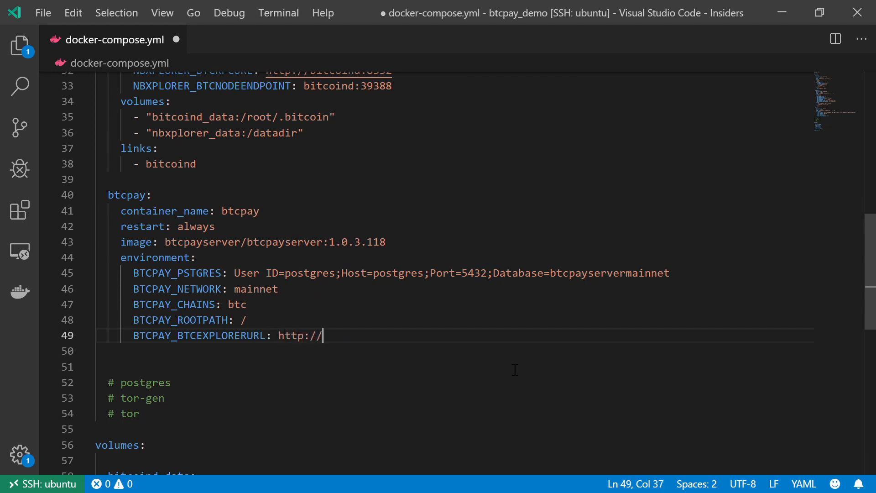
text(nb)
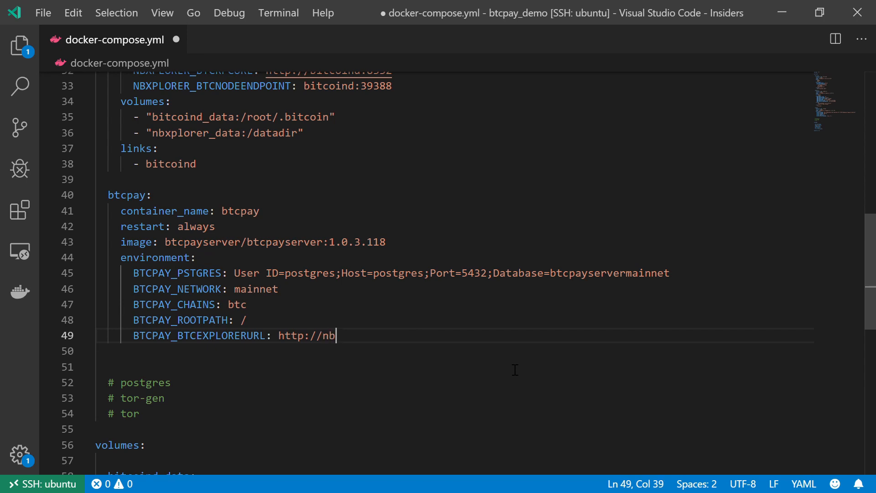
text(xplorer:)
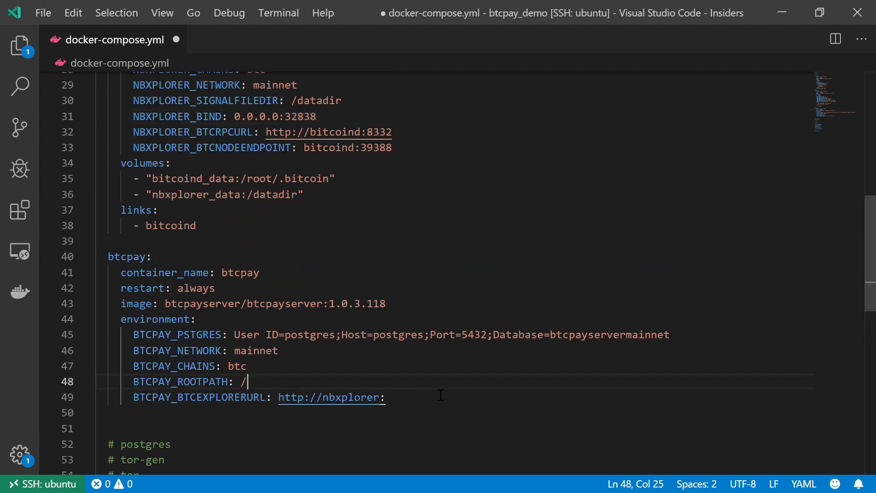
text(3)
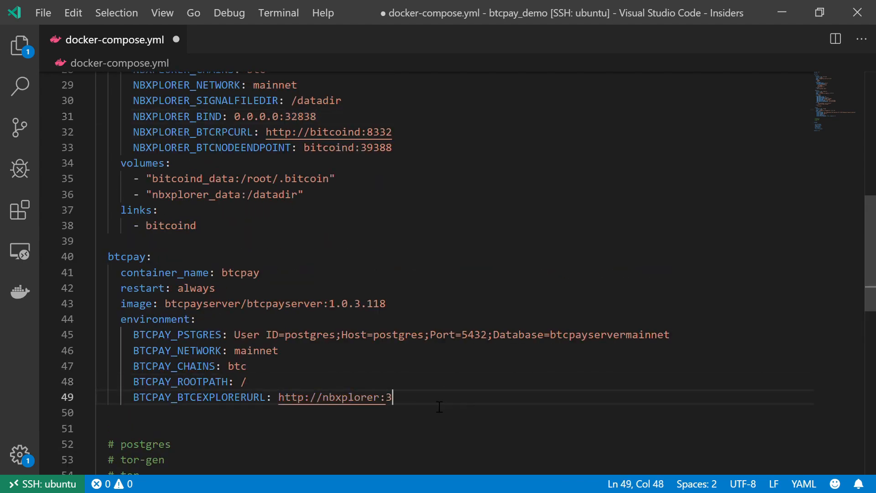
text(283)
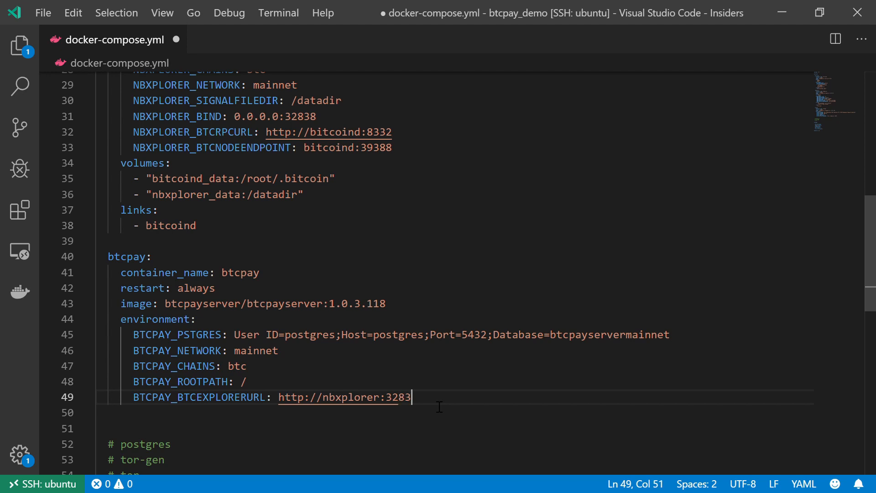
text(8)
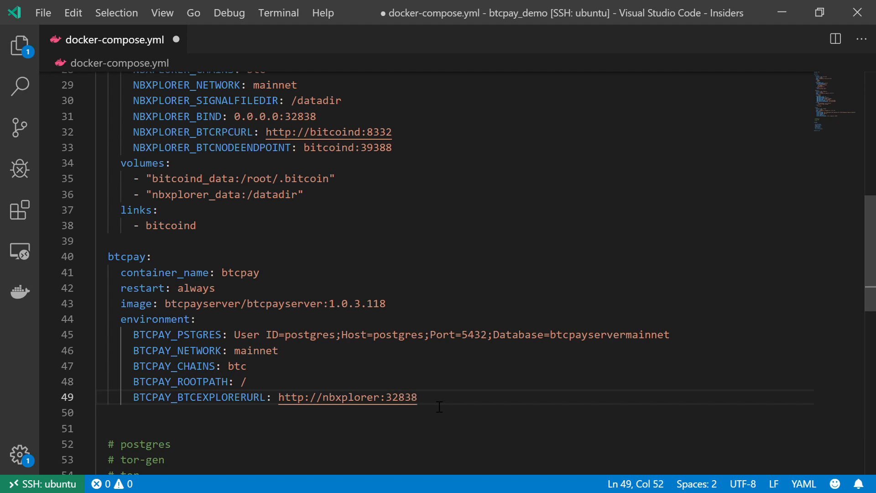
text(BTCPAY_)
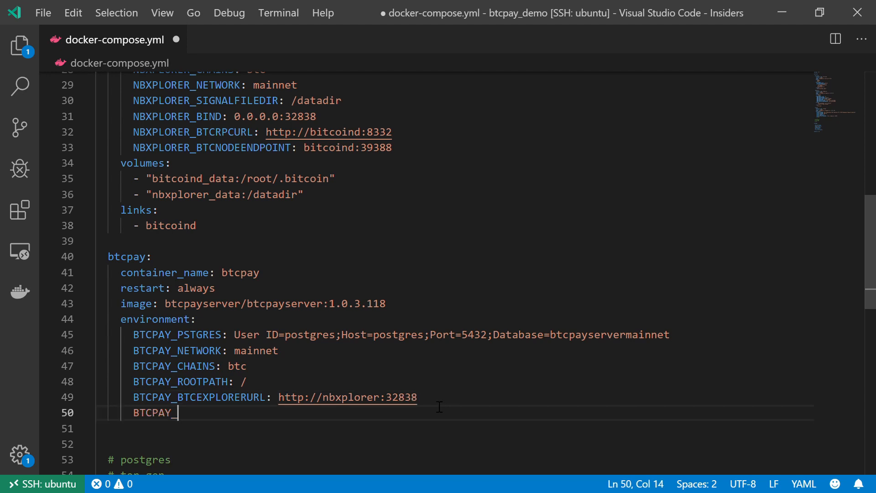
Step: Add BTCPAY_SOCKSENDPONT: tor:9050 on line 50 of the environment
text(S)
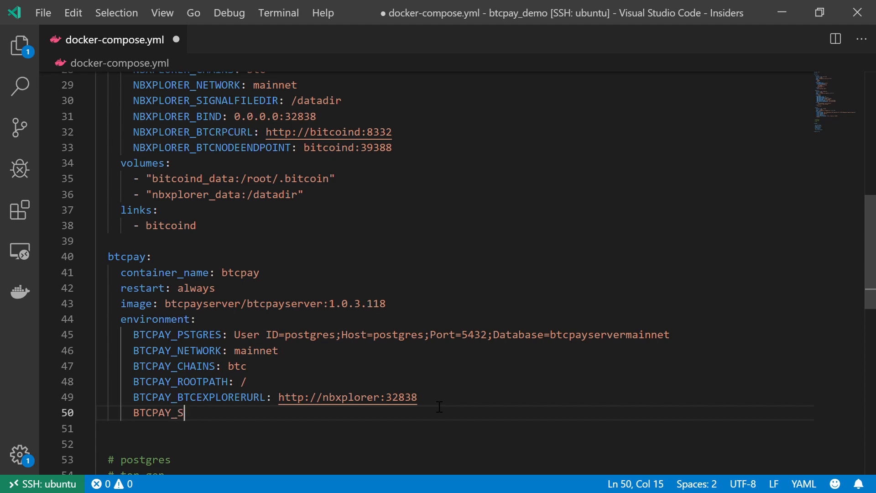
text(OCKS)
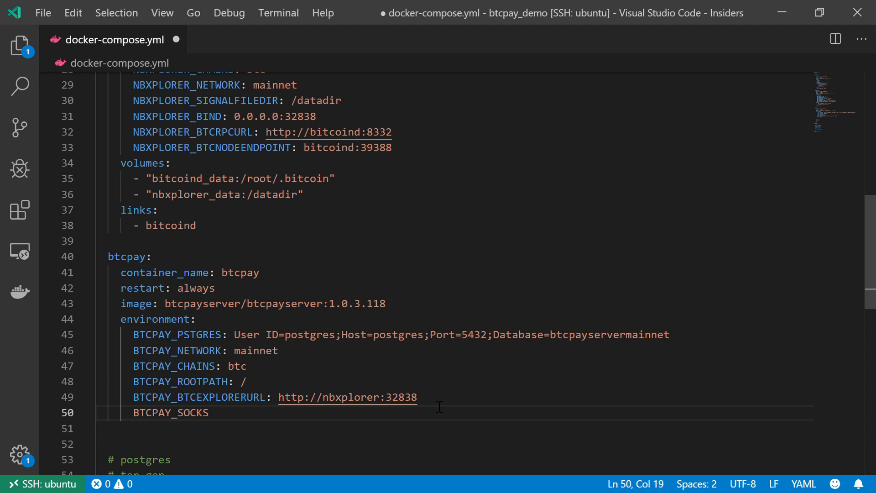
text(ENDPONT)
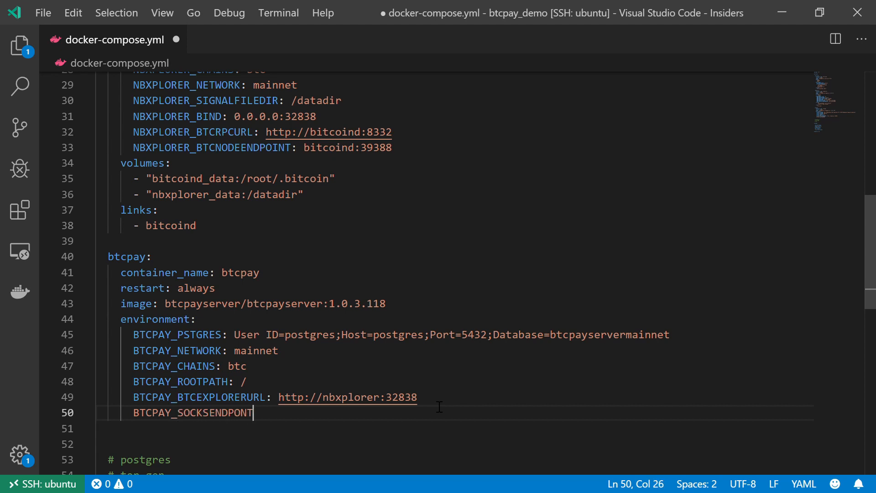
text(: t)
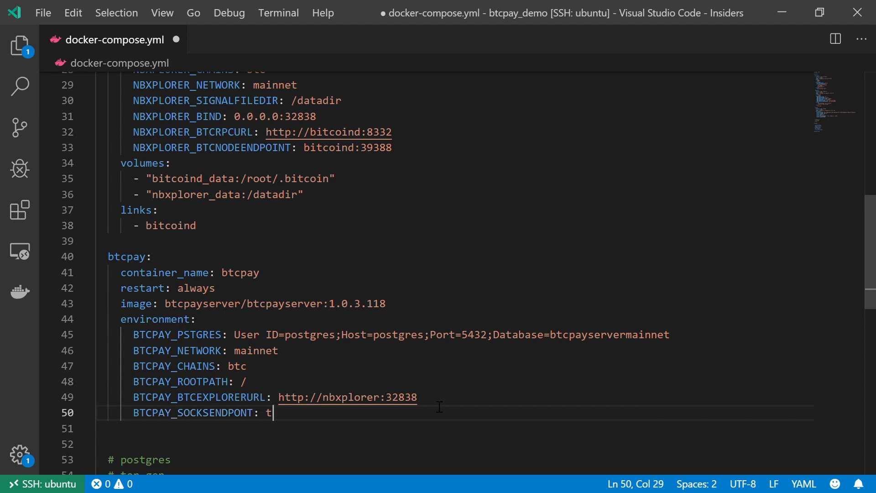
text(or:90)
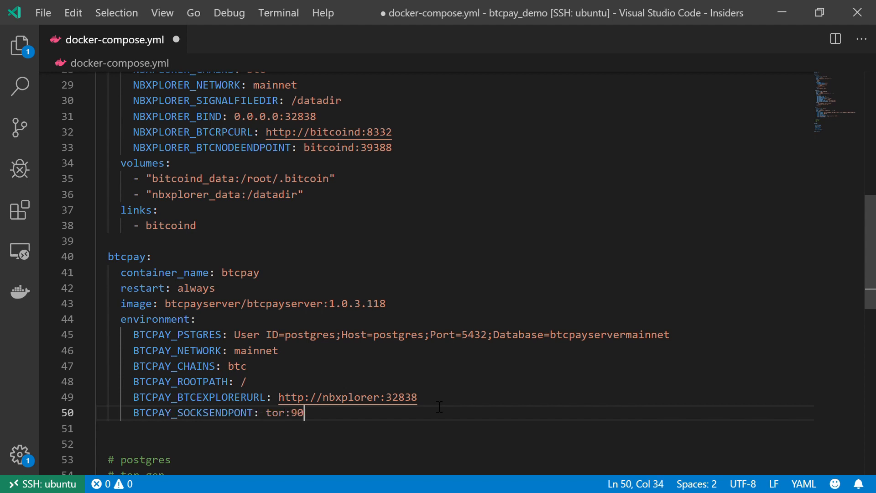
text(50)
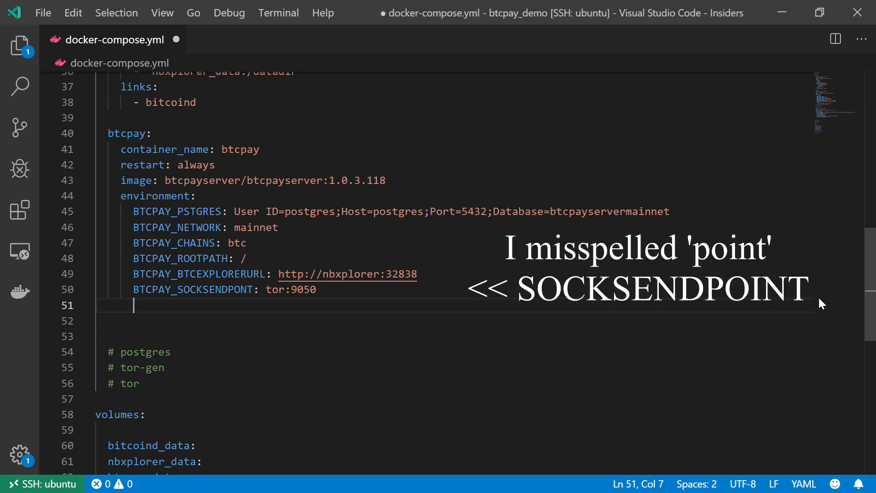
Step: Add BTCPAY_TORRCFILE: /usr/local/etc/tor/torrc-2 on line 51 of the environment
text(BTCPAY_TOR)
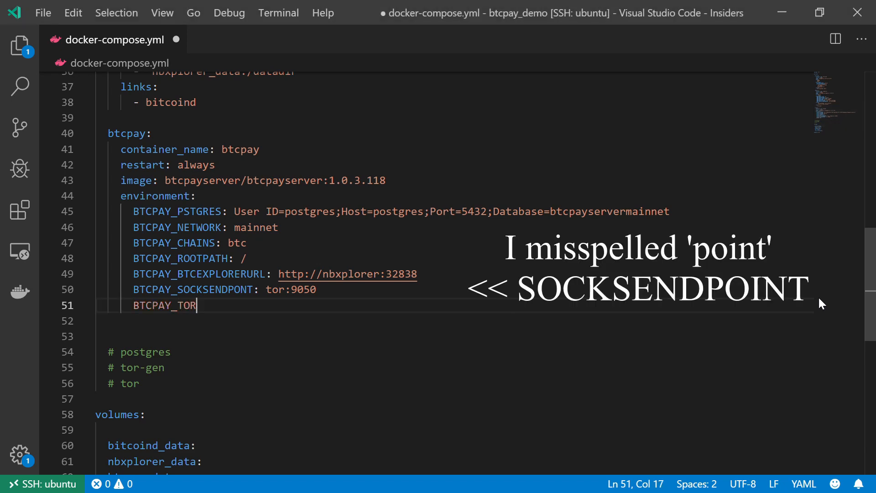
text(RCFILE)
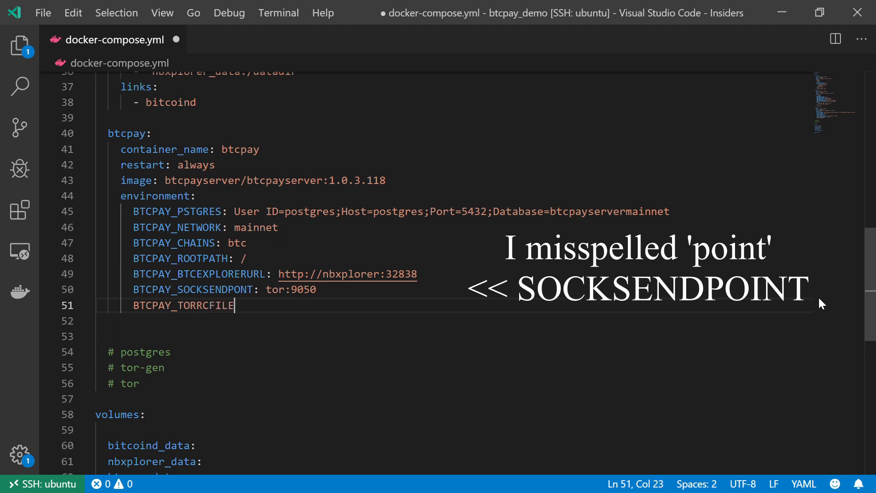
text(: /u)
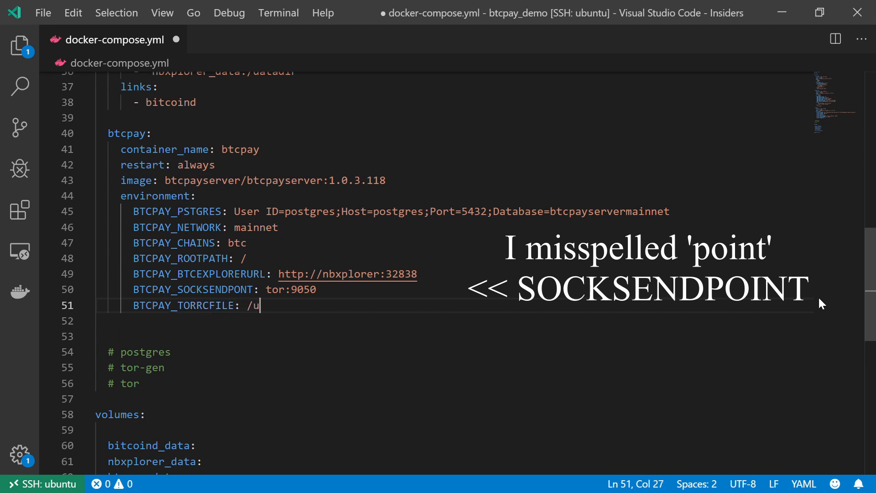
text(sr/local/)
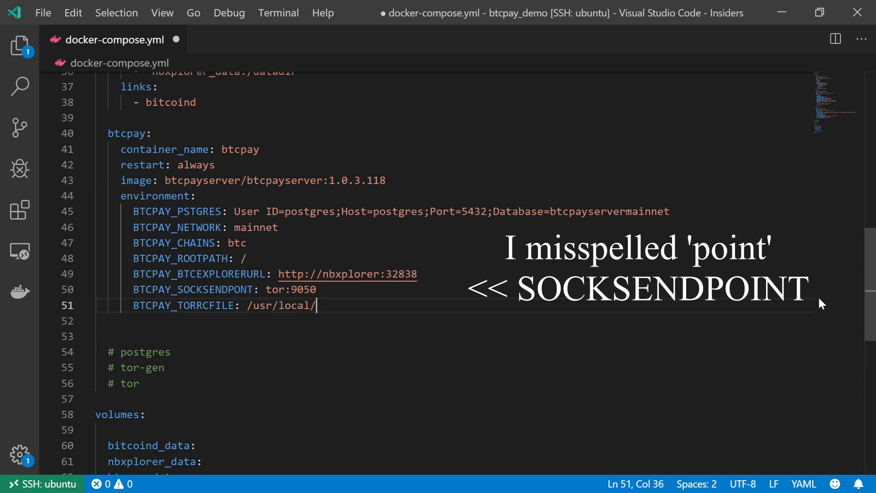
text(etc)
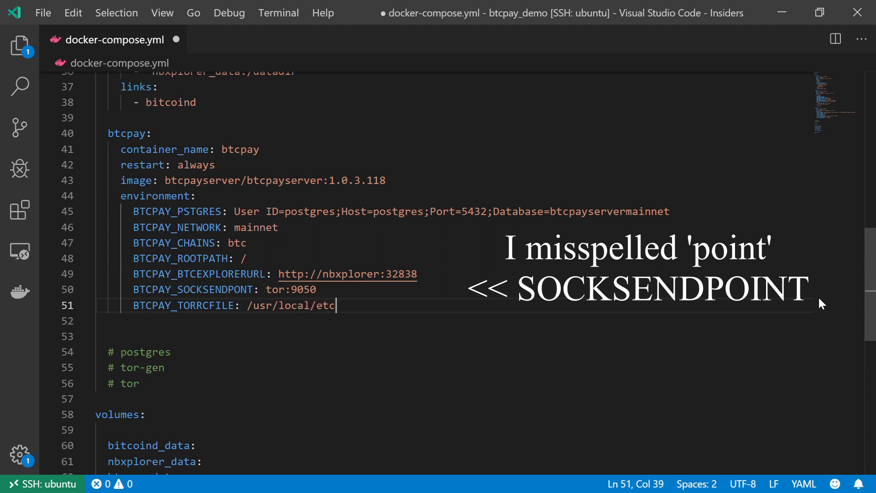
text(tor/)
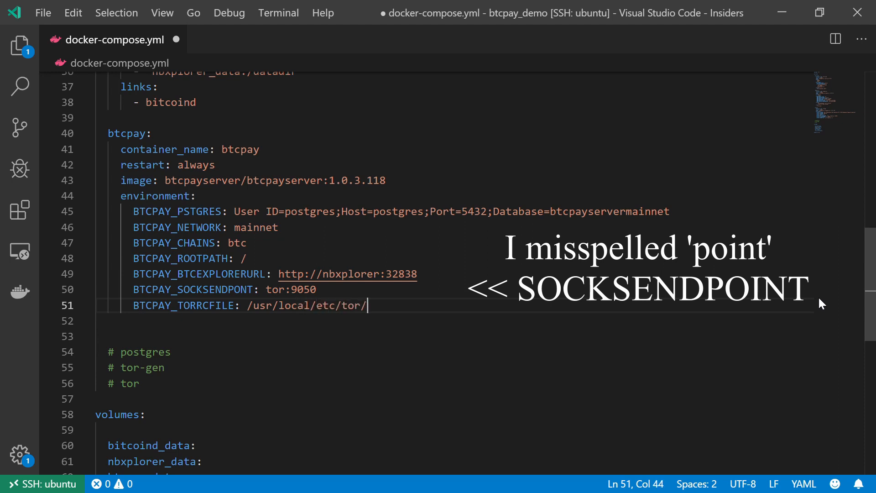
text(torrc-2)
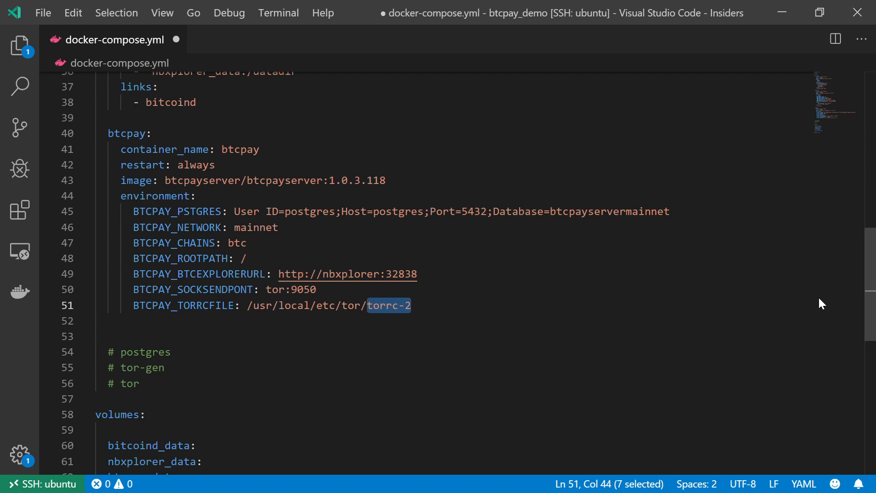
scroll(down, 3)
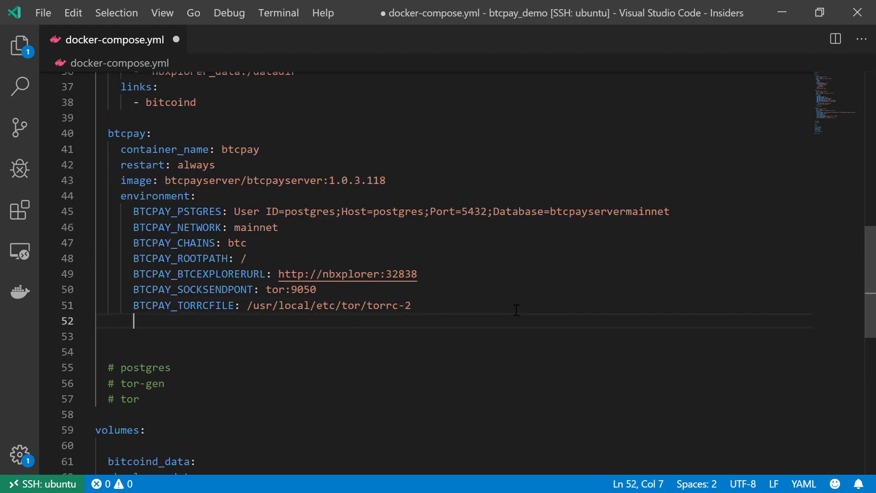
Step: Add HIDDENSERVICE_NAME: BTCPayServer to the btcpay service environment
text(HIDDENS)
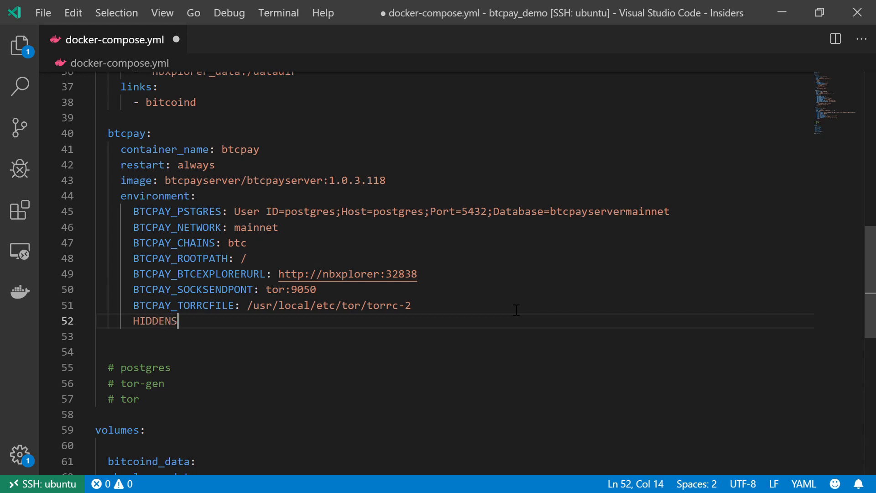
text(ERVICE_)
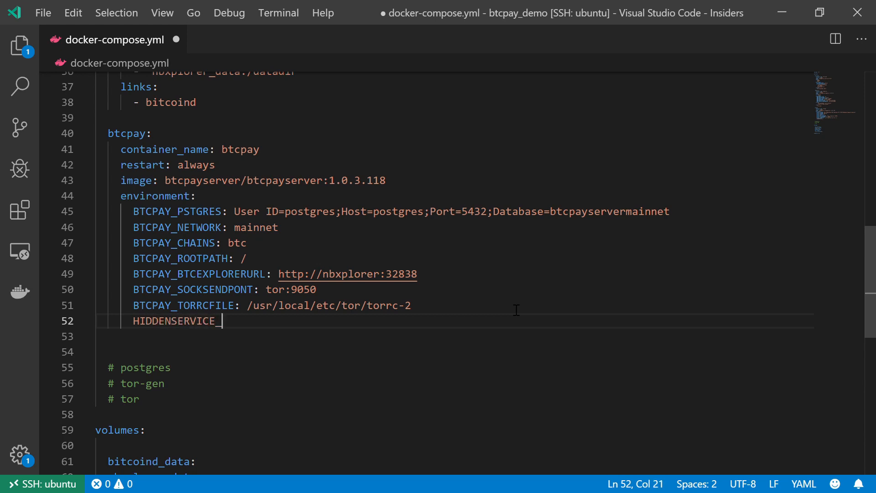
text(NAME:)
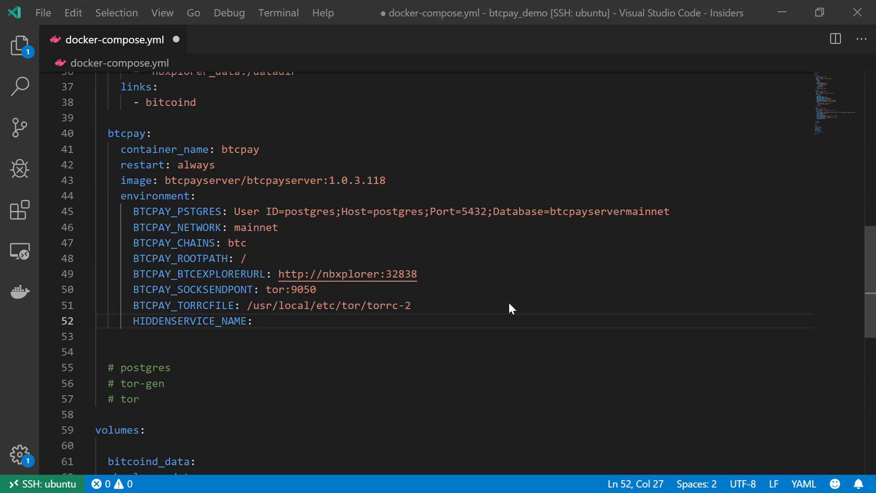
text(BTC)
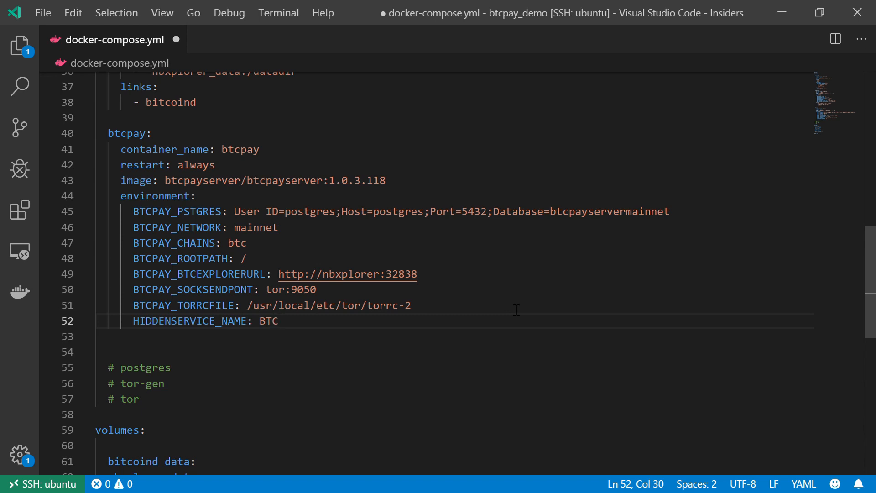
text(PayServ)
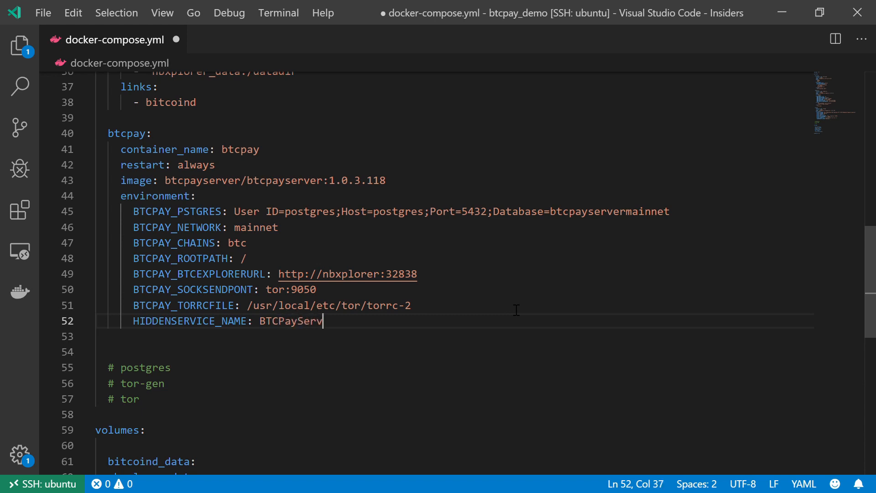
text(er)
click(454, 335)
text(volumes:)
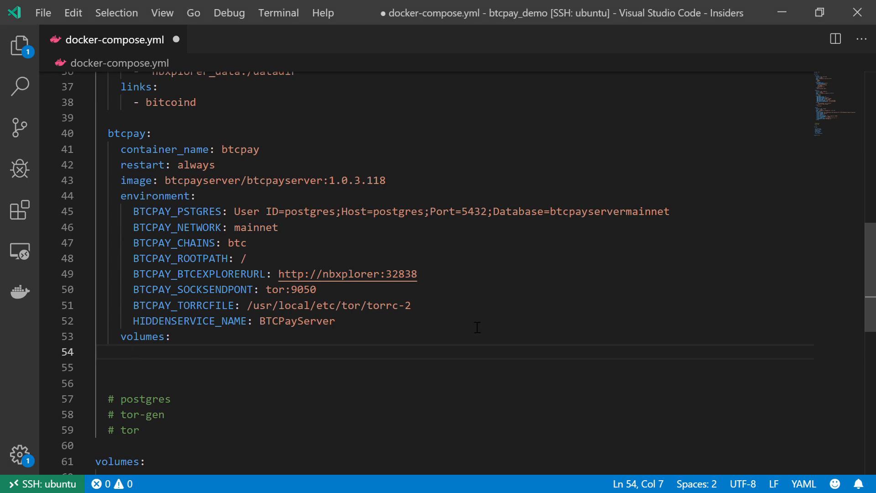
Step: Add btcpay volume mounts "btcpay_data:/datadir" and "nbxplorer_data:/root/.nbxplorer"
text(-)
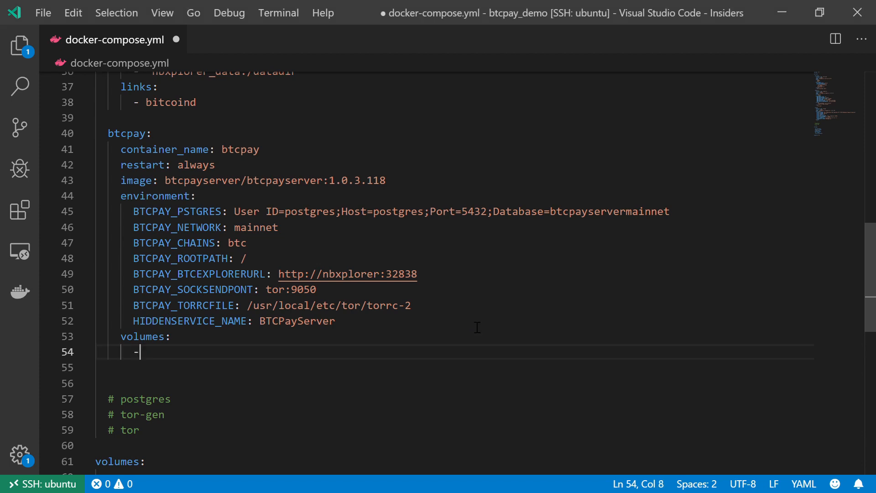
text("btcpa")
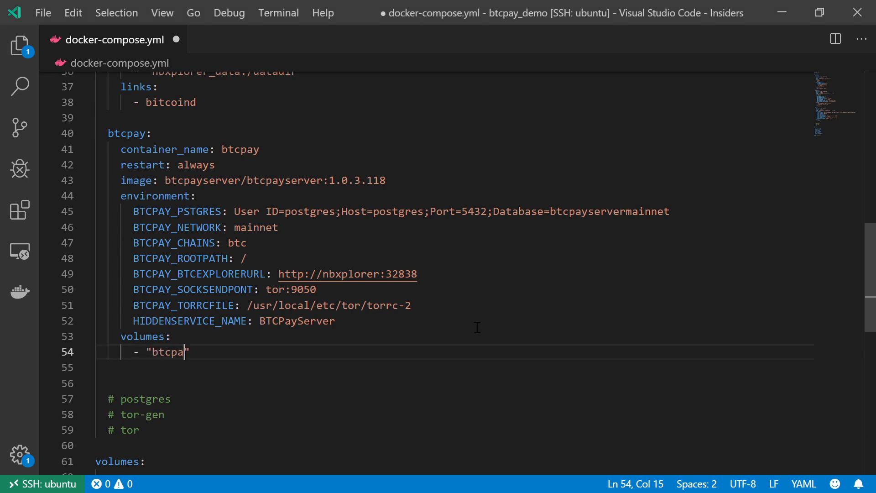
text(y)
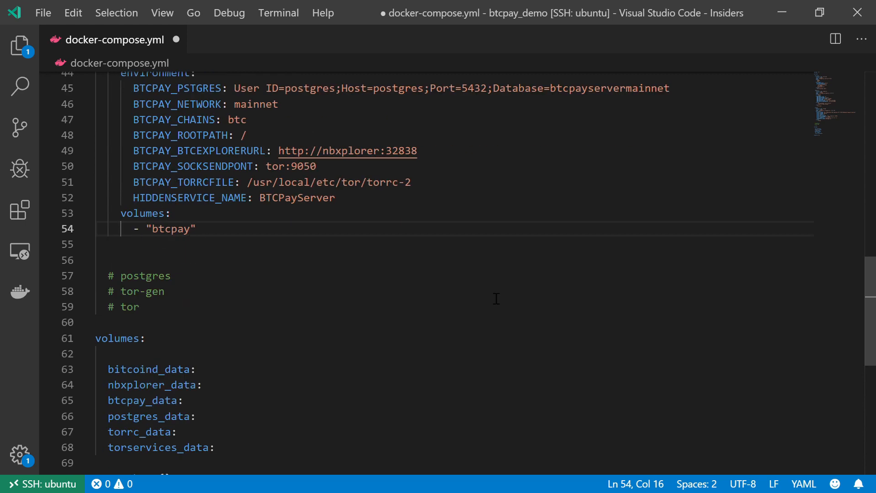
click(198, 228)
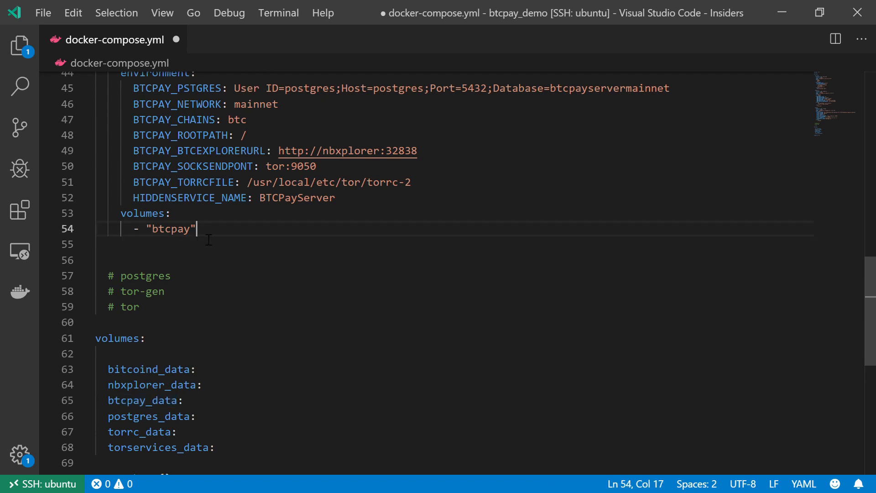
text(_data)
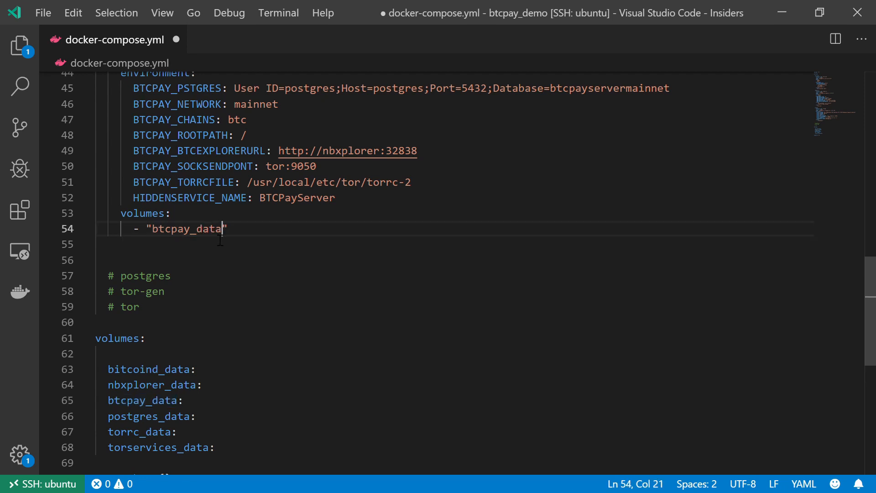
text(:/datadir)
click(455, 244)
text(-)
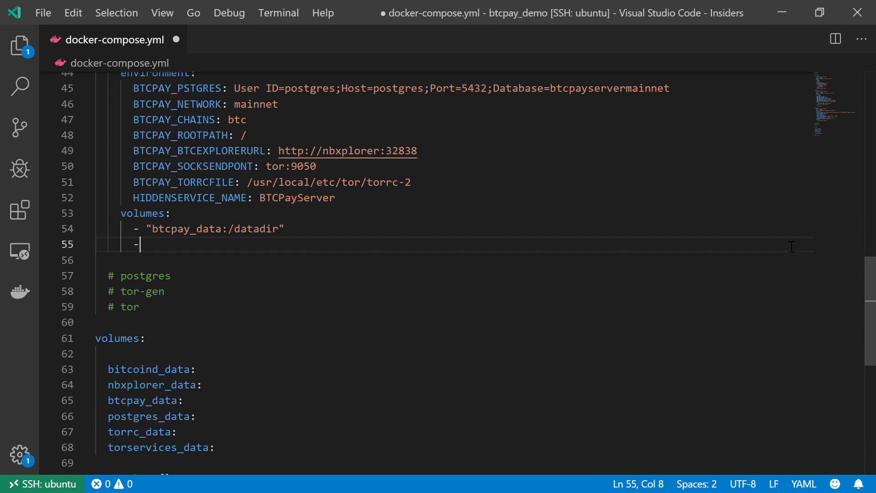
text("nbxp")
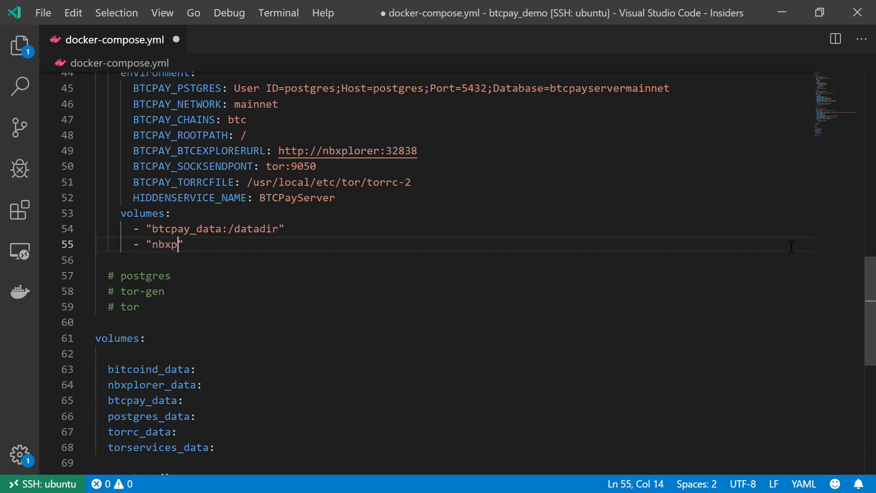
text(lorer_)
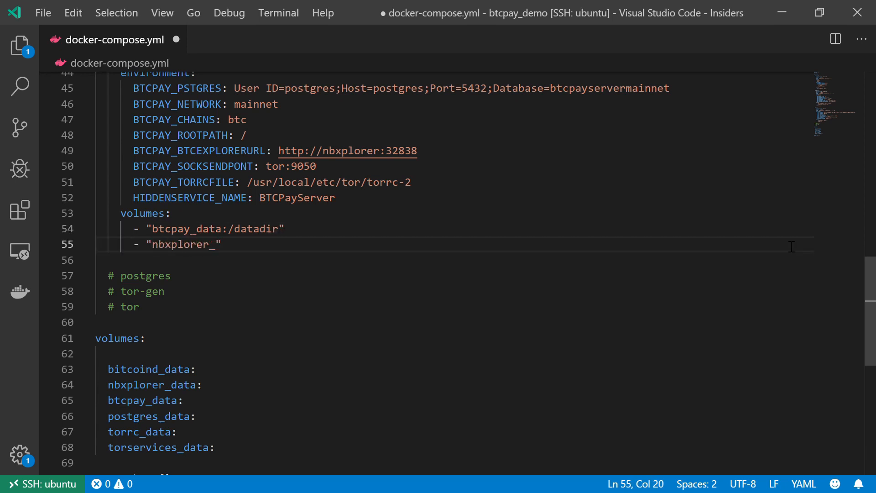
text(data:)
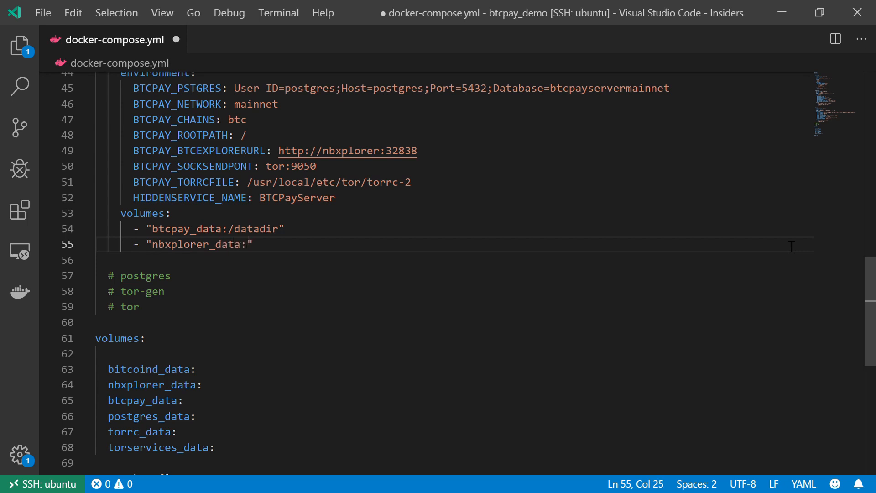
text(/root/)
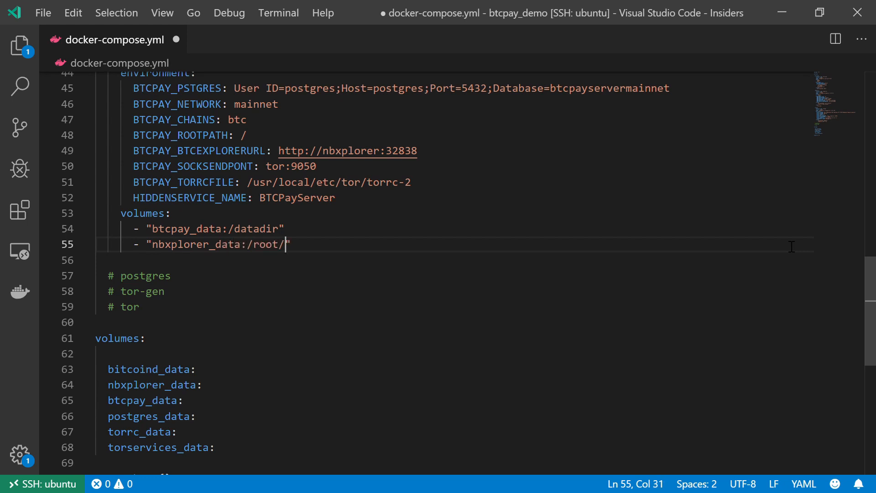
text(.nb)
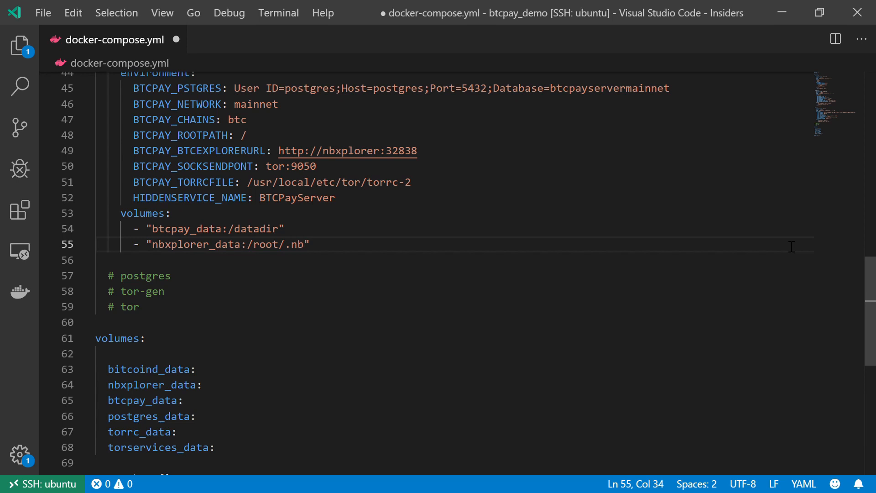
text(xplorer)
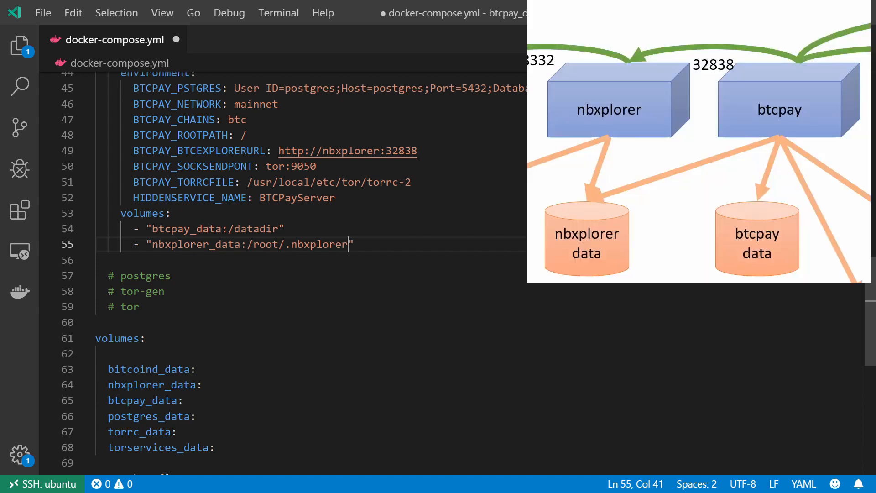
Step: Check the nbxplorer_data mount and nbxplorer port 32838 elsewhere in the file
double_click(194, 245)
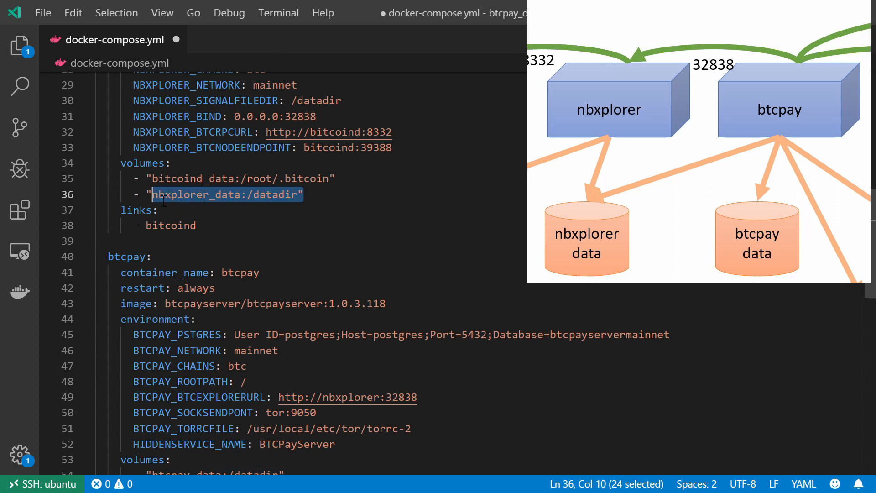
scroll(down, 3)
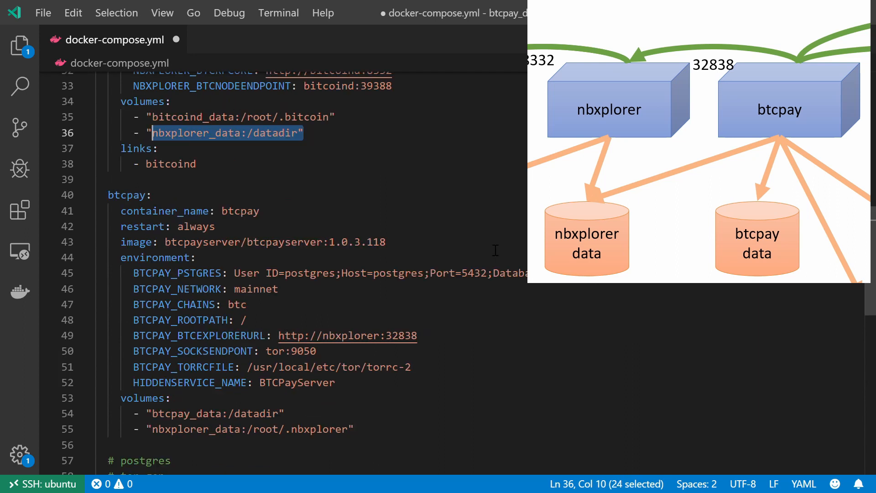
double_click(194, 429)
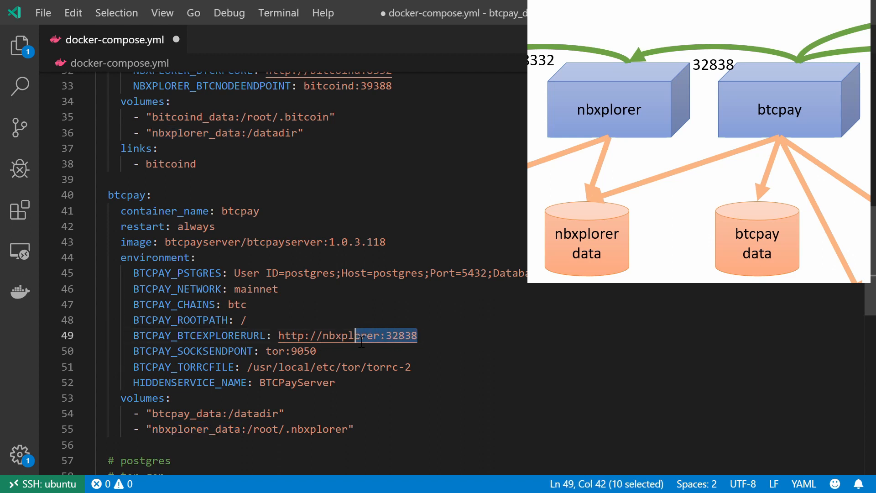
double_click(360, 335)
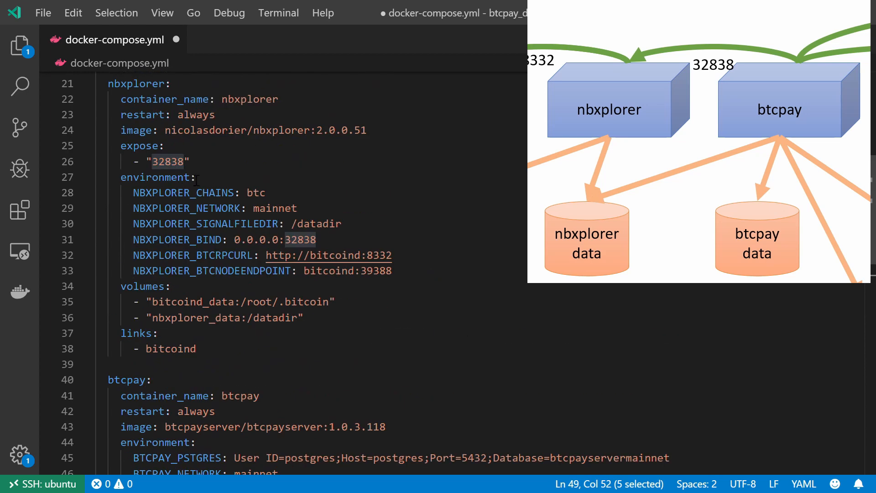
double_click(167, 162)
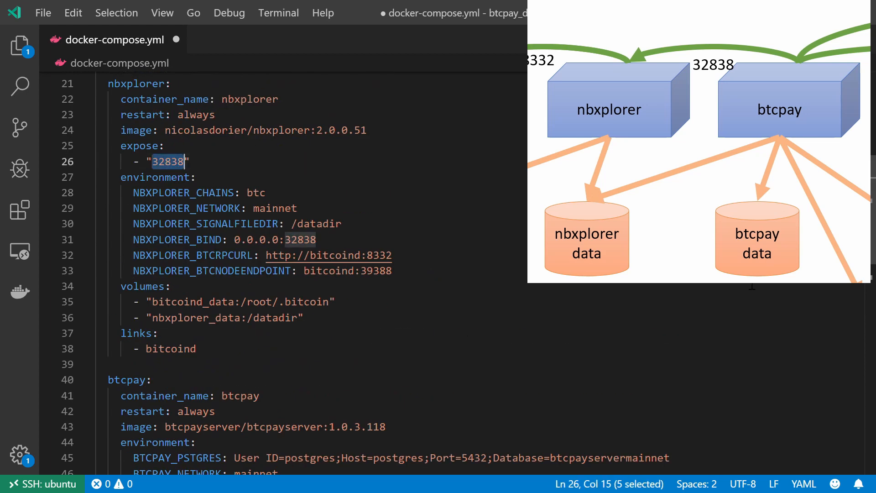
scroll(down, 3)
text(-)
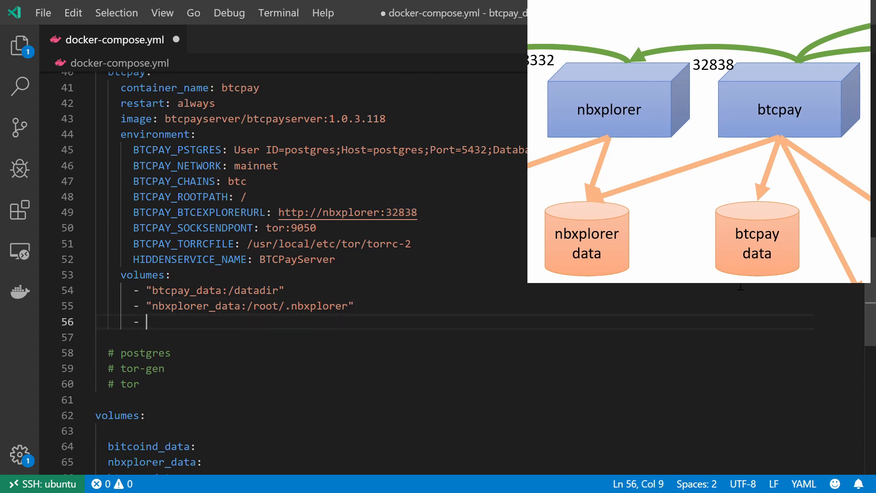
Step: Mount torrc_data at /usr/local/etc/tor/ as btcpay's third volume and begin another entry
text(")
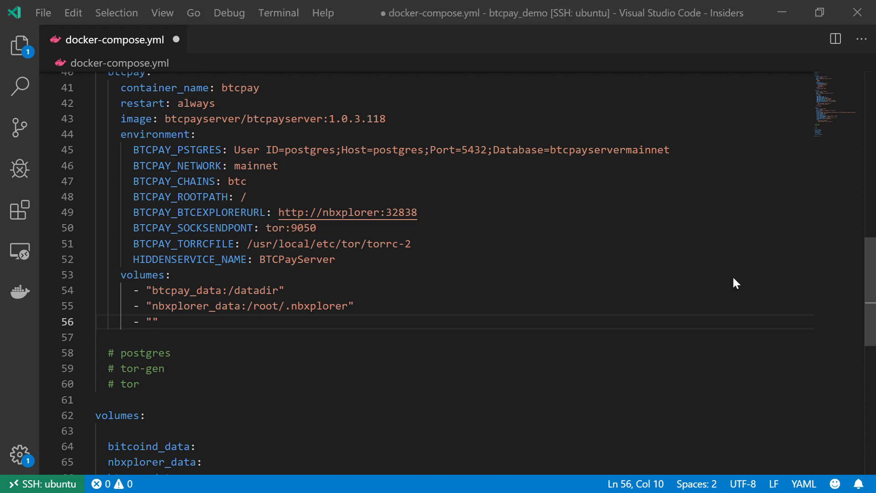
text(t)
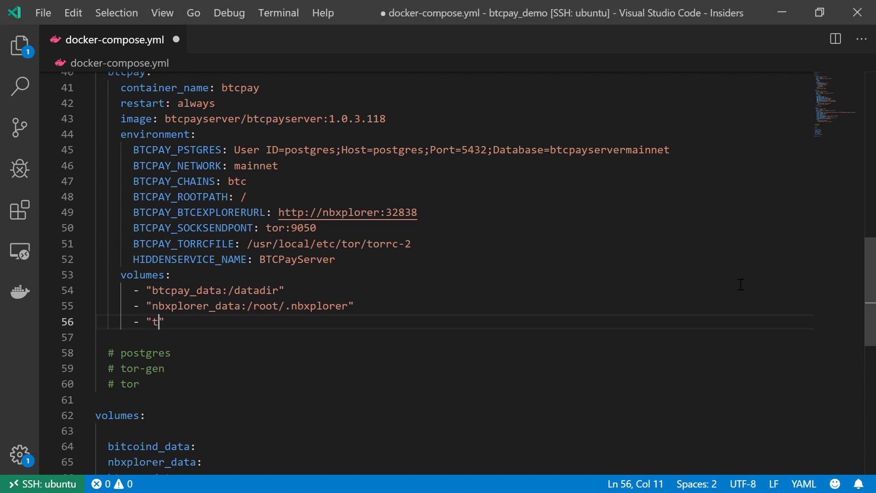
text(orrc_)
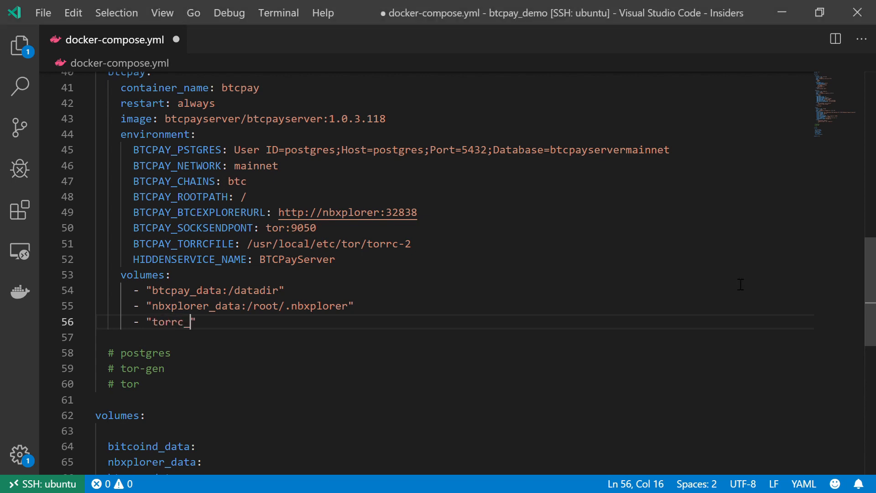
text(data:)
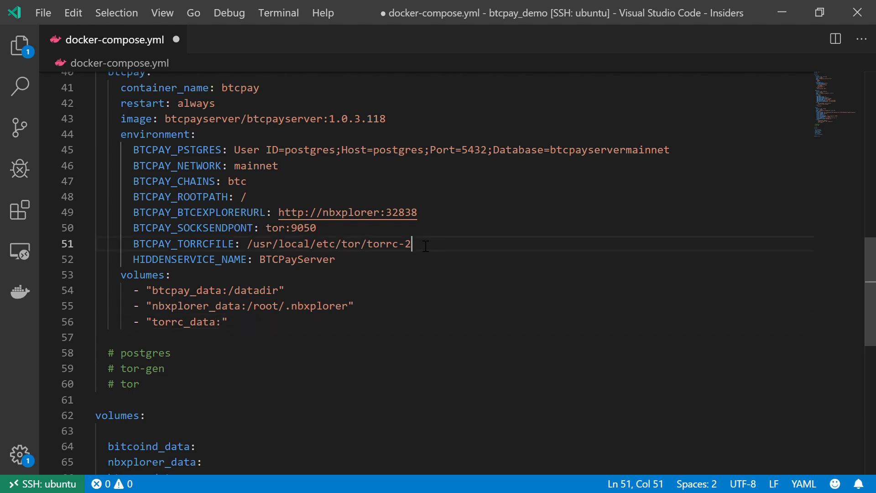
double_click(388, 244)
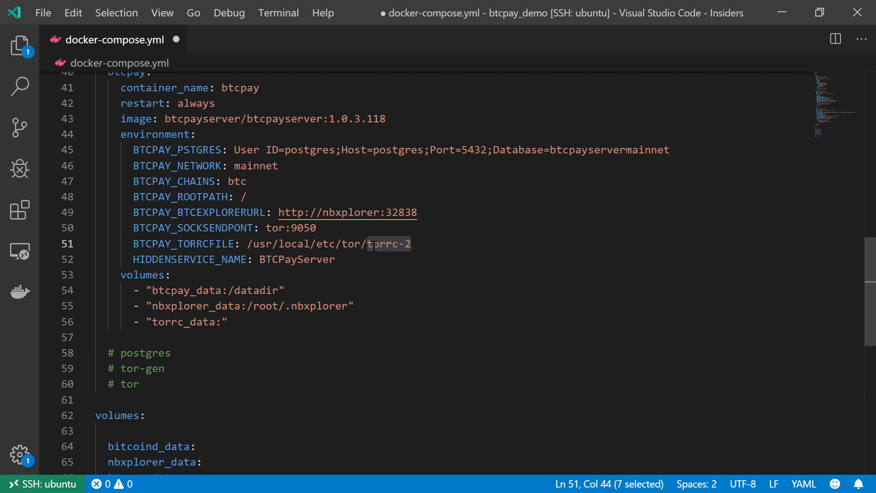
click(438, 252)
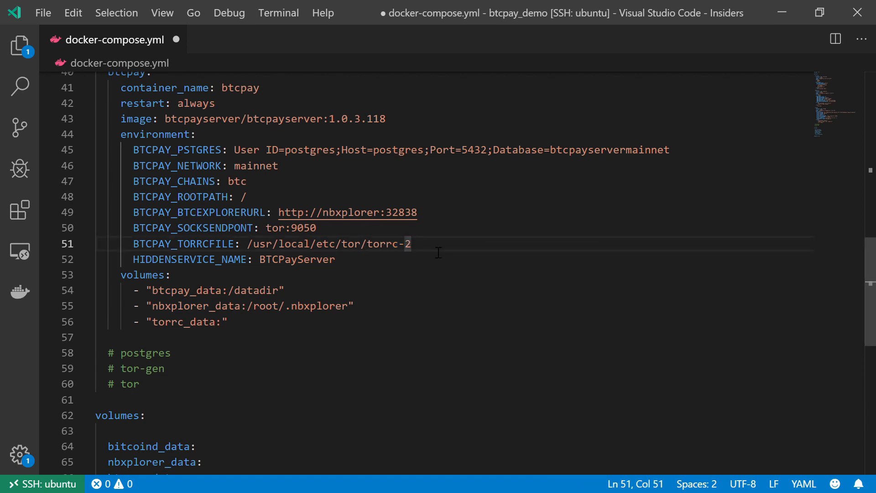
click(410, 244)
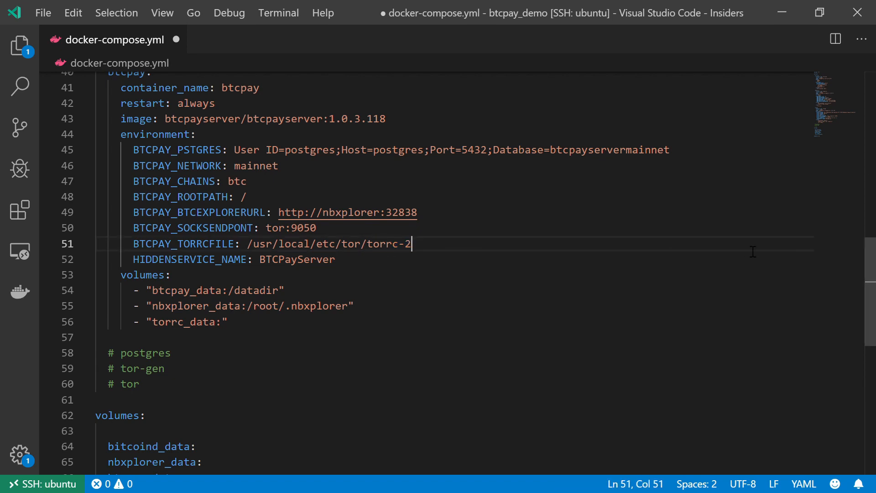
drag(410, 244, 373, 243)
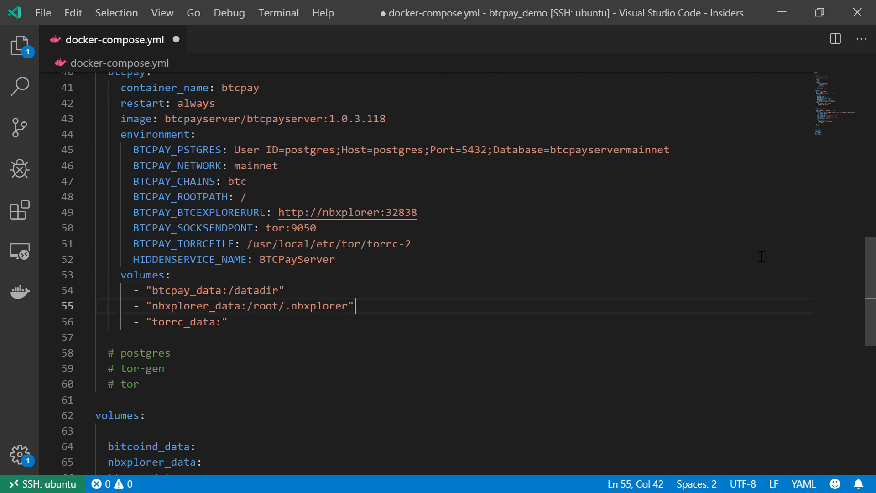
text(/usr/local/etc/tor/)
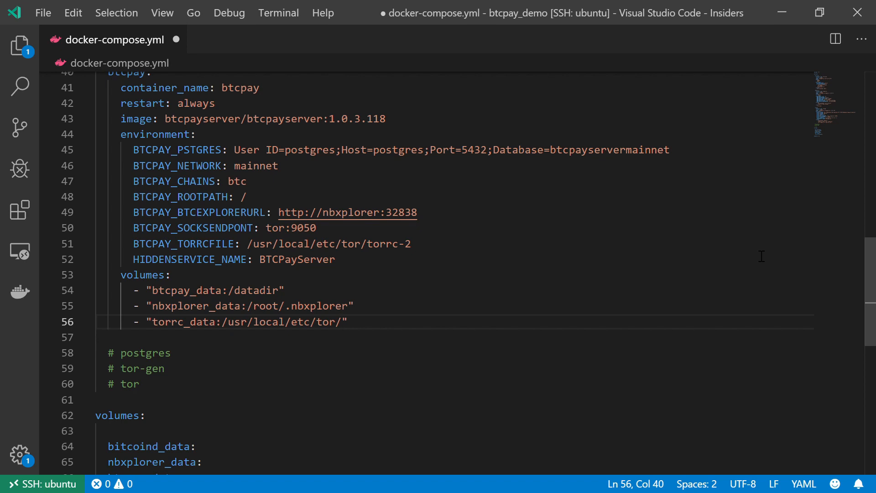
key(Right)
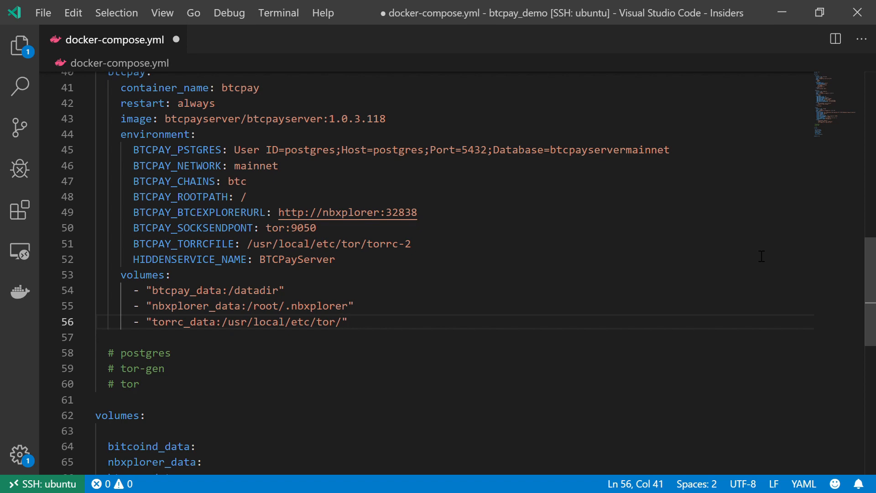
key(Enter)
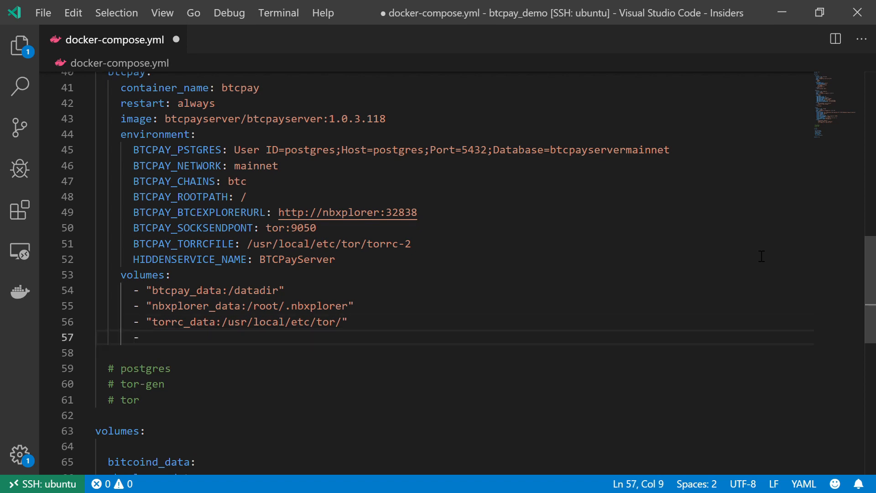
mouse_move(756, 254)
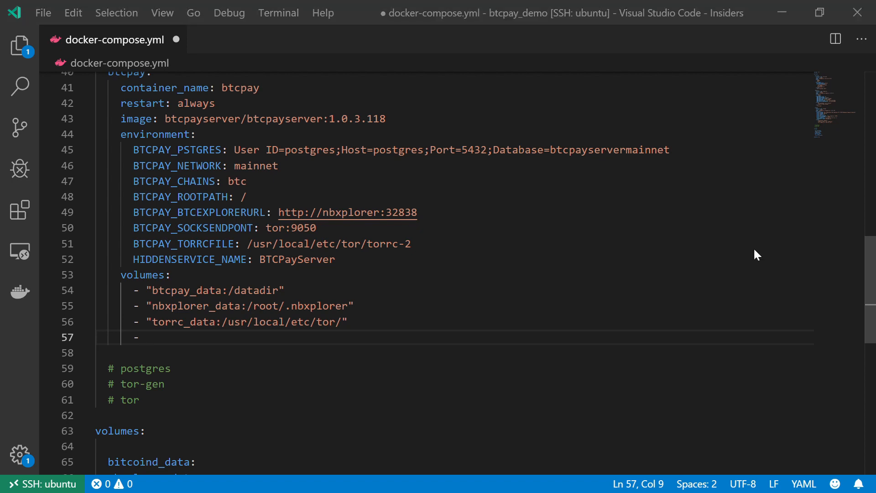
mouse_move(762, 256)
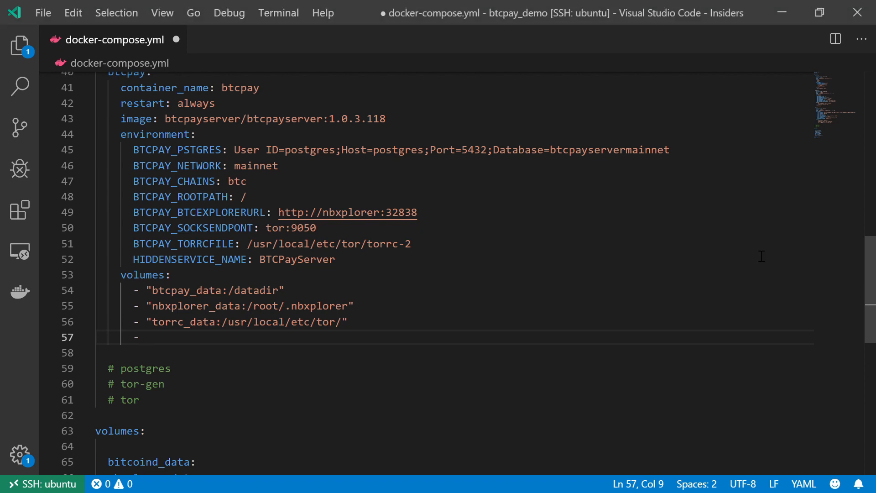
Step: Type the torservices_data:/var/lib/tor/hidden_services mount, verifying the name against the declared volume
text("tor")
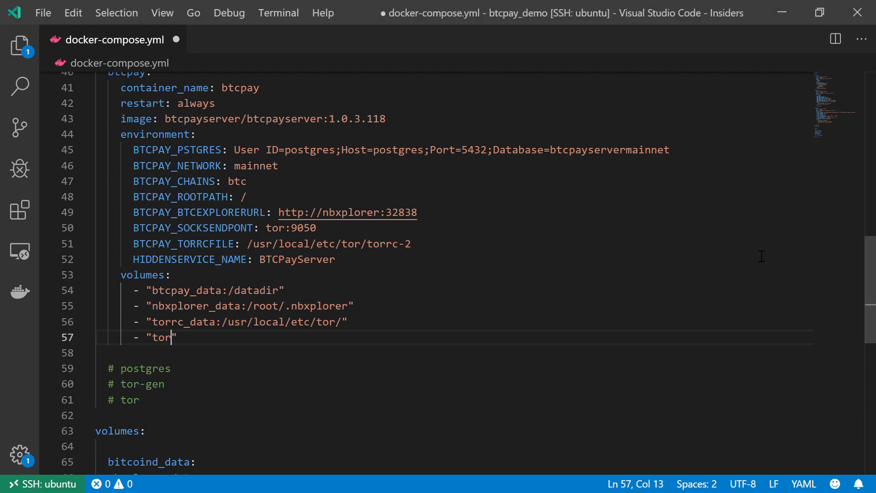
text(servic)
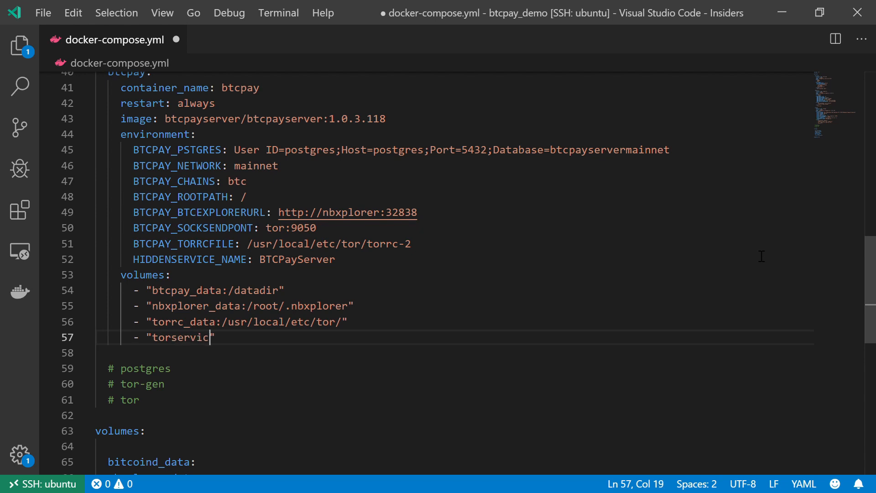
text(e_dat)
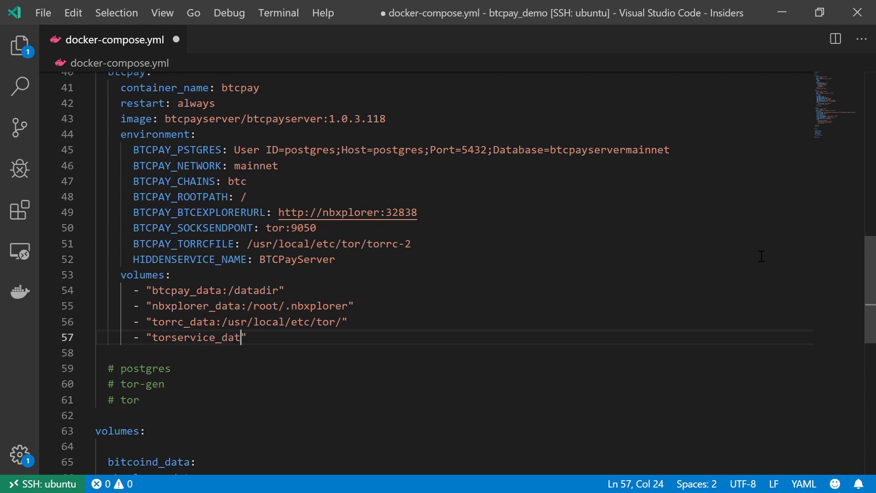
text(a:/var)
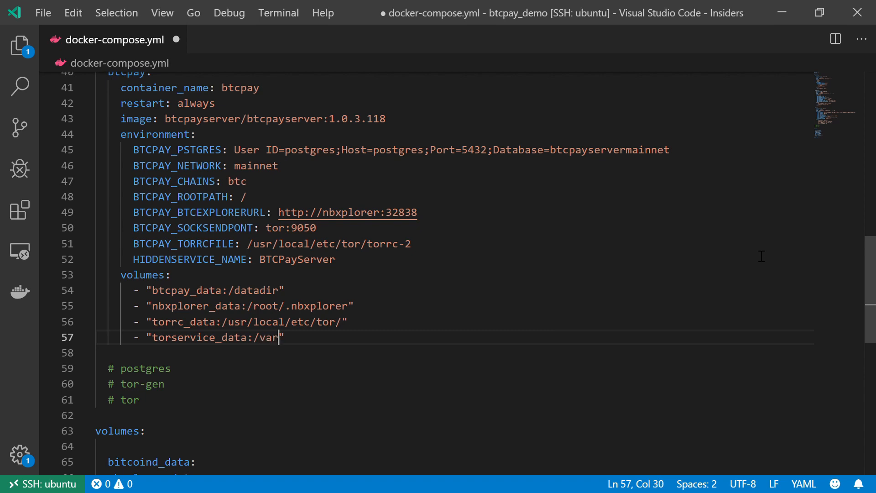
text(/lib/tor)
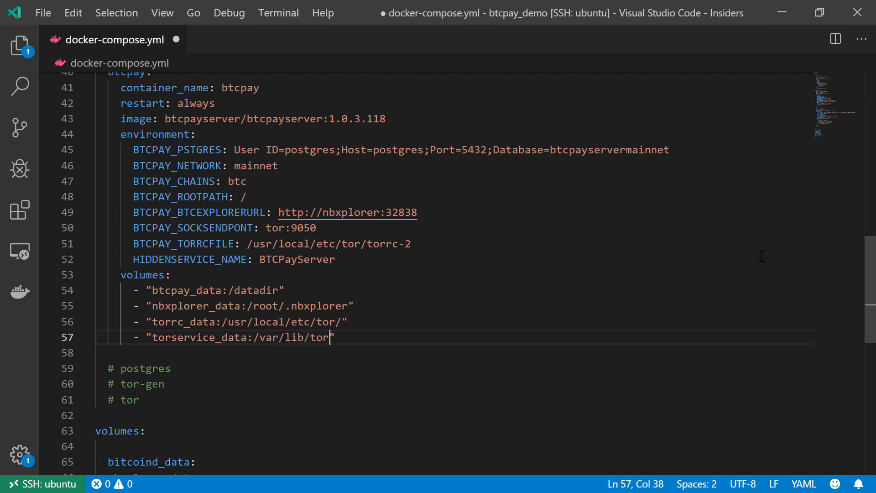
text(/hidden)
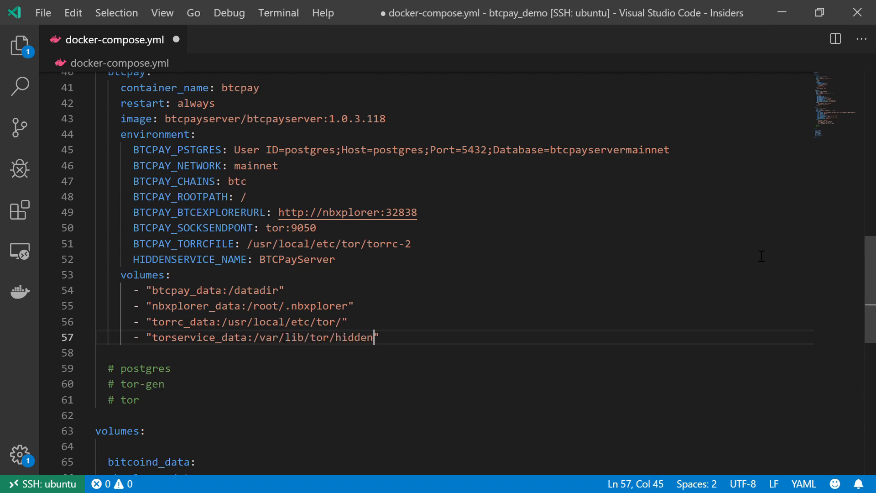
text(_service)
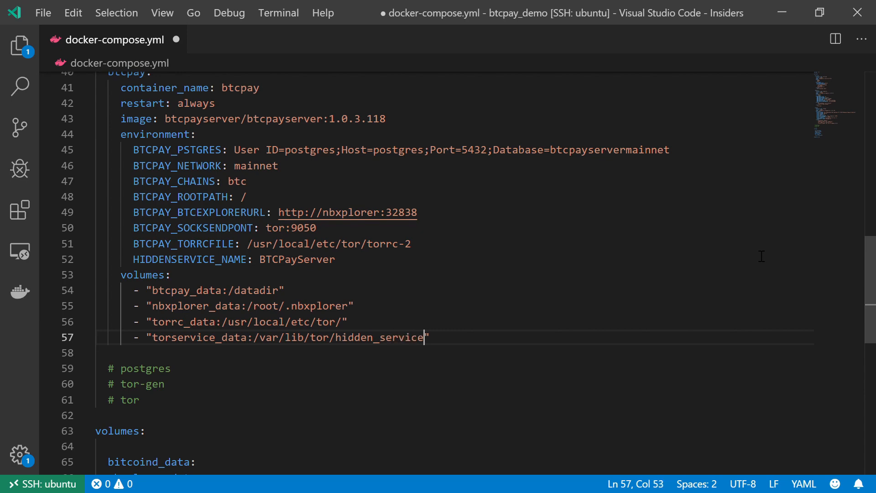
text(s)
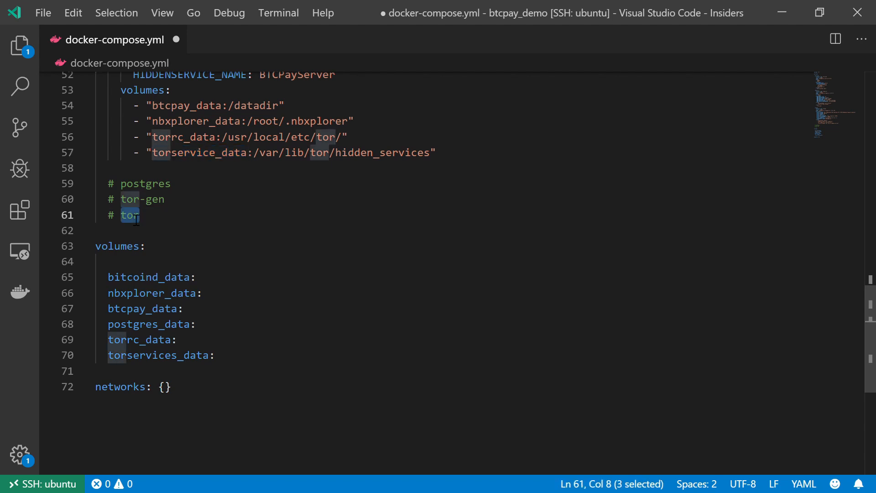
double_click(158, 355)
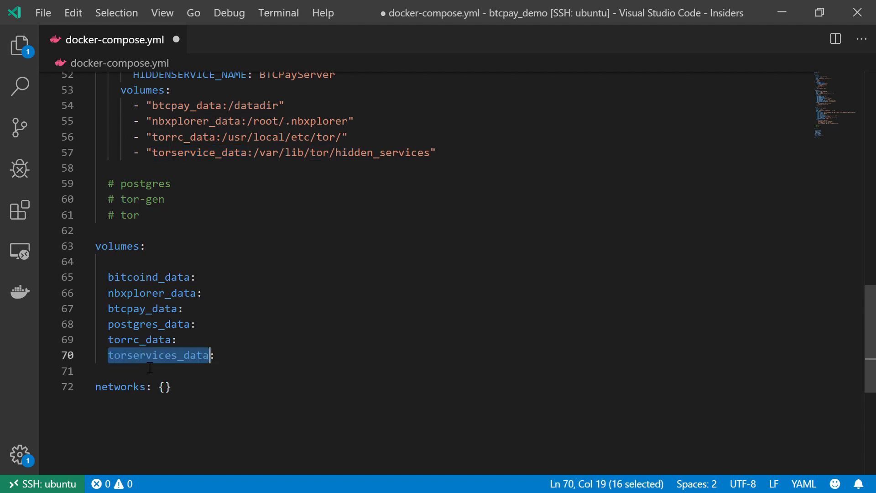
click(214, 152)
text(s)
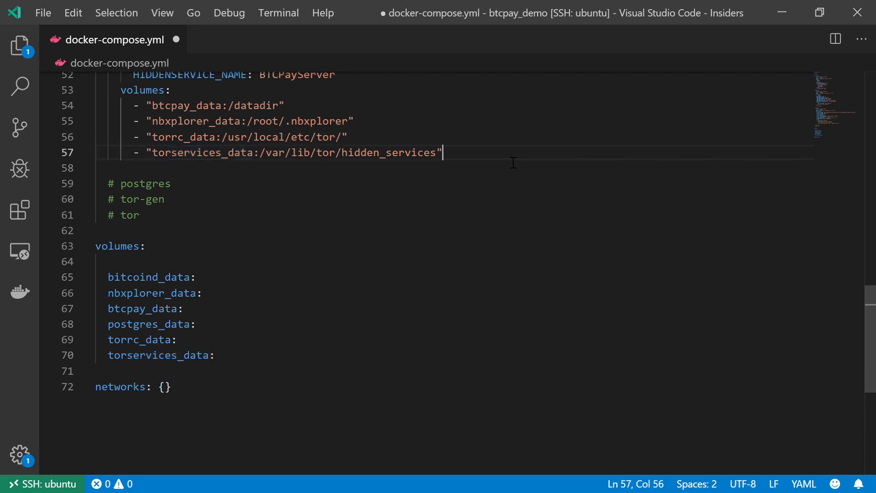
key(Enter)
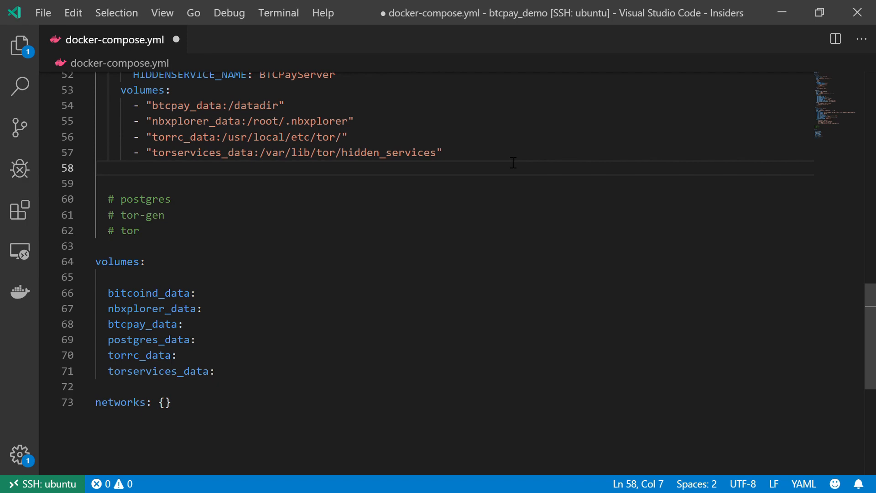
Step: Add a btcpay links section listing nbxplorer, tor and postgres, verifying the service names
text(link:)
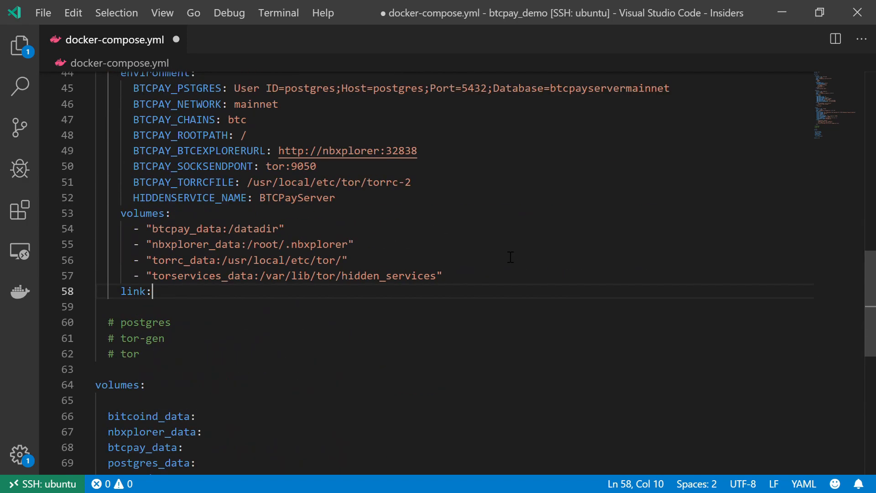
text(s)
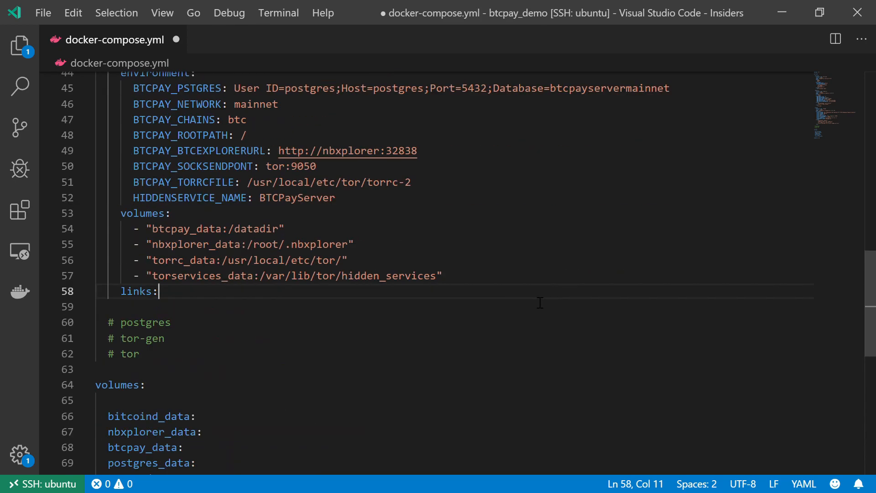
scroll(down, 3)
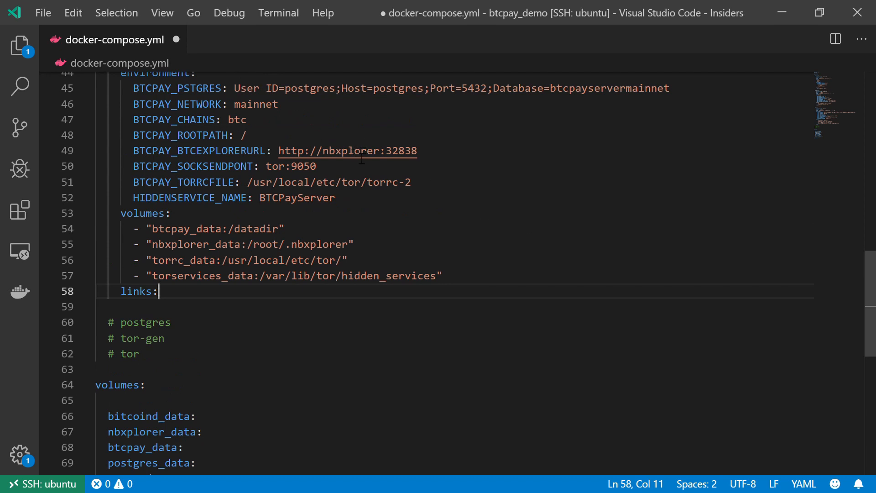
double_click(350, 151)
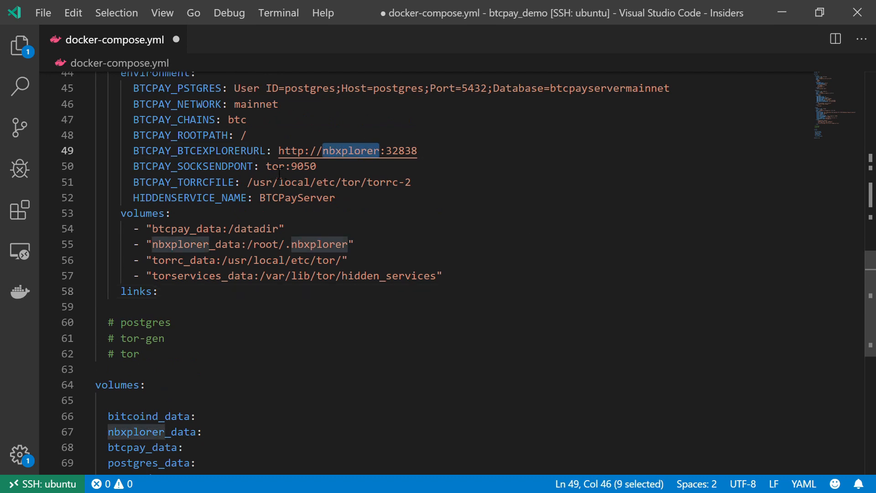
double_click(275, 166)
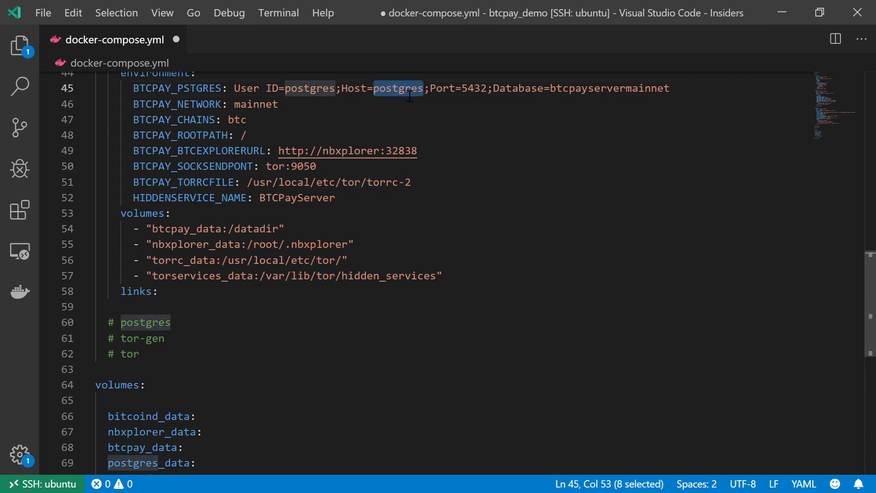
mouse_move(404, 93)
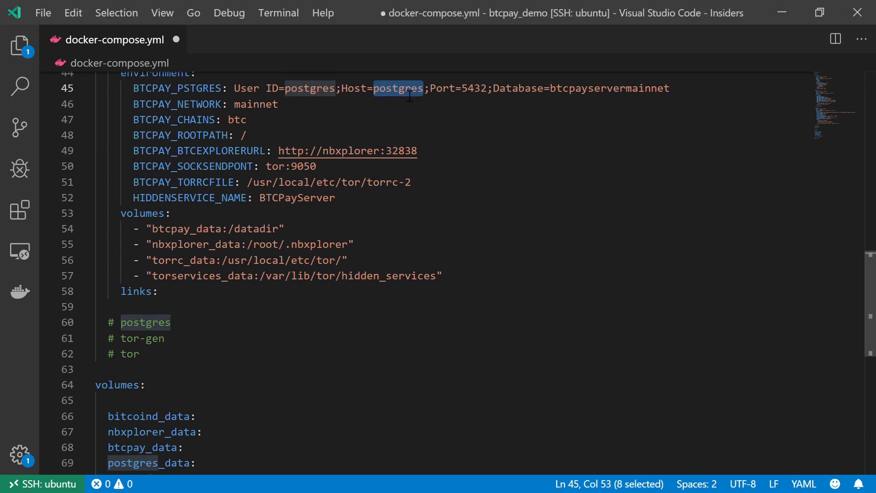
mouse_move(451, 301)
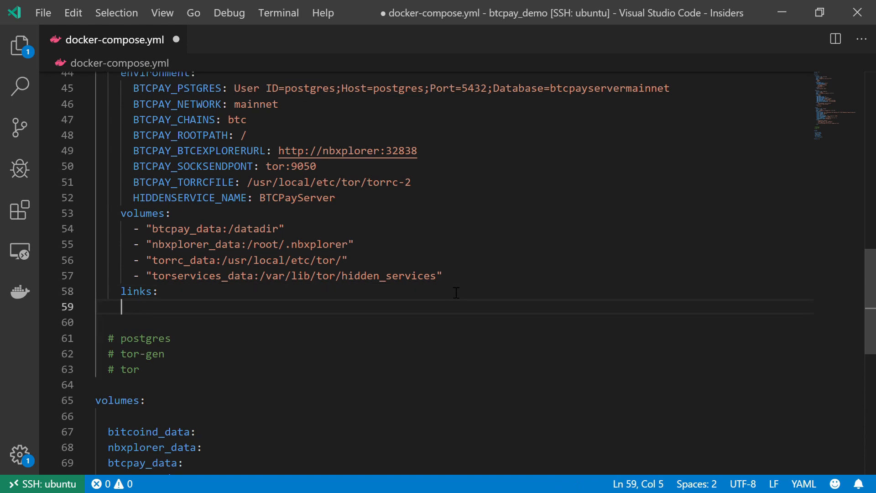
text(- nbxpl)
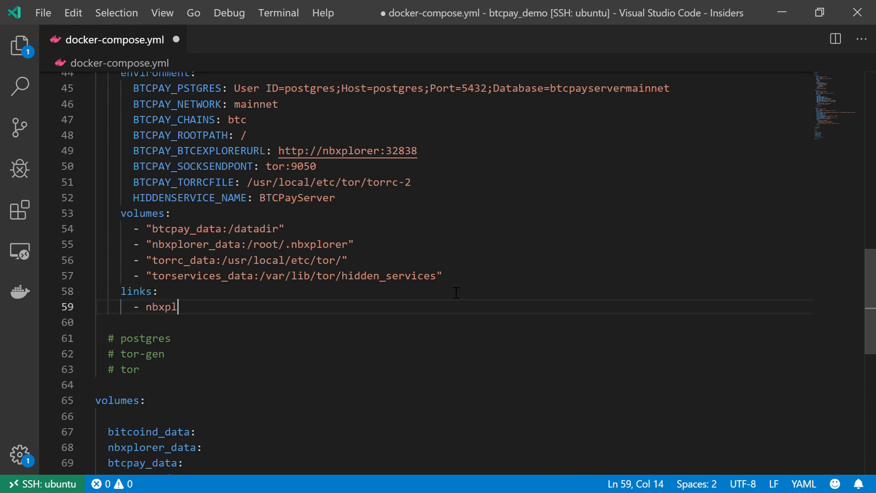
text(orer)
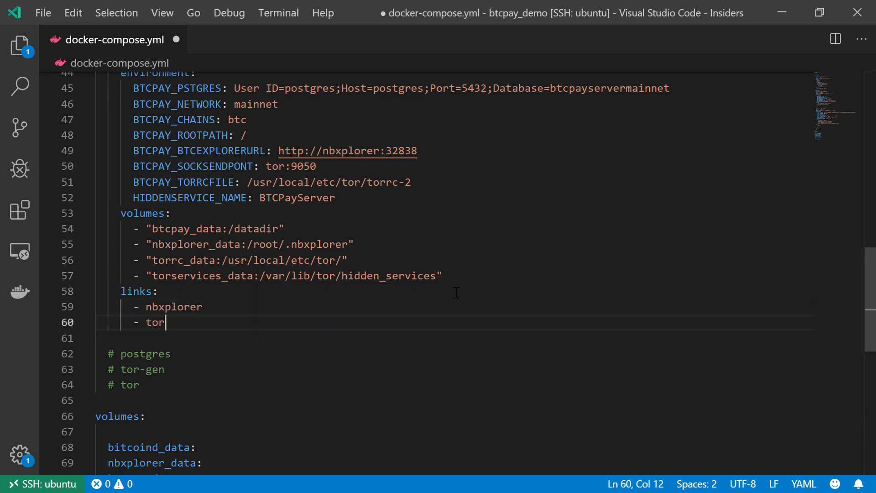
key(Enter)
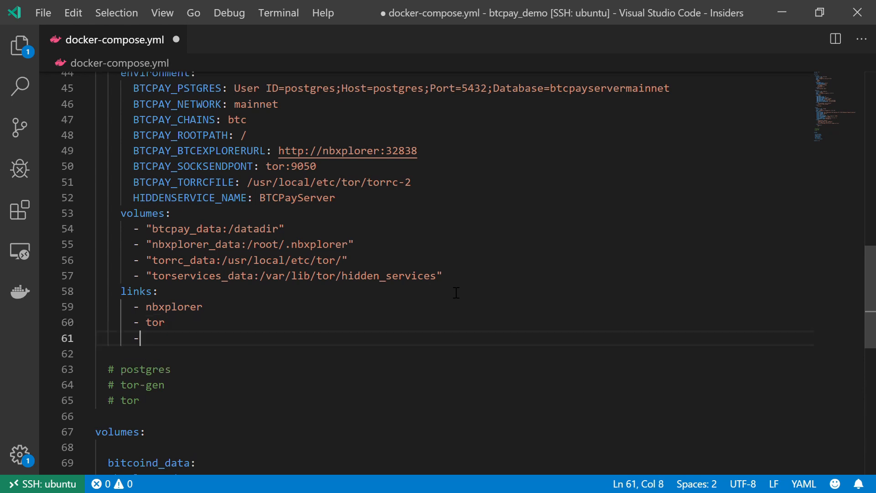
text(postgres)
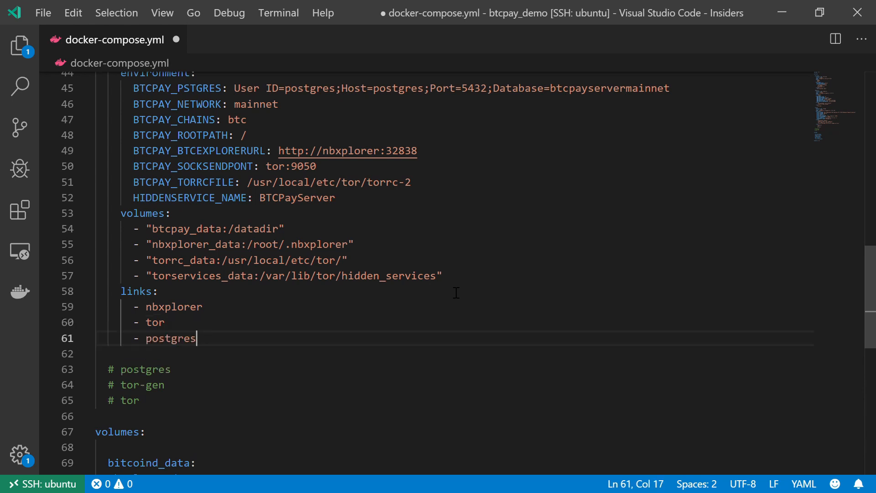